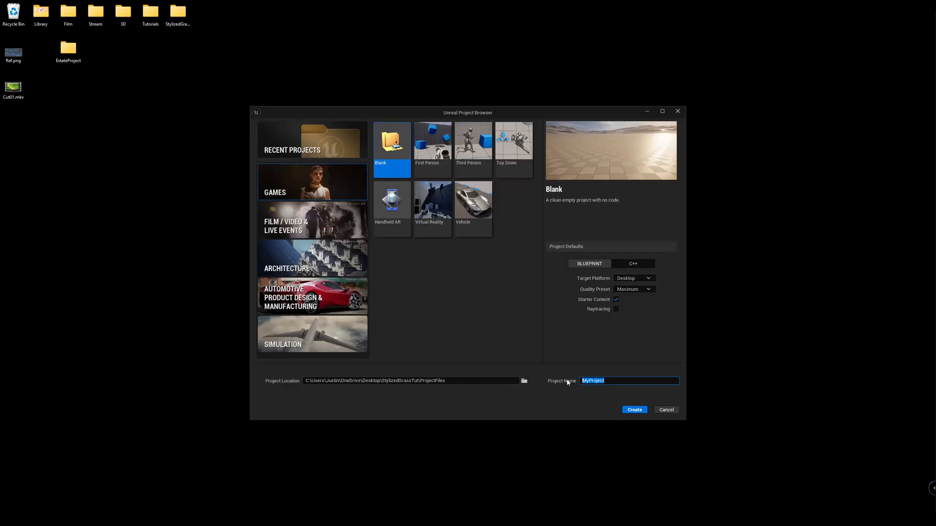
Step: Name the project StylizedGrass, skip starter content, enable raytracing, and choose the Third Person template
text(StylizedGras)
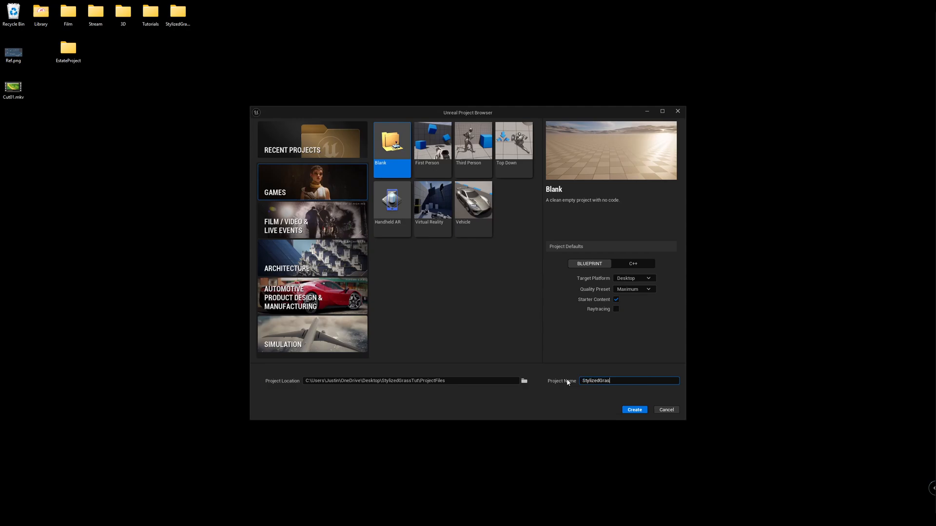
click(615, 299)
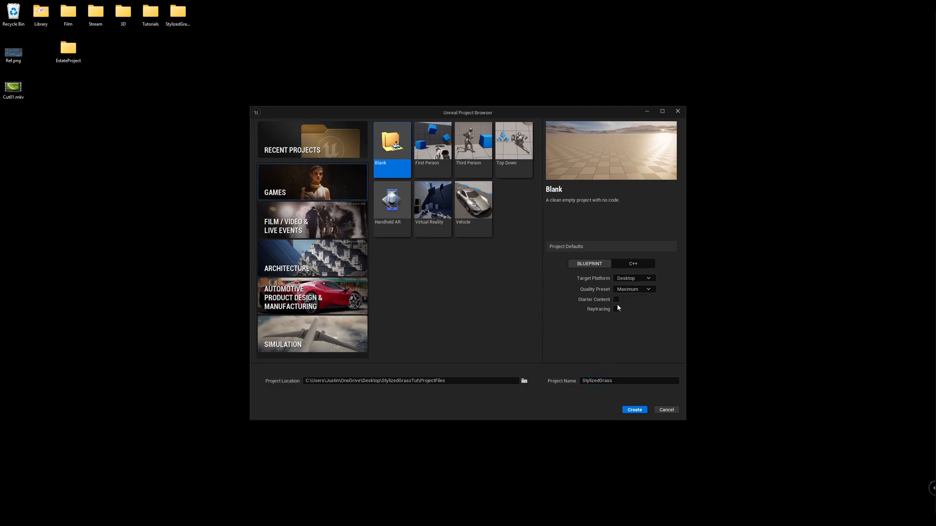
click(616, 309)
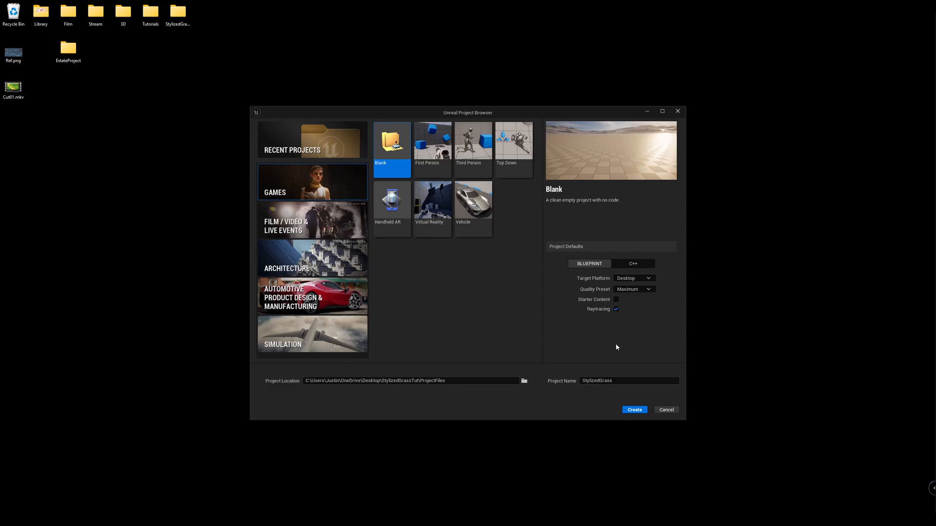
click(473, 141)
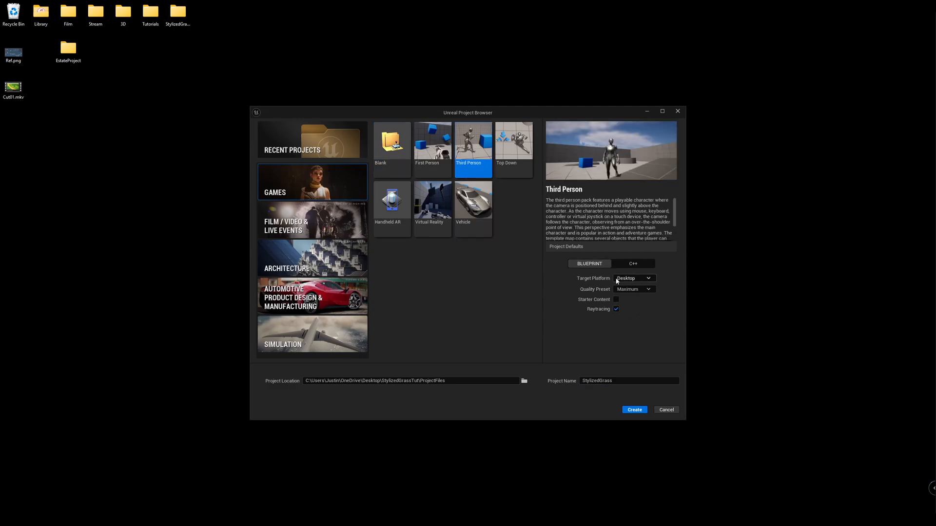
mouse_move(648, 410)
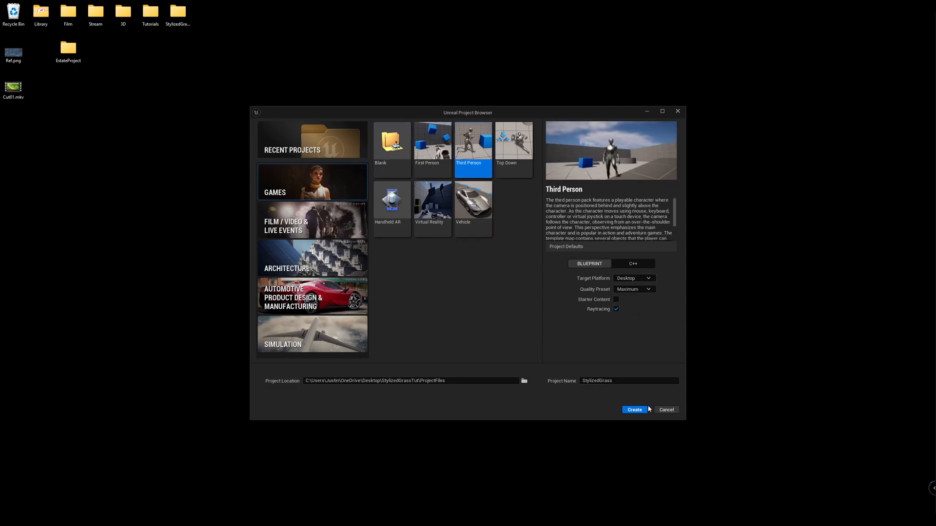
Step: Create the project and browse the ThirdPerson Maps folder to the ThirdPersonMap level
click(634, 410)
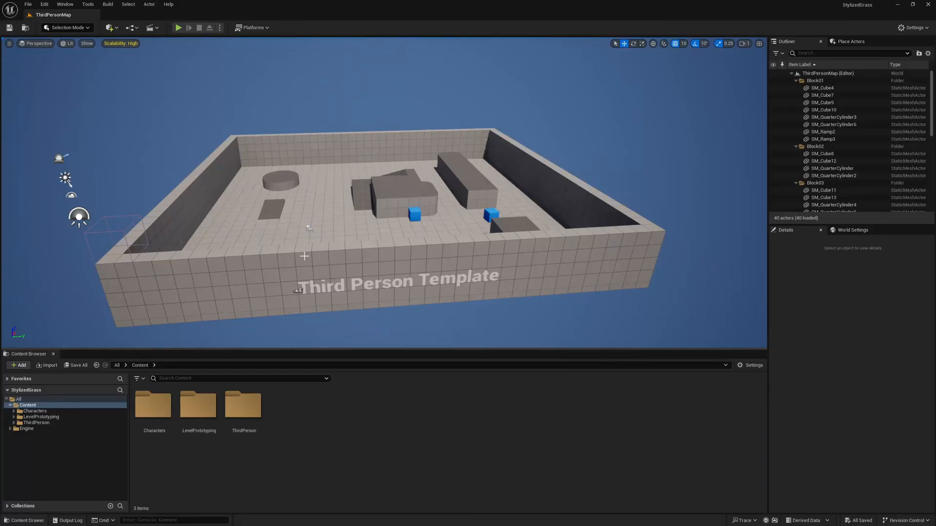
click(41, 416)
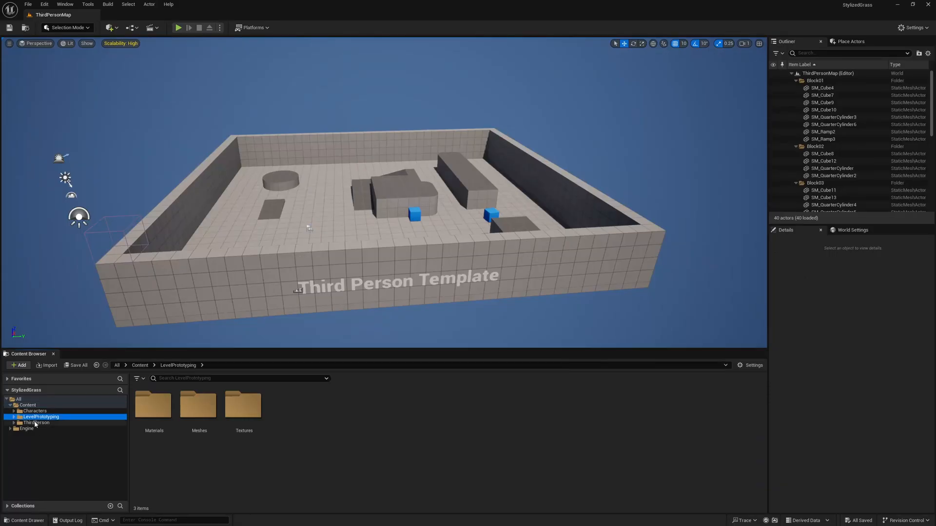
click(36, 422)
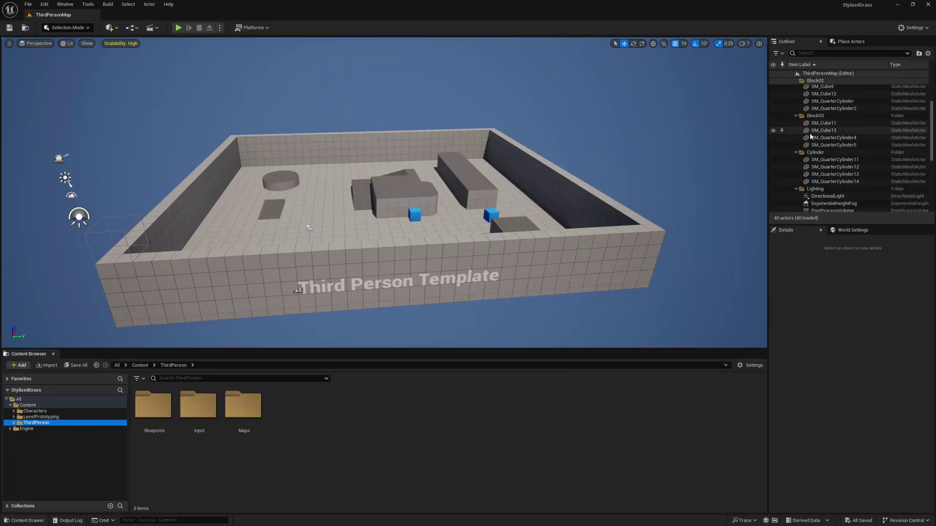
scroll(down, 3)
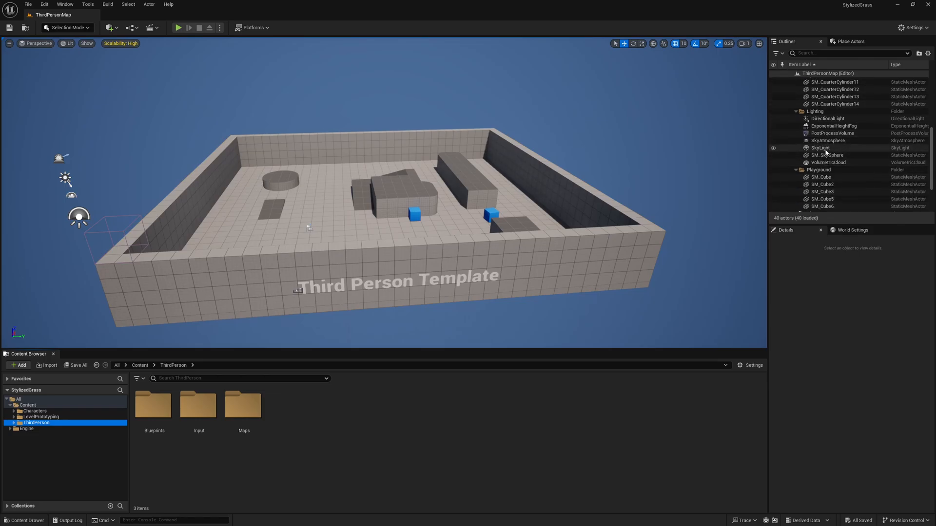
double_click(243, 405)
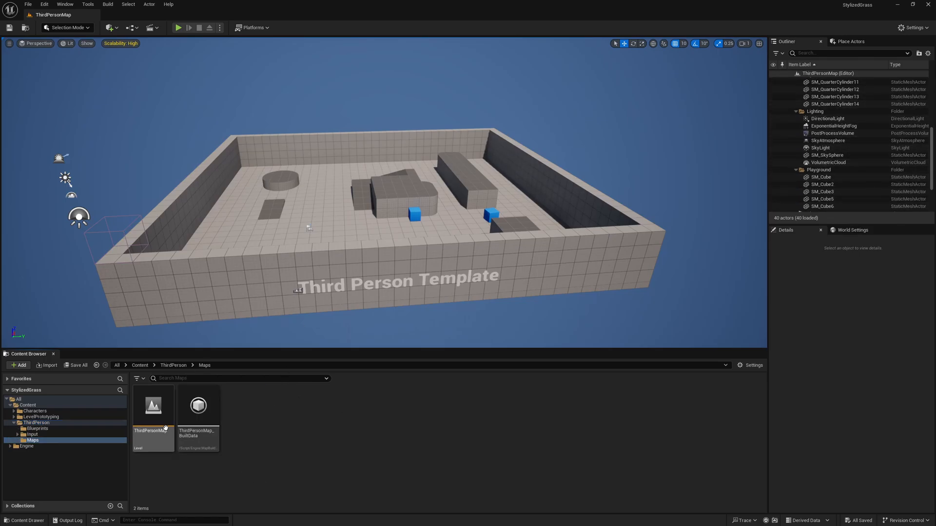
click(154, 408)
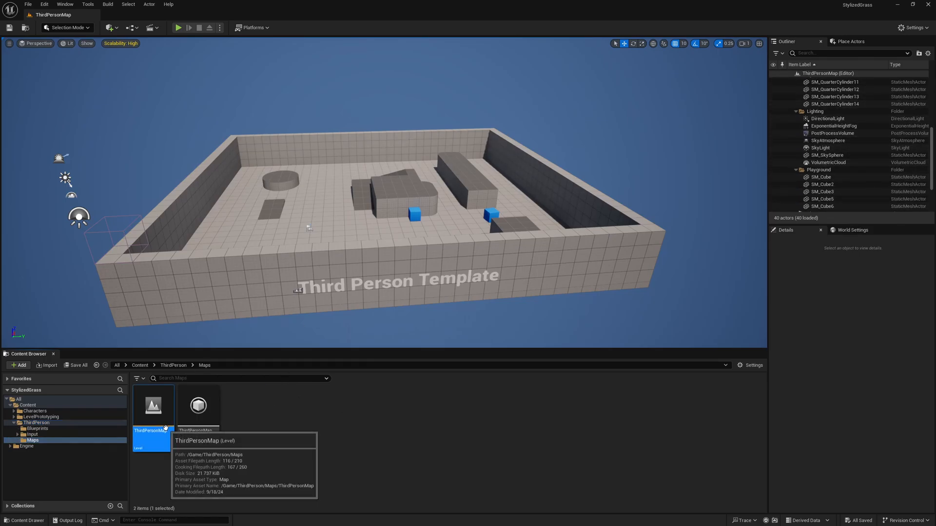
Step: Add a StylizedGrass folder under Content with subfolders such as Textures
click(27, 405)
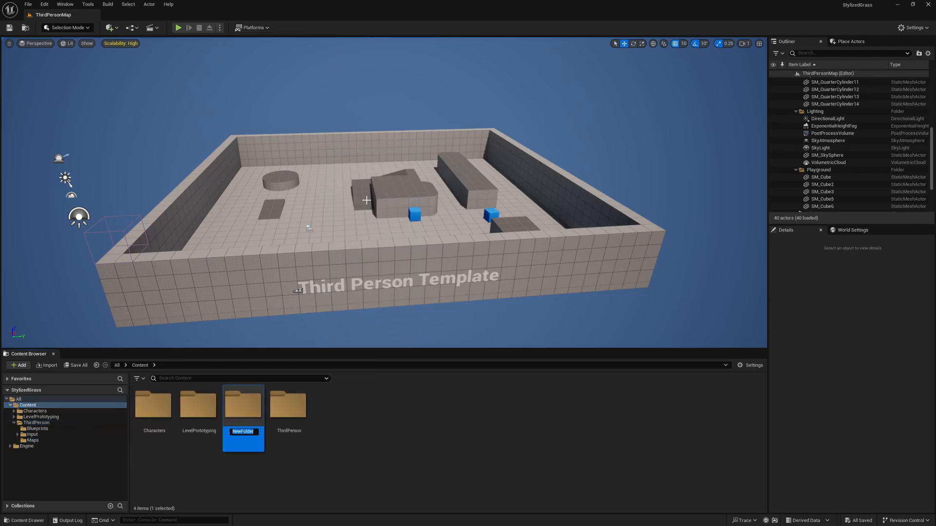
text(StylizedGrass)
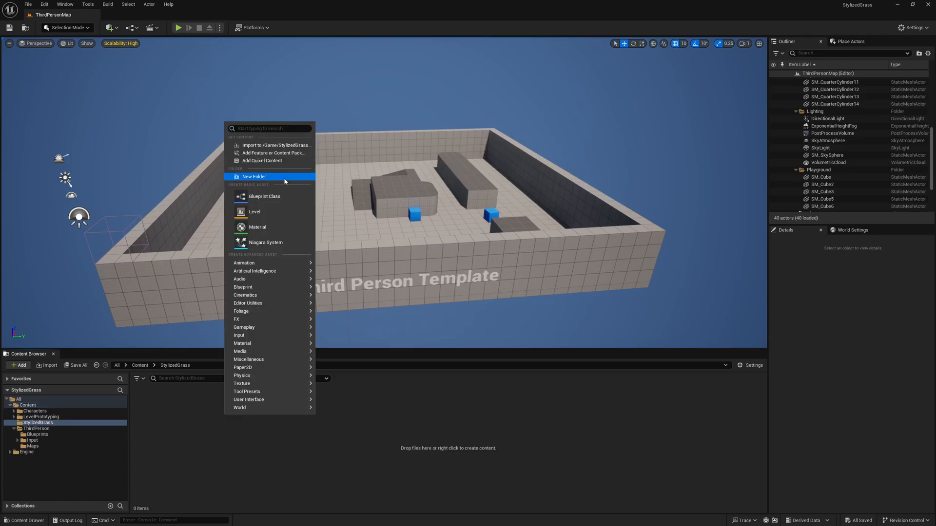
click(254, 176)
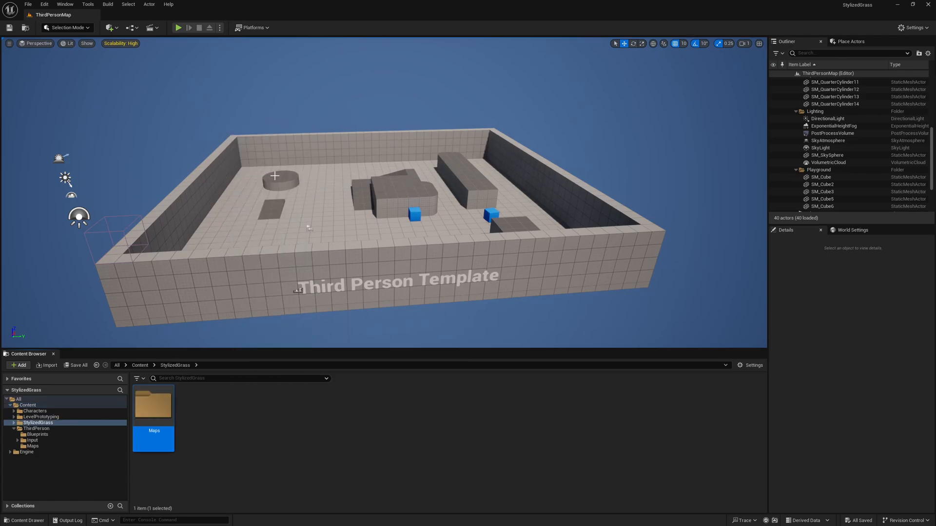
double_click(153, 406)
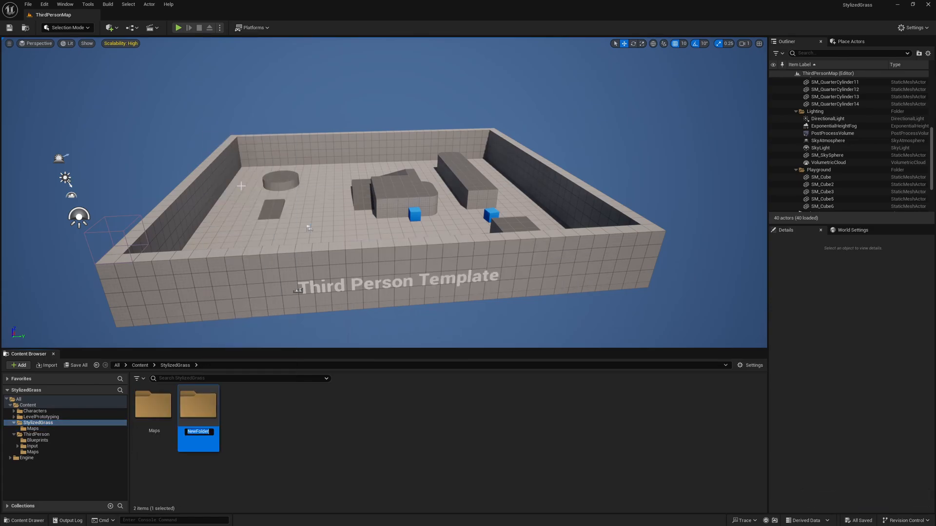
text(Textures)
text(Materials)
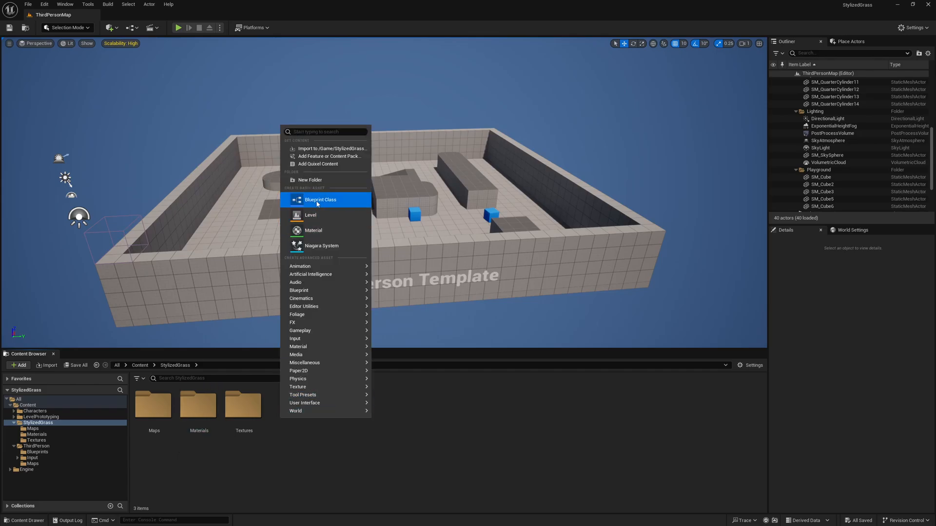
click(309, 180)
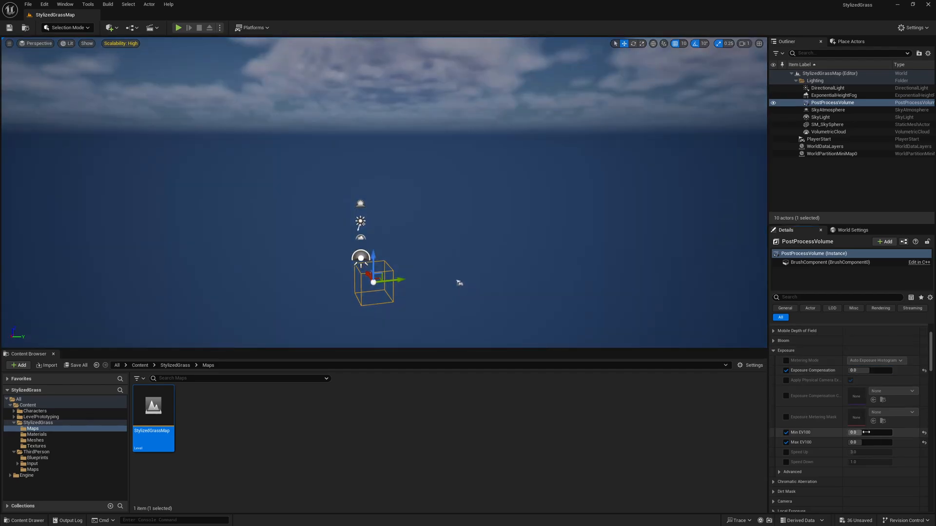
Step: Set the PostProcessVolume min and max exposure to -2.0, then select the directional light
click(868, 433)
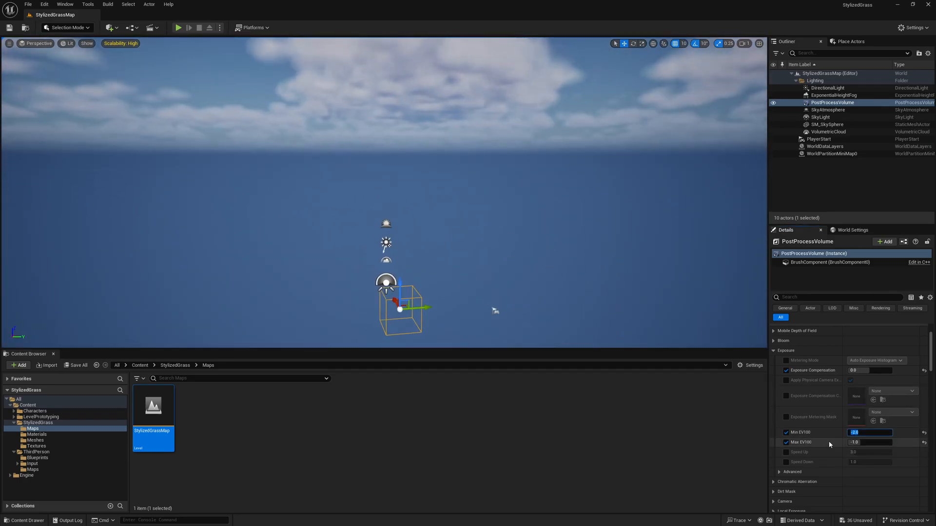
text(-2.0)
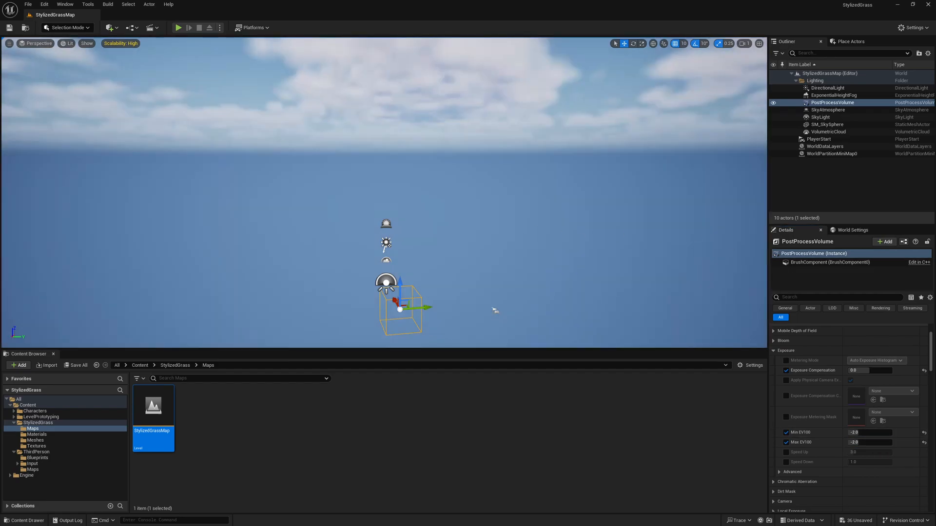
click(773, 350)
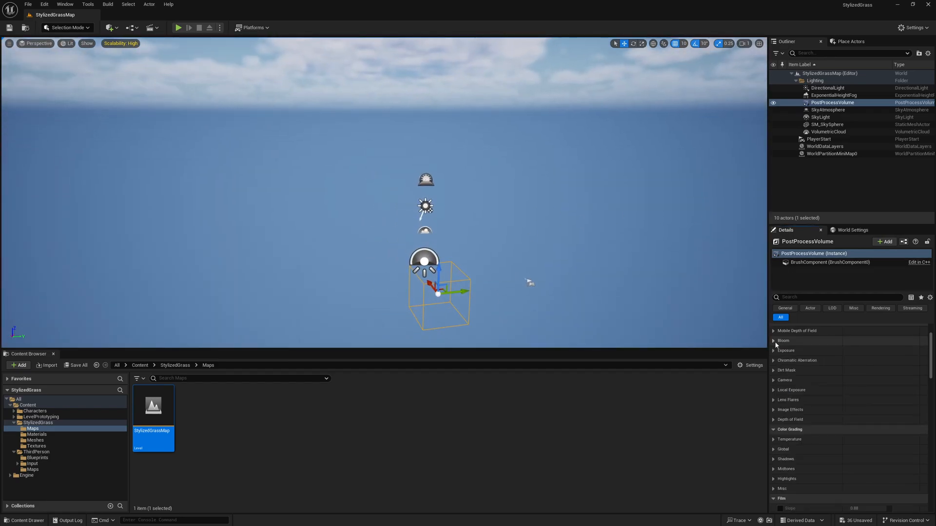
click(828, 88)
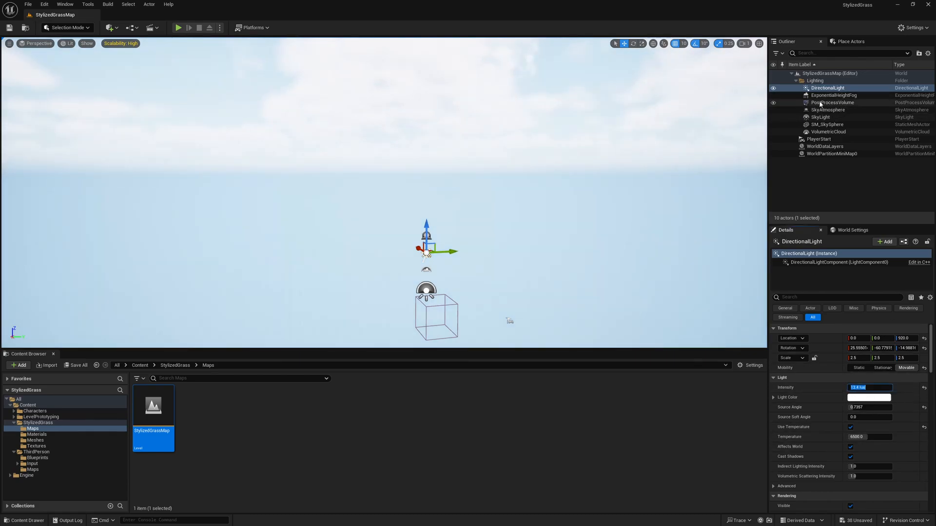
click(832, 102)
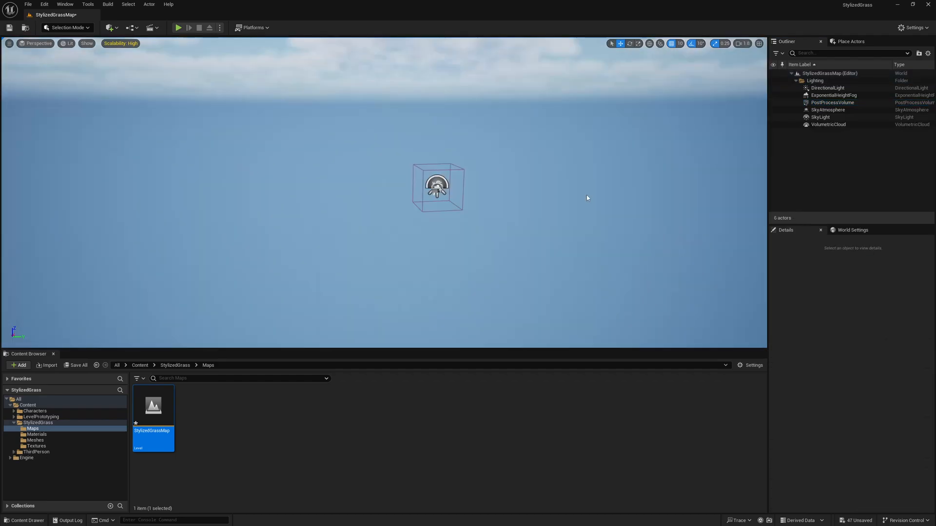
Step: In Landscape Mode, create a landscape with 15x15-quad sections at 121x121 resolution
click(65, 28)
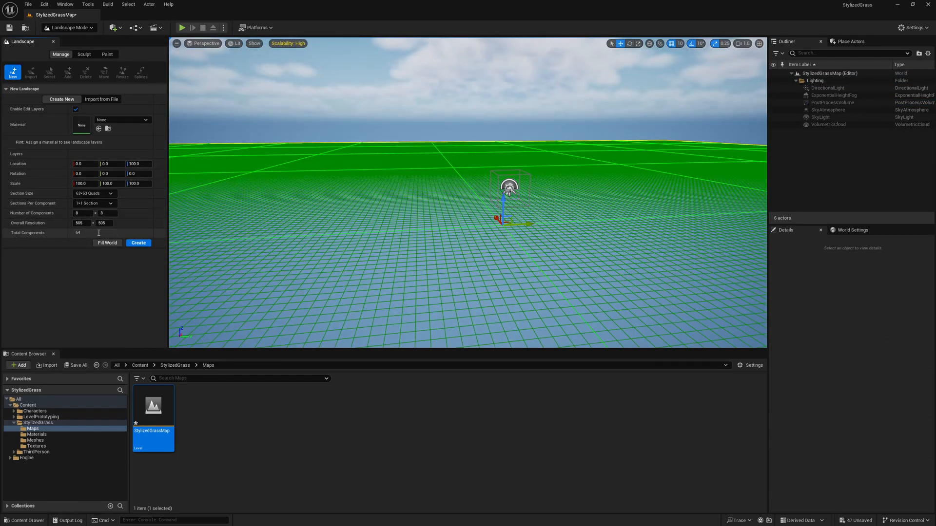
click(109, 193)
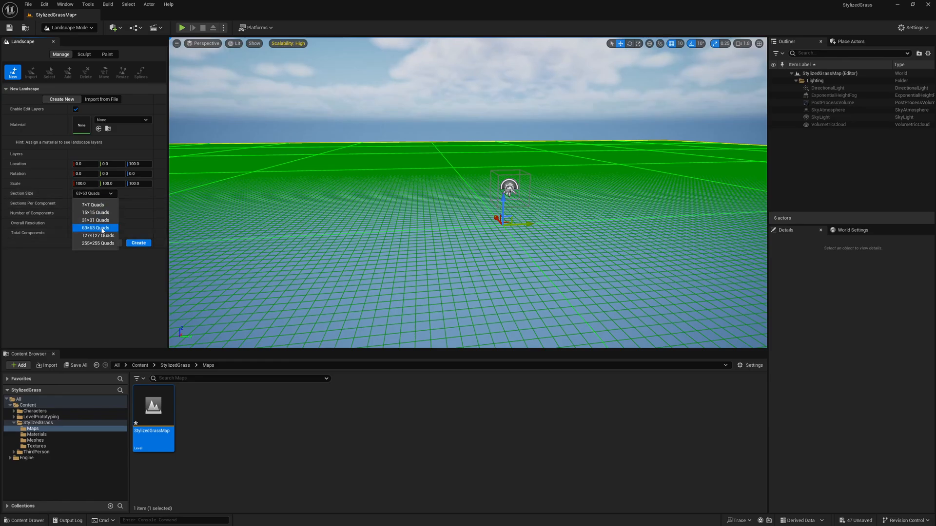
click(95, 212)
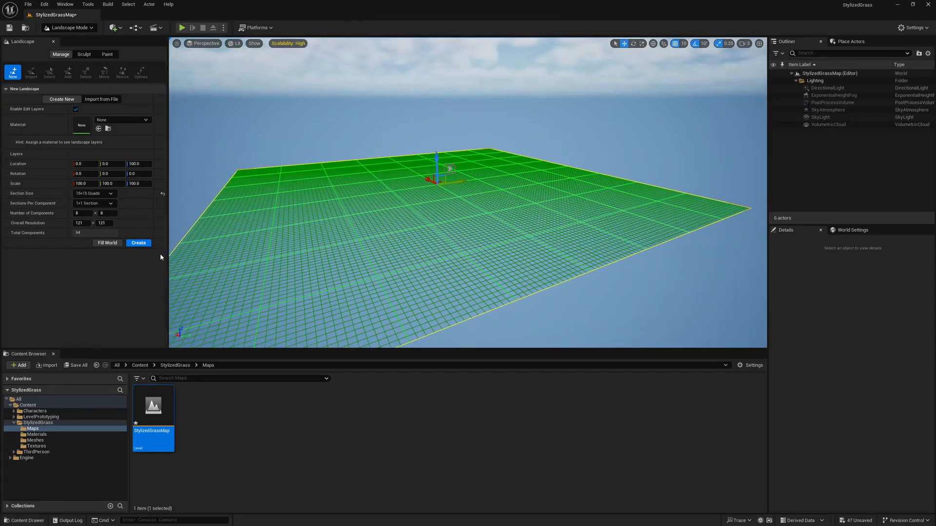
click(139, 242)
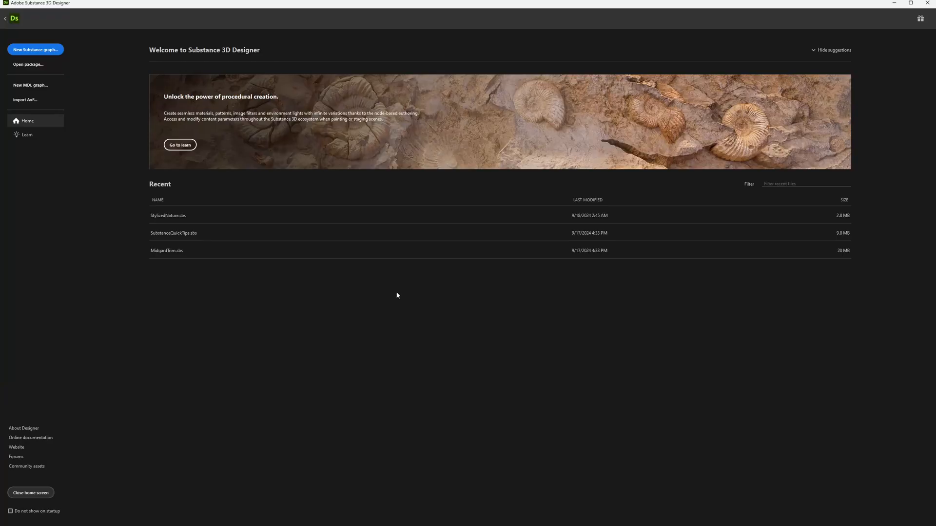
Step: Name the Metallic Roughness graph StylizedGrassNoise and confirm its creation
click(38, 50)
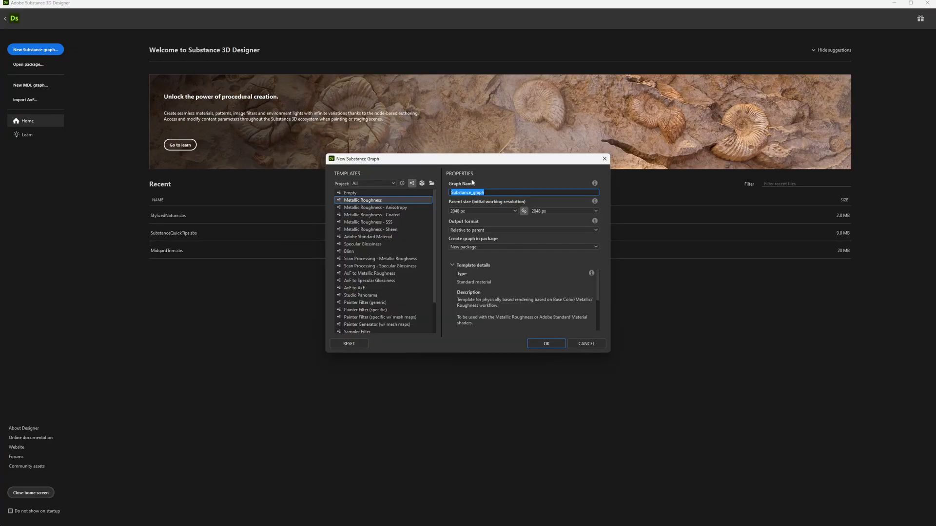
text(StylizedGrassNoise)
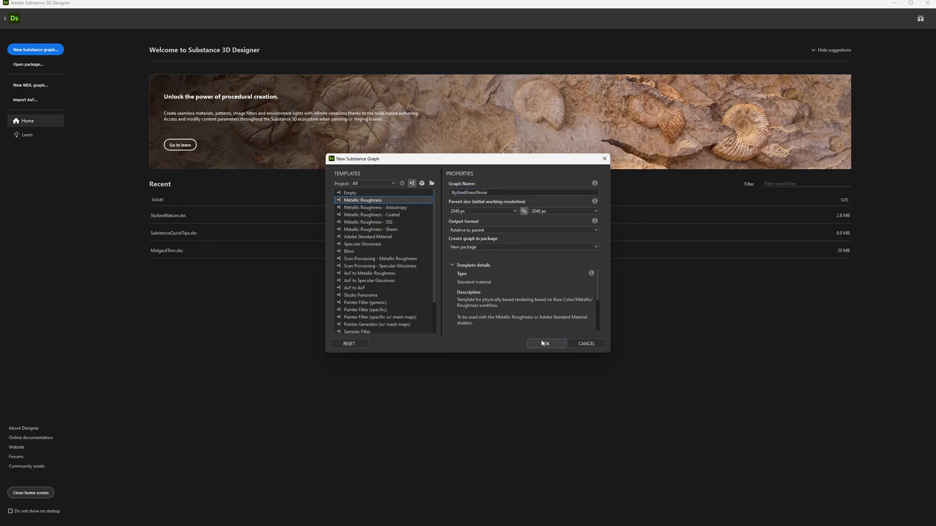
click(545, 344)
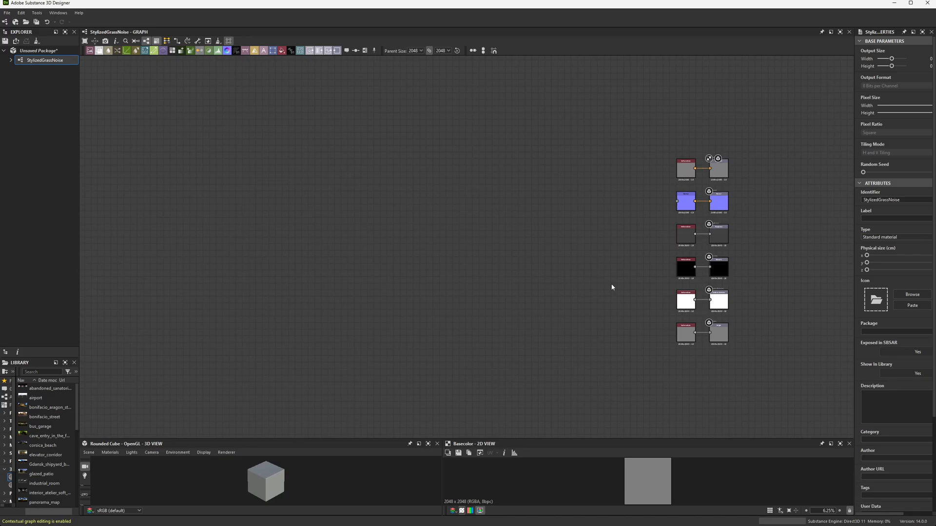
mouse_move(523, 230)
text(crea)
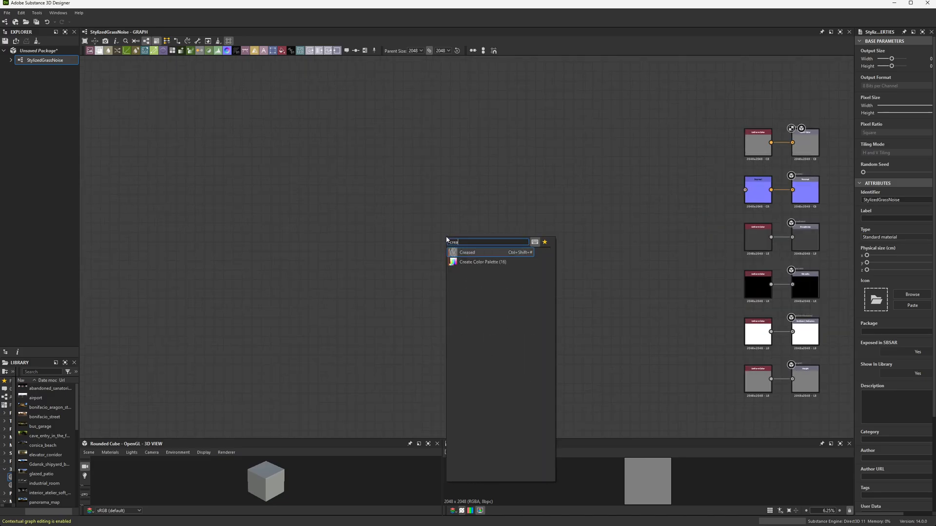
Step: Feed Creased noise into a Directional Warp driven by Gaussian Noise, tuning intensity to moderate
click(467, 252)
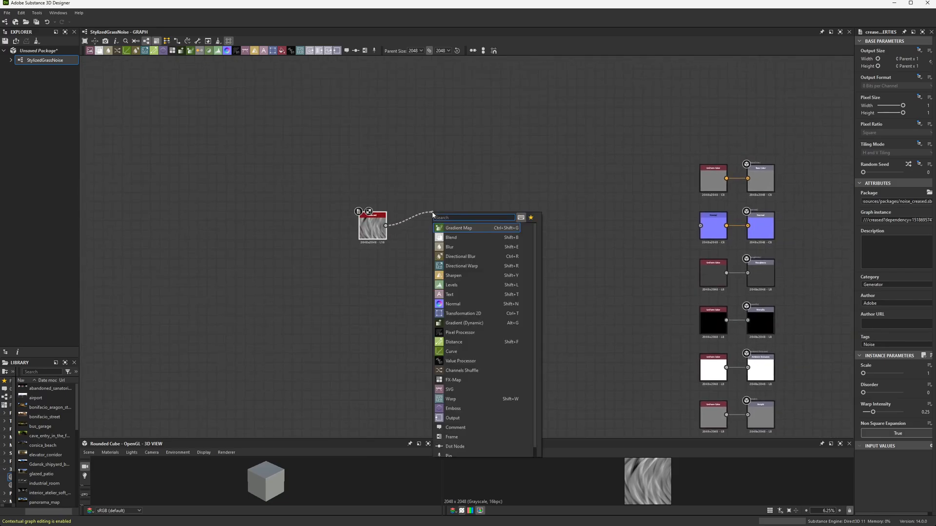
click(461, 265)
text(gauss)
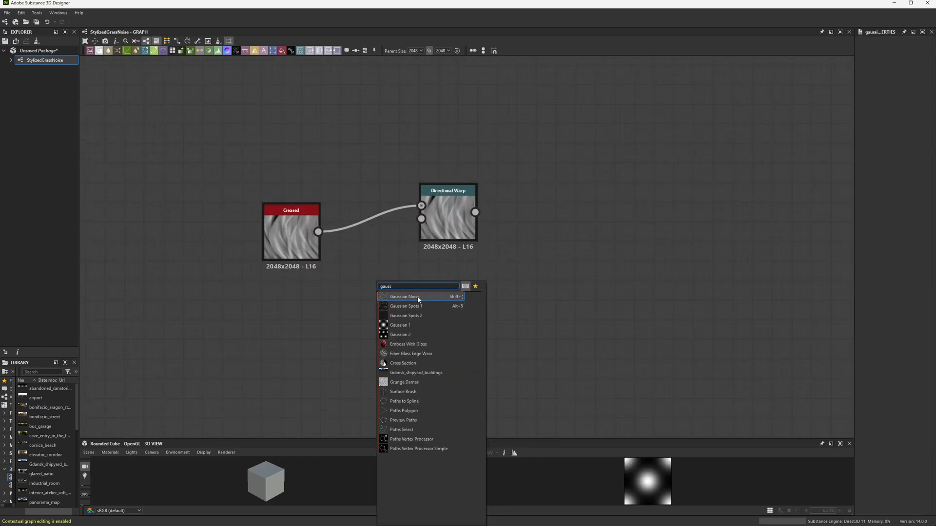
click(405, 297)
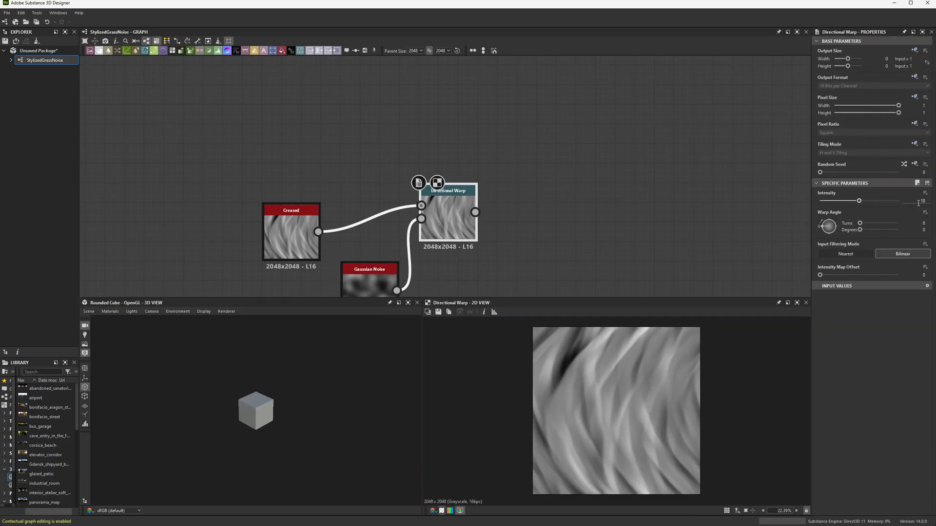
drag(854, 200, 925, 200)
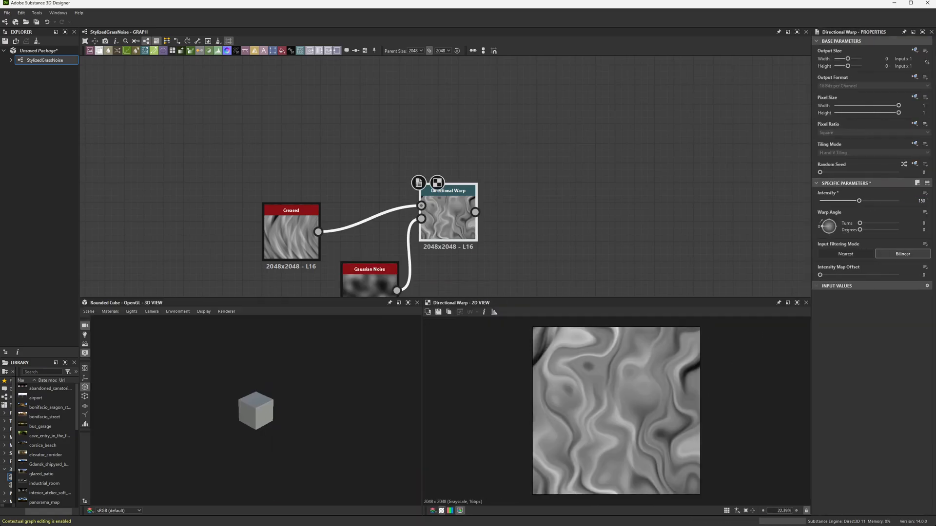
drag(858, 202, 828, 202)
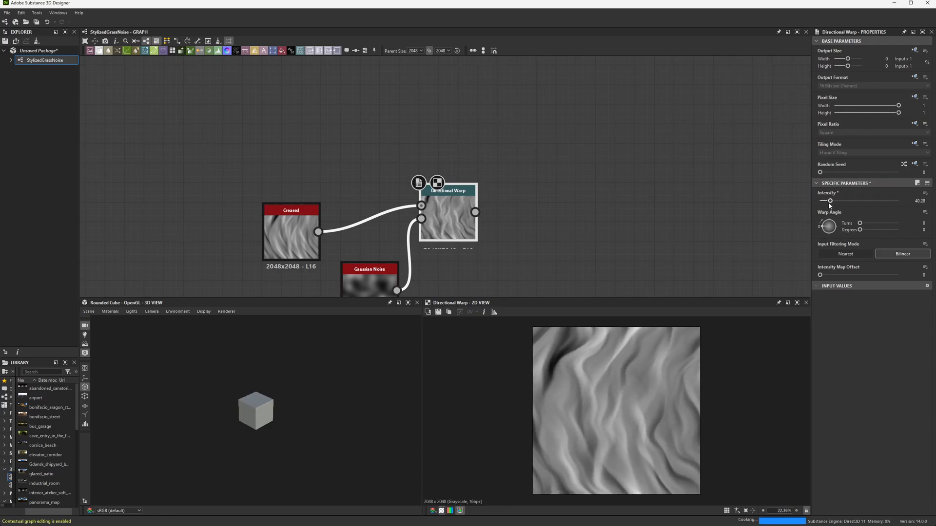
drag(830, 201, 827, 201)
text(multi)
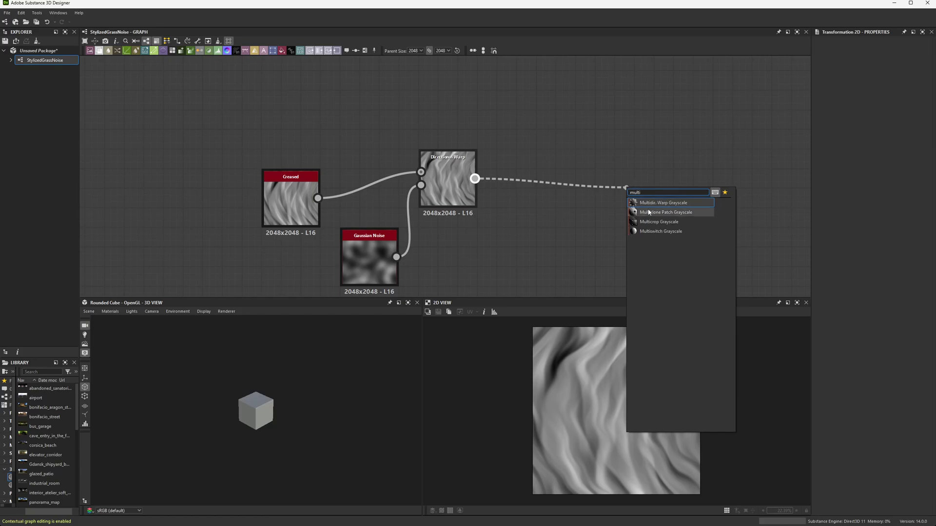
Step: Add a Multi-directional Warp after the Directional Warp, driven by Clouds 2, with intensity lowered
click(663, 202)
text(clouds 2)
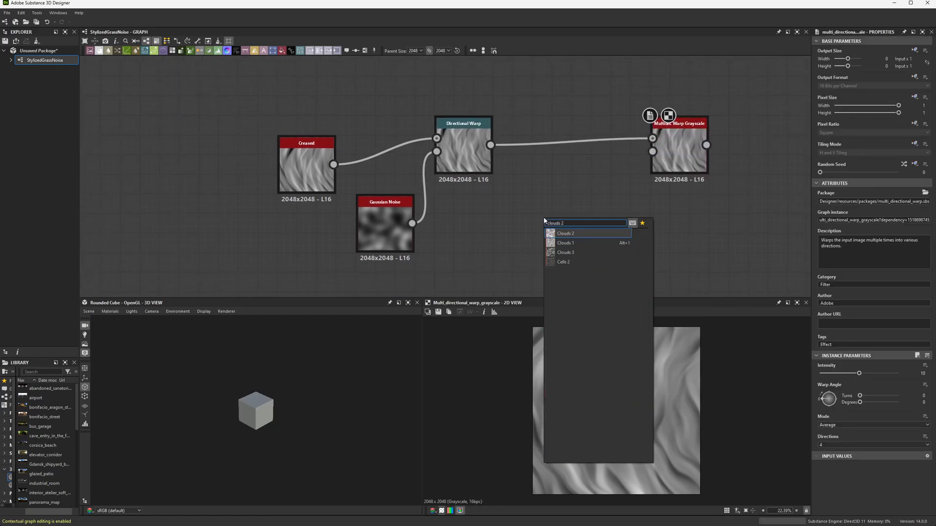
click(566, 233)
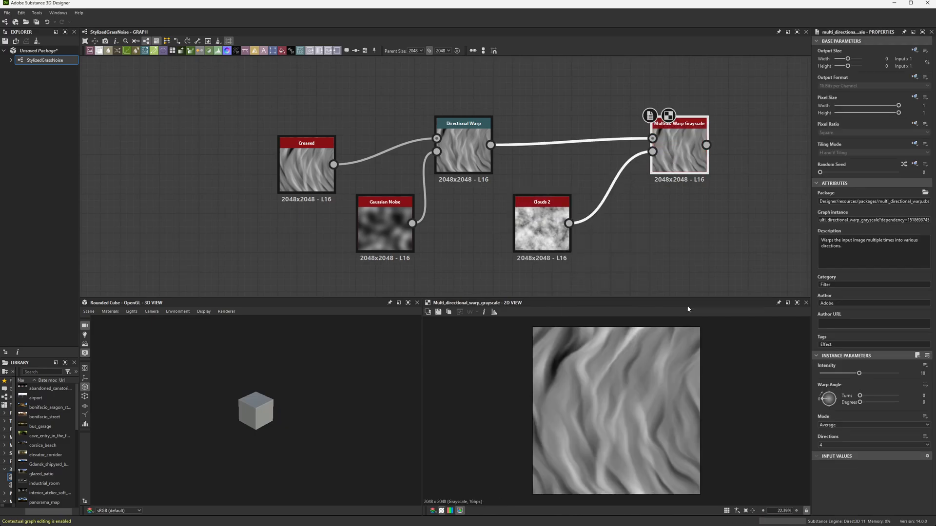
click(917, 372)
text(150)
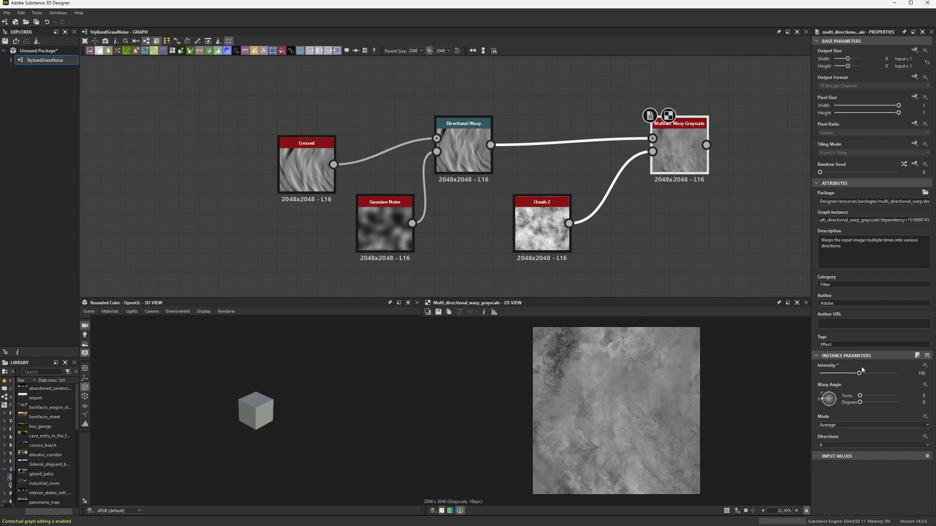
drag(858, 372, 834, 373)
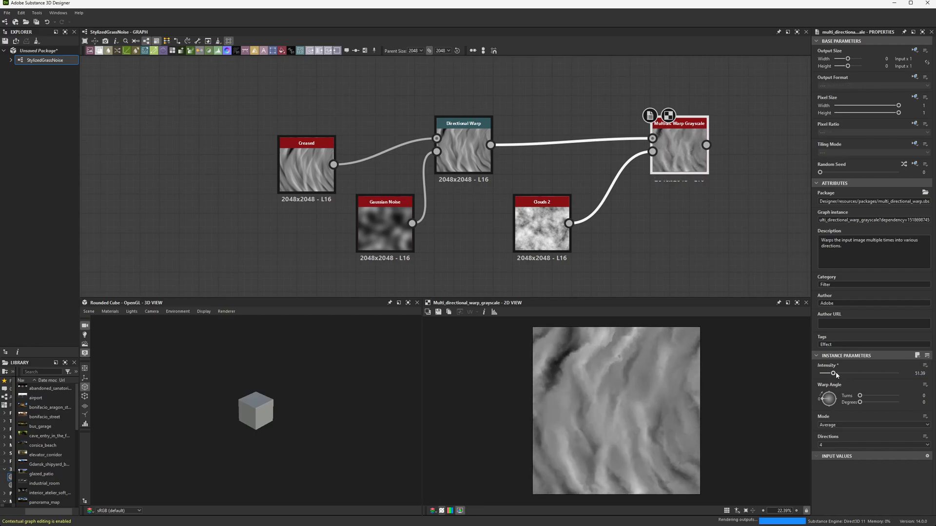
drag(835, 374, 828, 374)
text(slope bl)
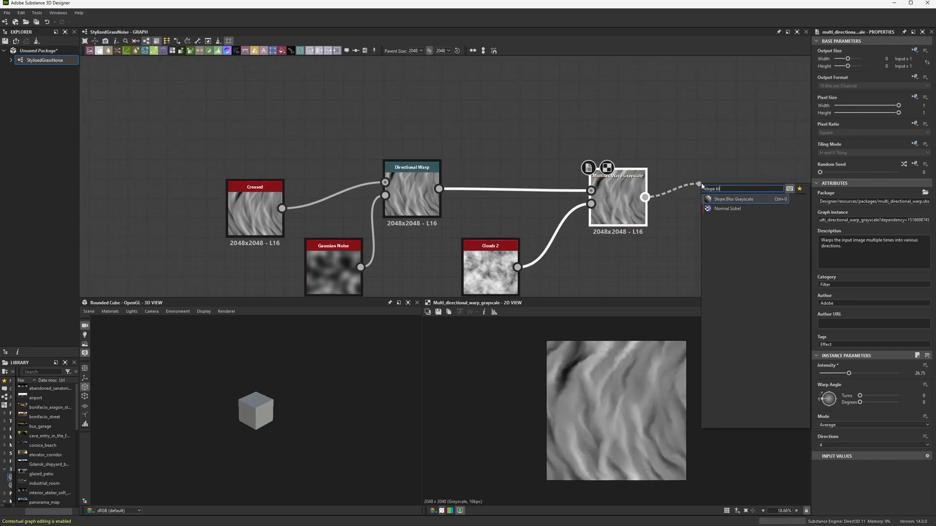
Step: Add a Slope Blur Grayscale using Moisture Noise as slope map, with very low intensity
click(733, 199)
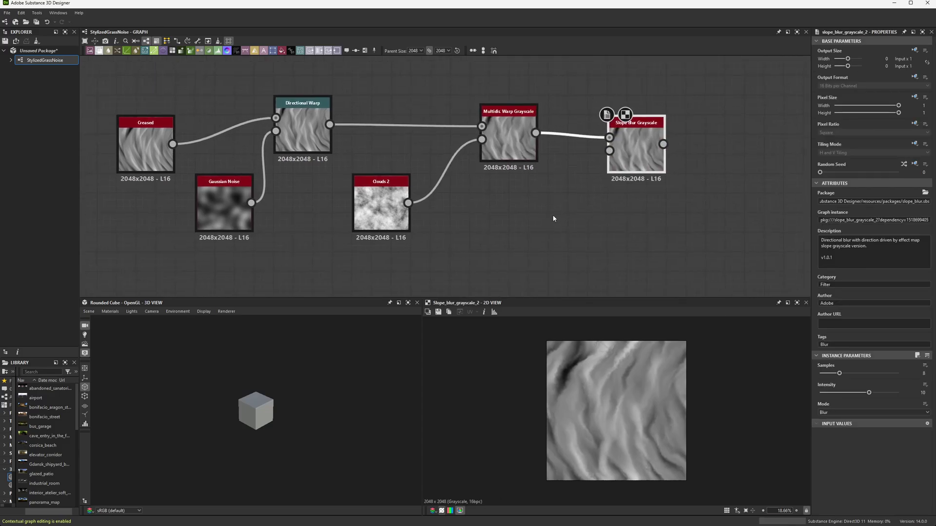
text(mo)
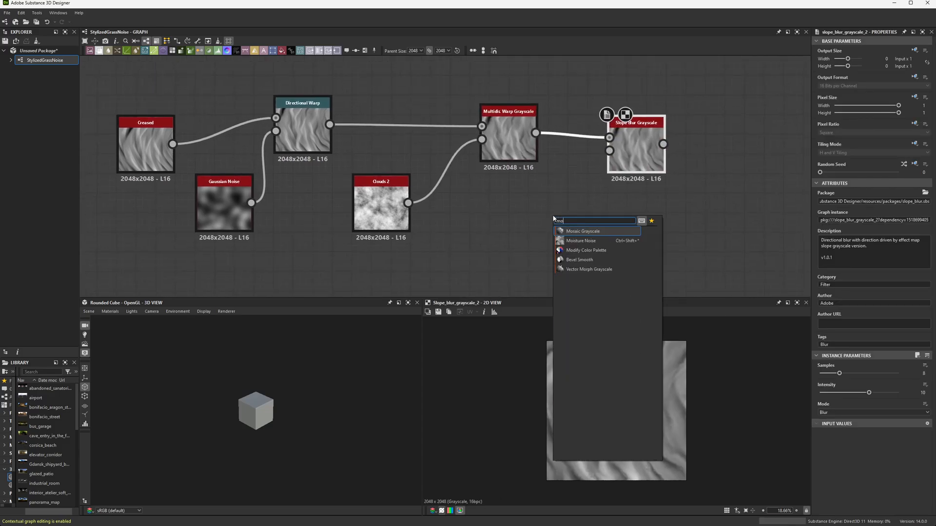
click(581, 241)
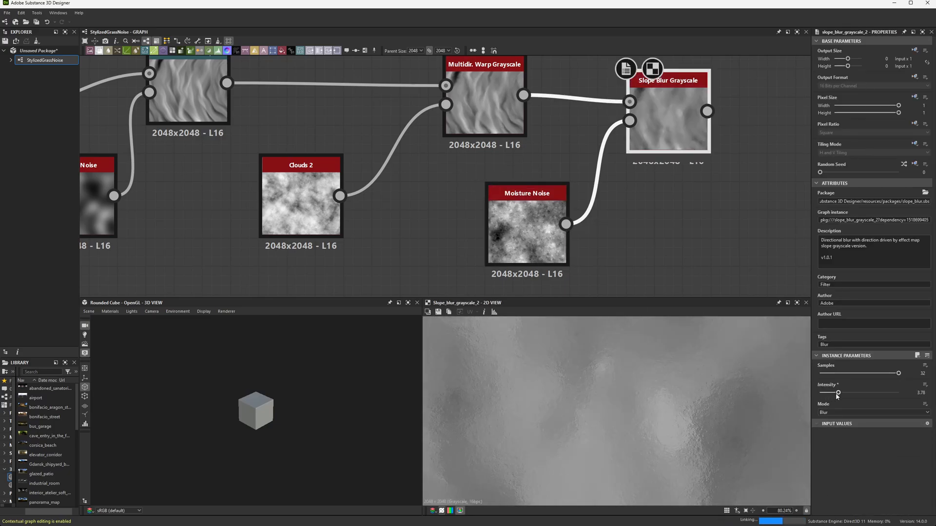
drag(835, 392, 821, 393)
text(levels)
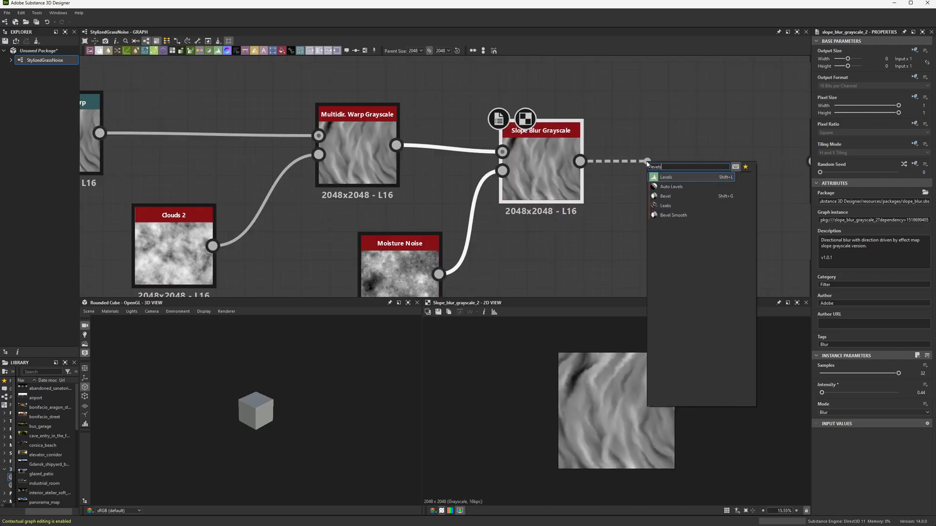
Step: Add a Levels node after the Slope Blur and drag a histogram handle to boost contrast
click(666, 177)
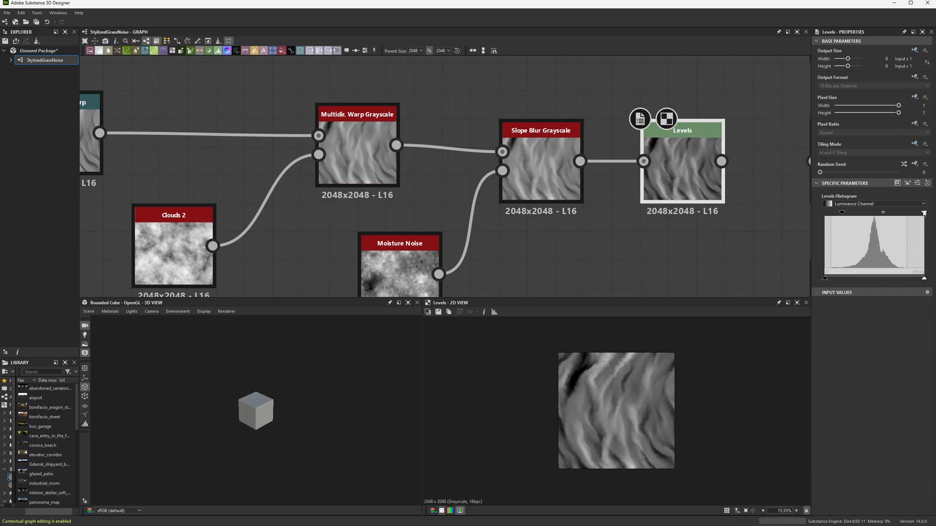
drag(923, 212, 898, 213)
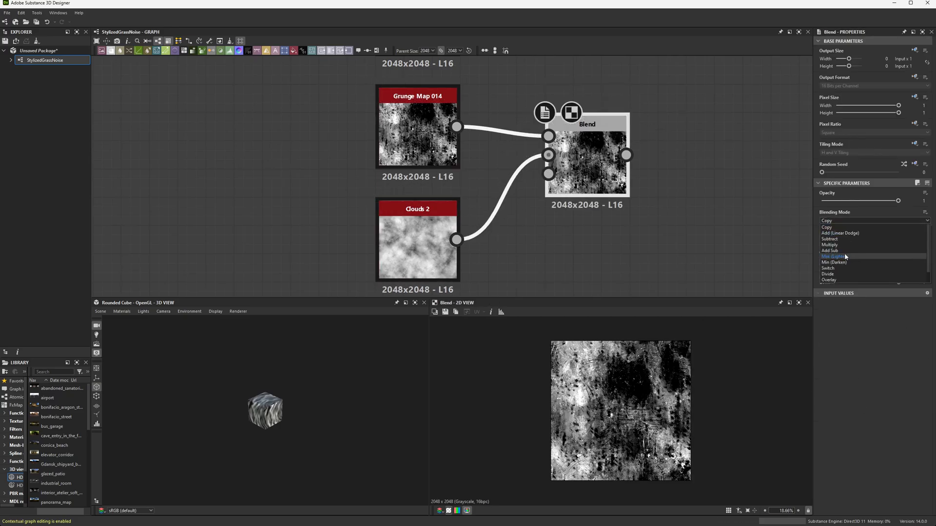
Step: Set the Blend to Multiply at about 0.52 opacity, then add a Clouds 2-driven Multi-directional Warp
click(829, 245)
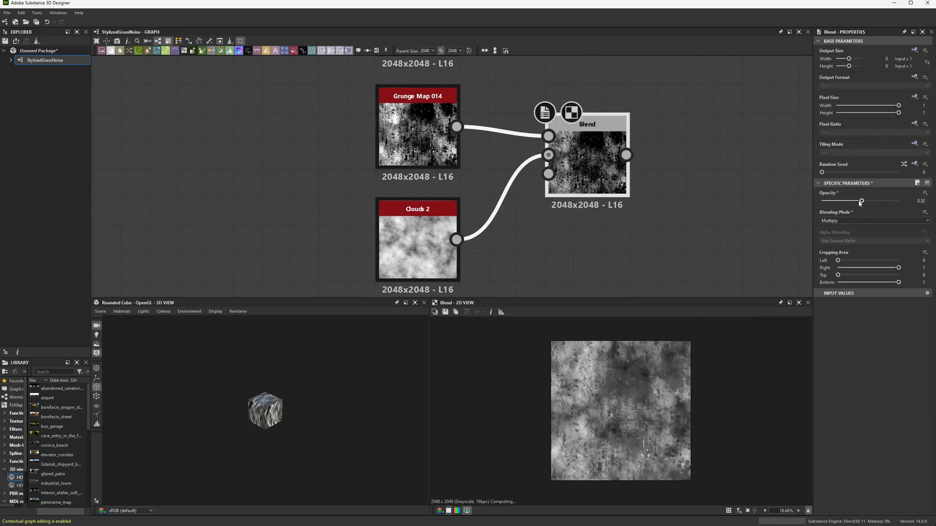
drag(861, 200, 863, 200)
text(multi)
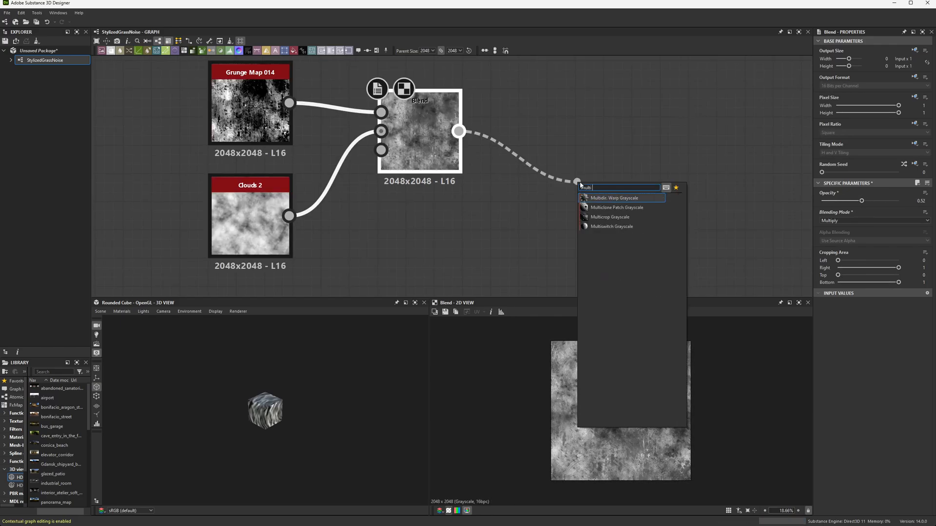
click(614, 198)
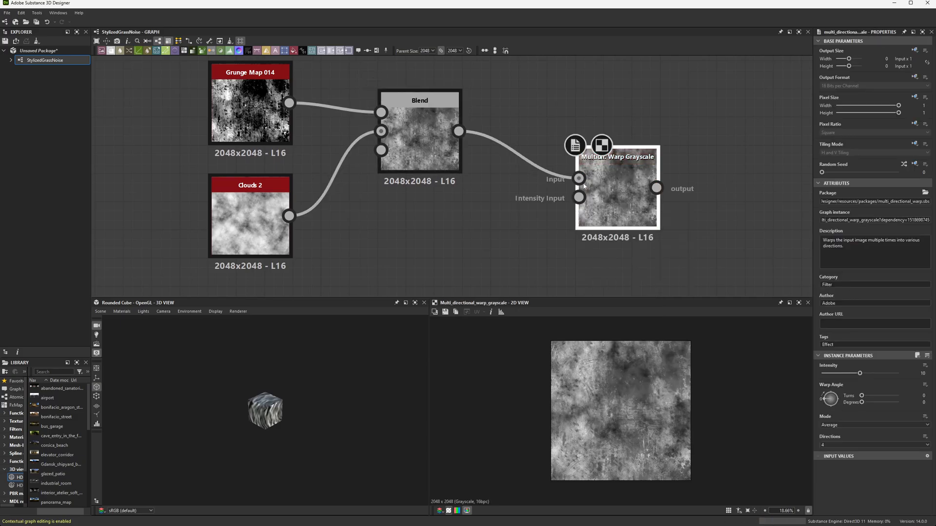
drag(289, 216, 577, 197)
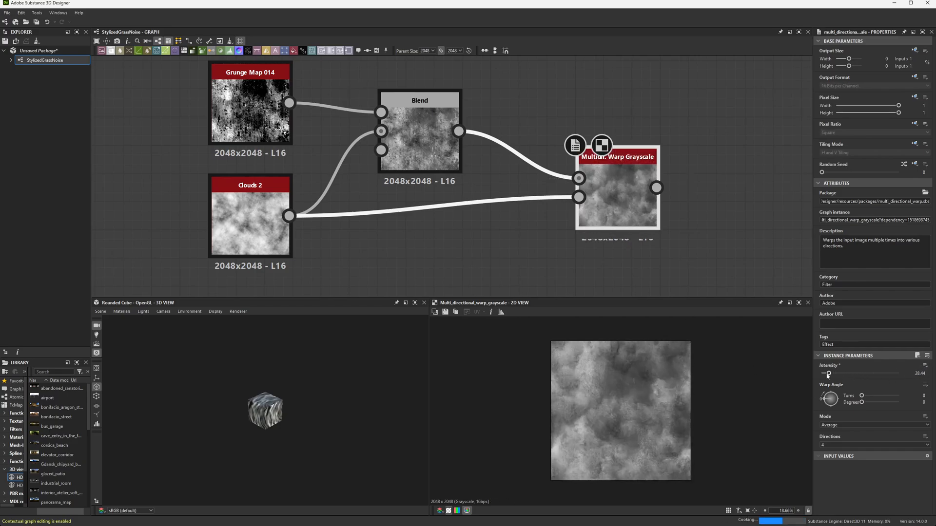
Step: Fine-tune the warp and slope blur intensities, then add an Auto Levels node after Slope Blur
drag(827, 375, 835, 374)
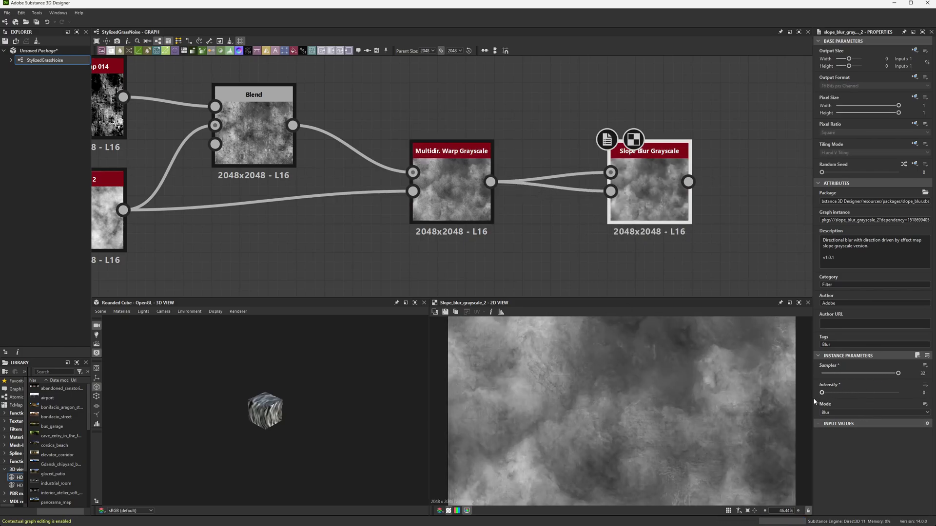
drag(822, 393, 827, 393)
text(auto leve)
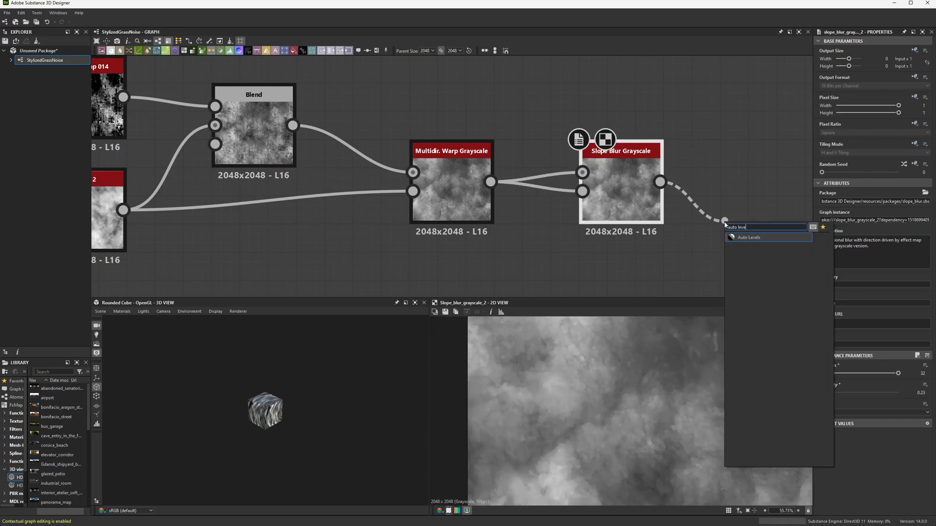
text(s)
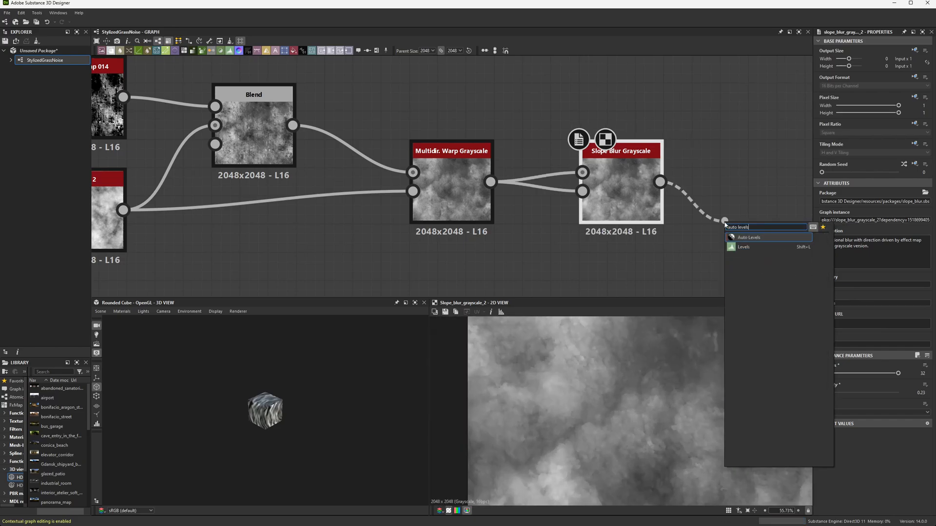
click(749, 237)
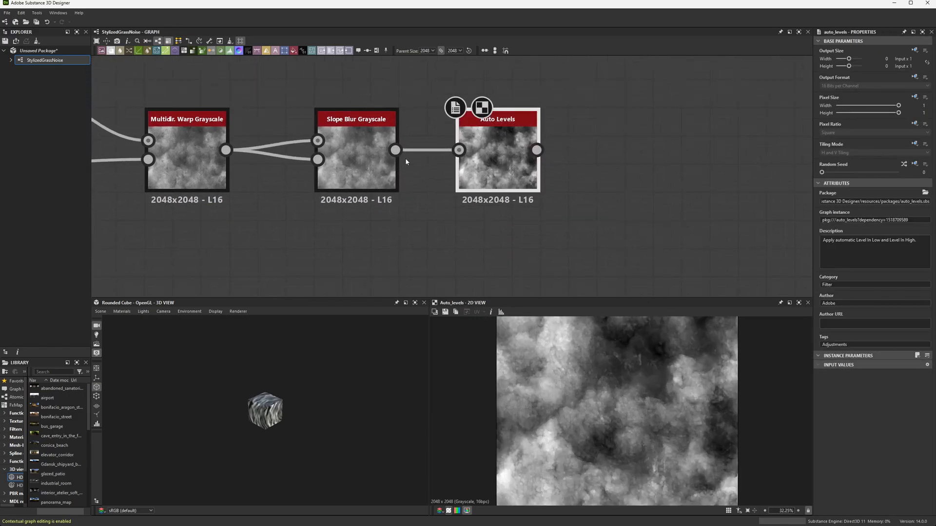
drag(536, 149, 593, 137)
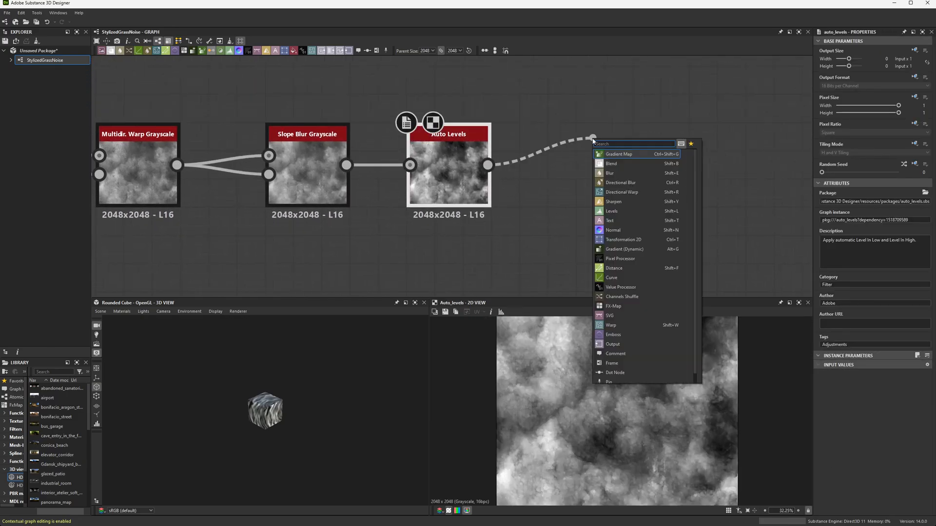
Step: Add a Directional Warp driven by a scale-6 Perlin Noise, adjusting intensity and warp angle
text(directional war)
text(perli)
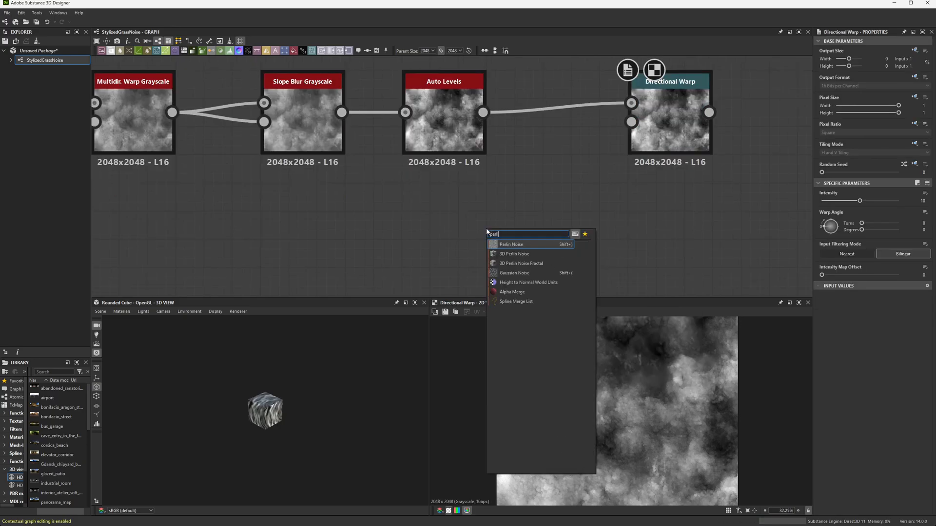
click(511, 244)
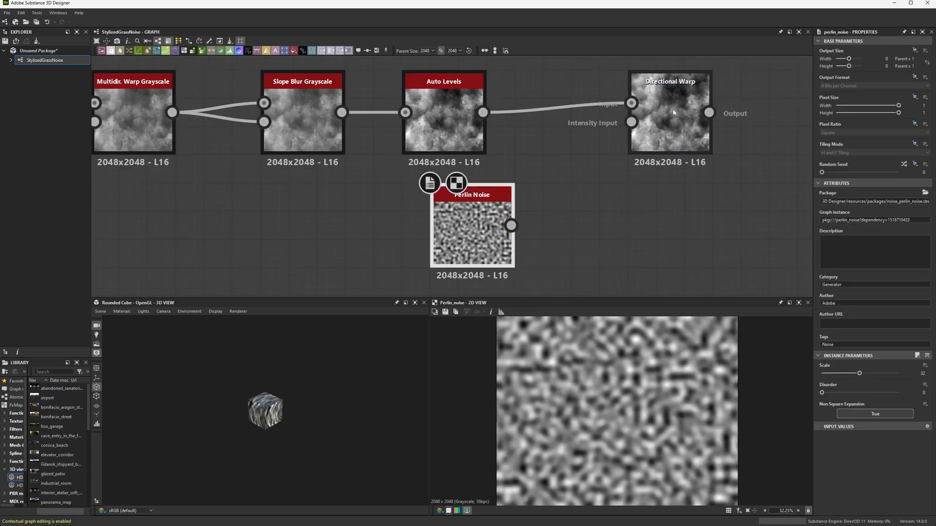
drag(858, 373, 827, 373)
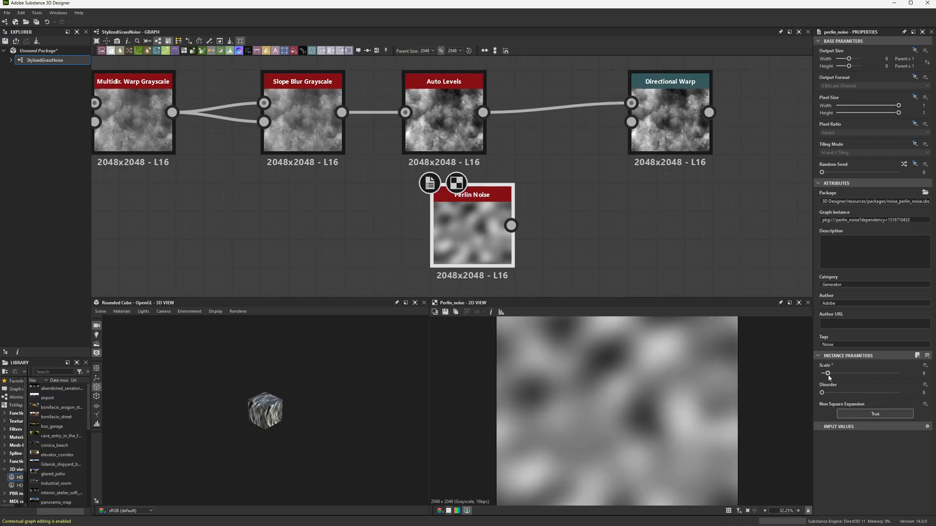
drag(510, 225, 632, 123)
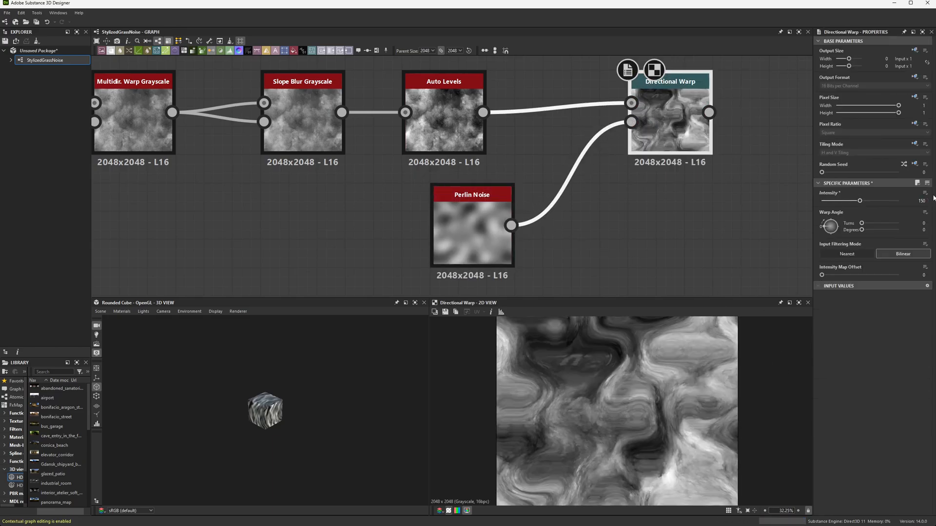
drag(861, 200, 829, 201)
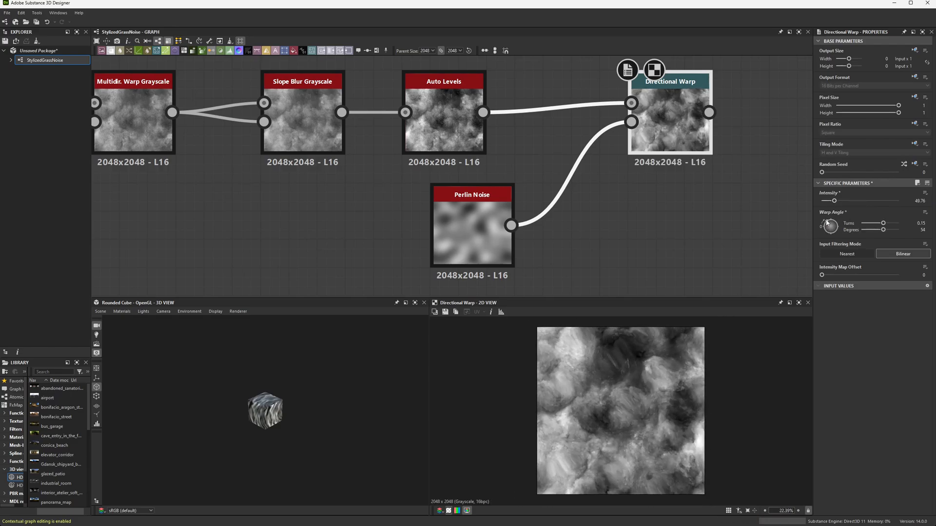
scroll(down, 3)
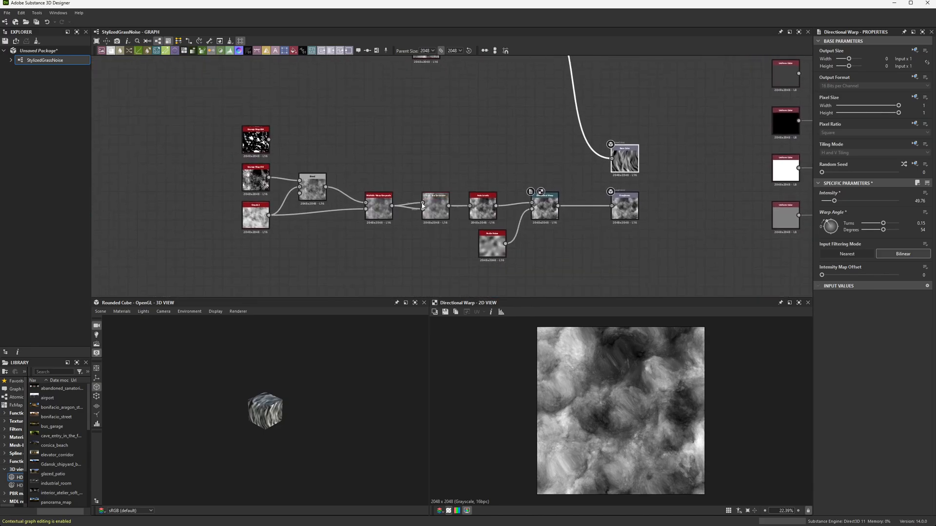
Step: Export the StylizedGrassNoise graph outputs as basecolor and roughness PNG files
right_click(44, 60)
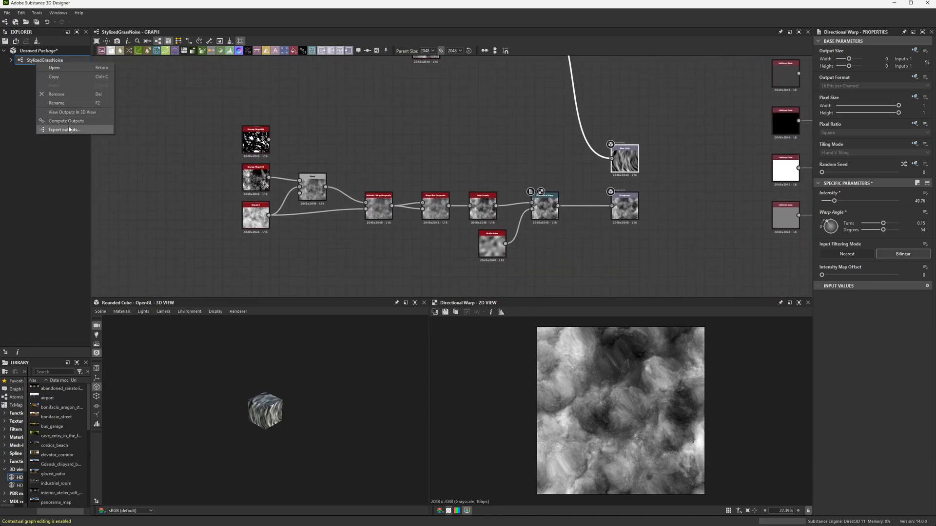
click(64, 130)
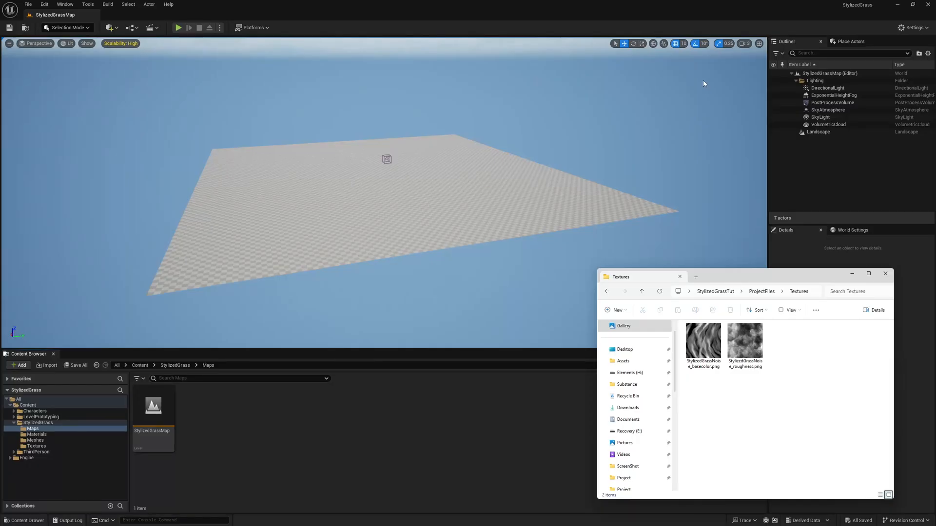
mouse_move(760, 382)
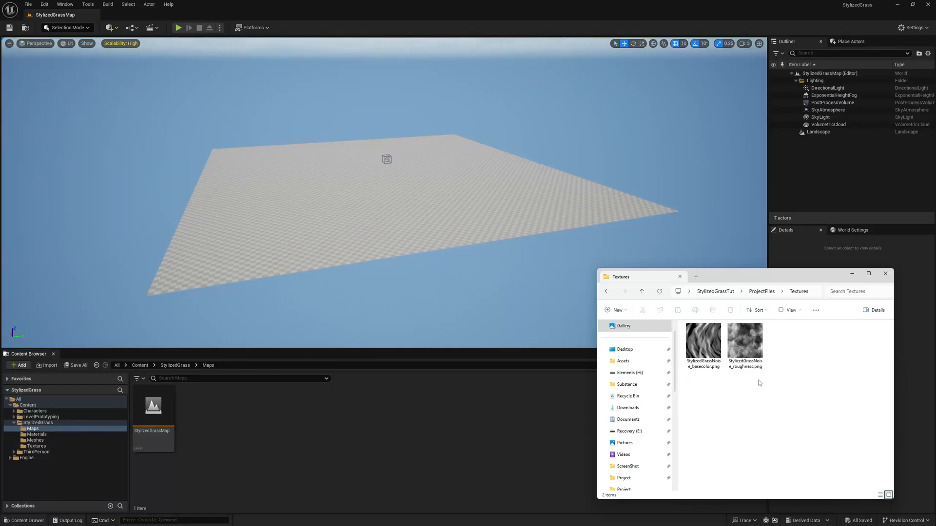
Step: Import the renamed T_GroundNoise and T_WindNoise images into the StylizedGrass Textures folder
click(703, 340)
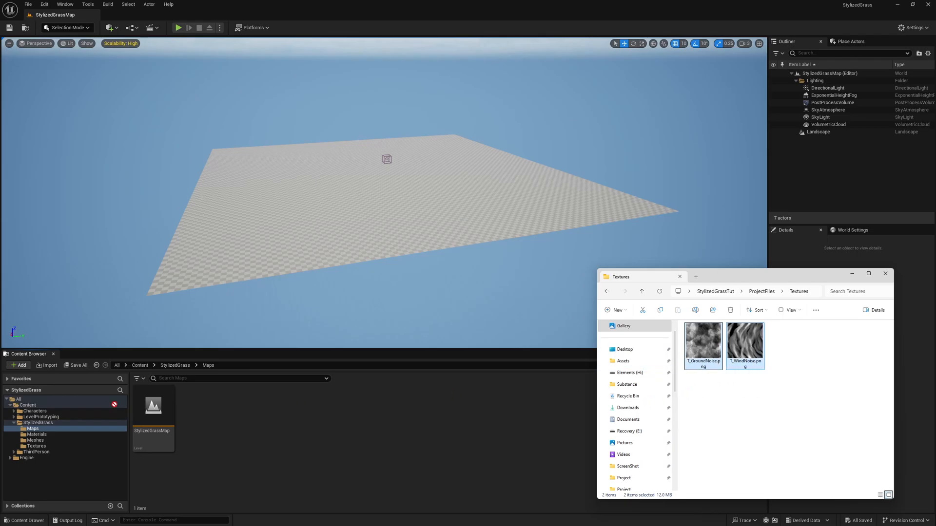
click(36, 447)
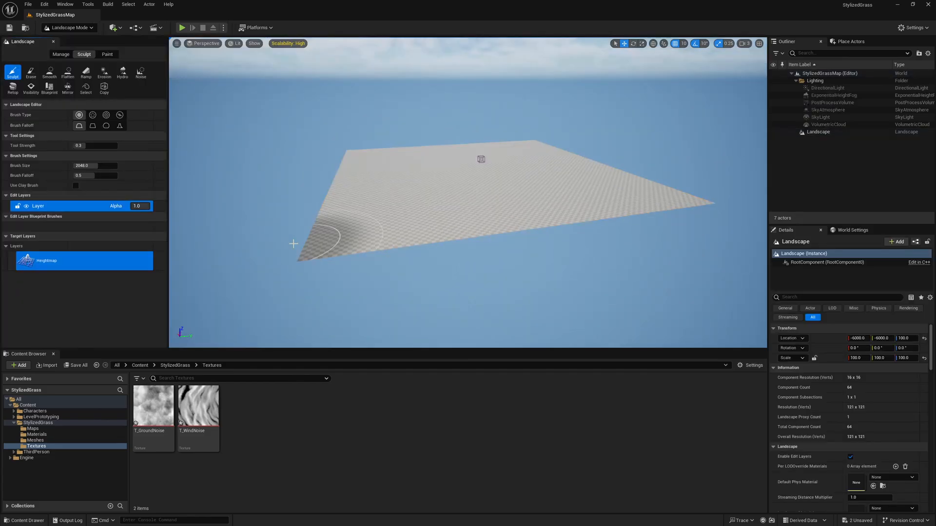
mouse_move(83, 158)
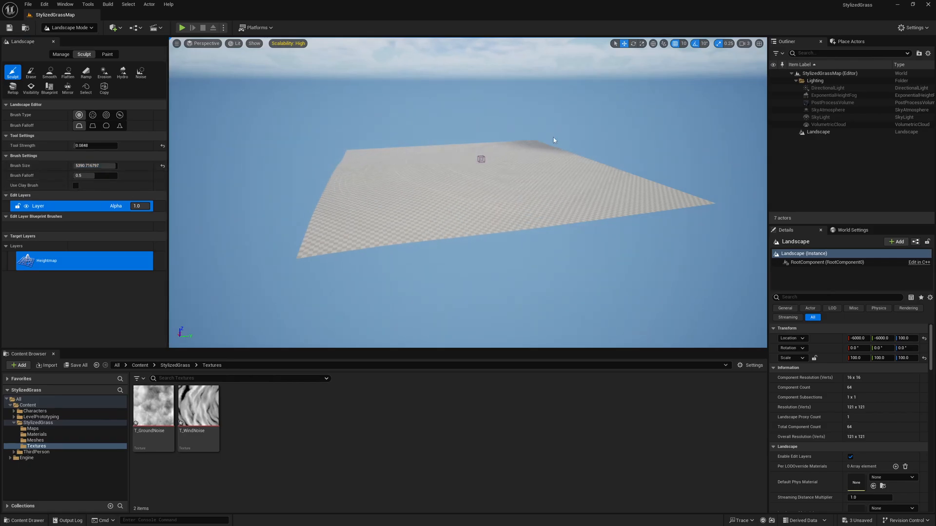
Step: Raise hills at the back, right side and far edge with a large soft brush, then smooth
click(441, 186)
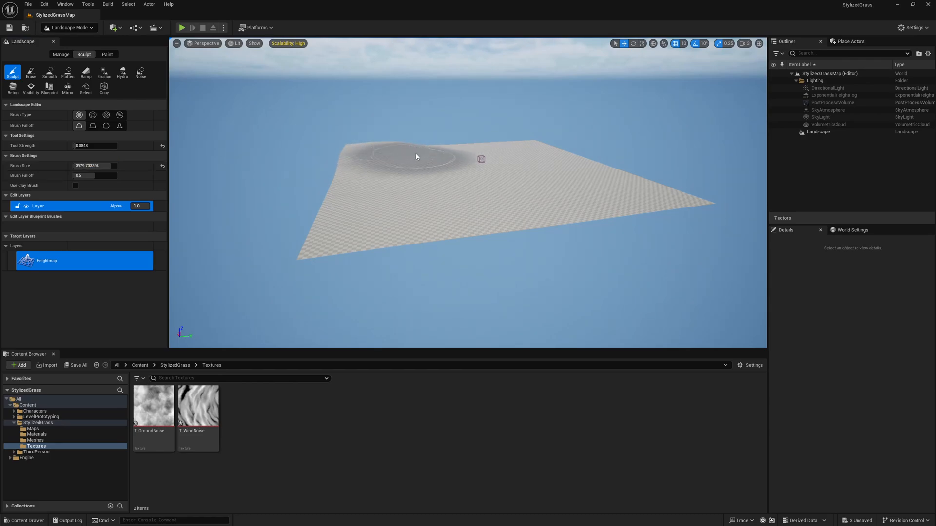
drag(416, 156, 439, 150)
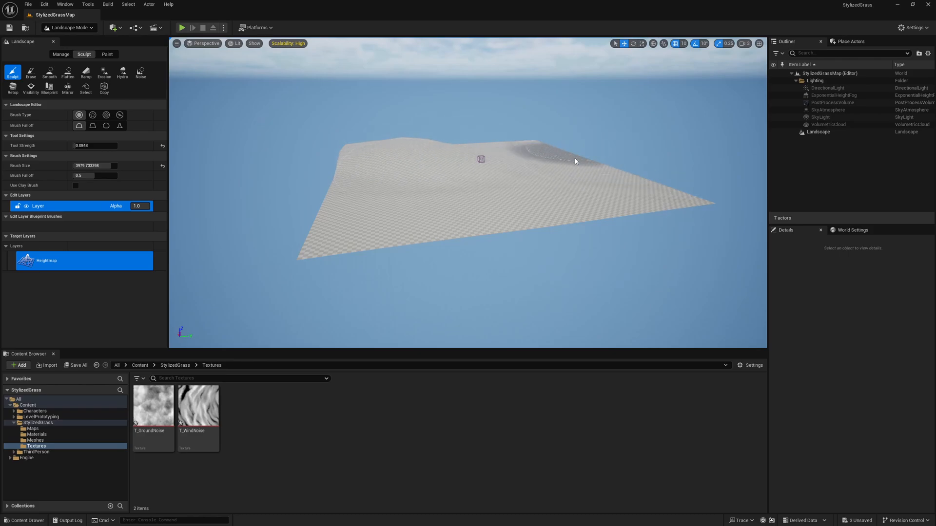
click(563, 163)
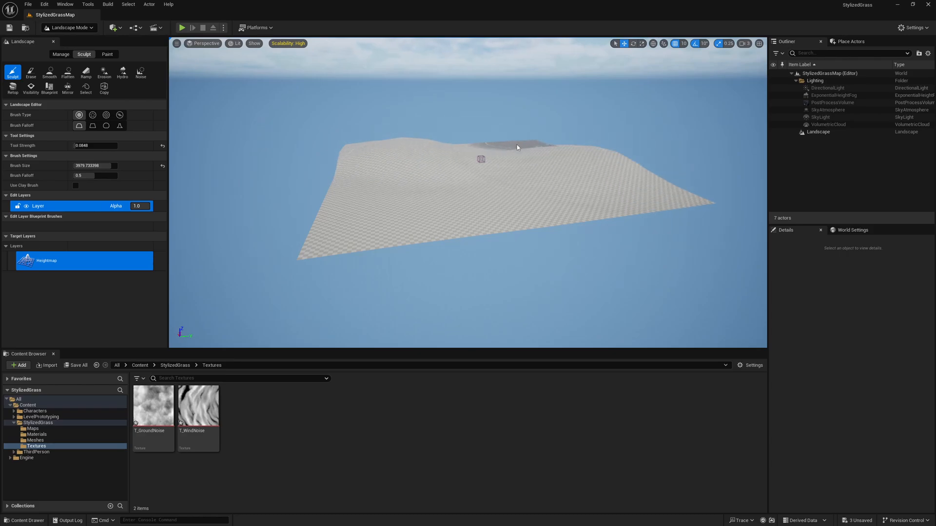
click(49, 73)
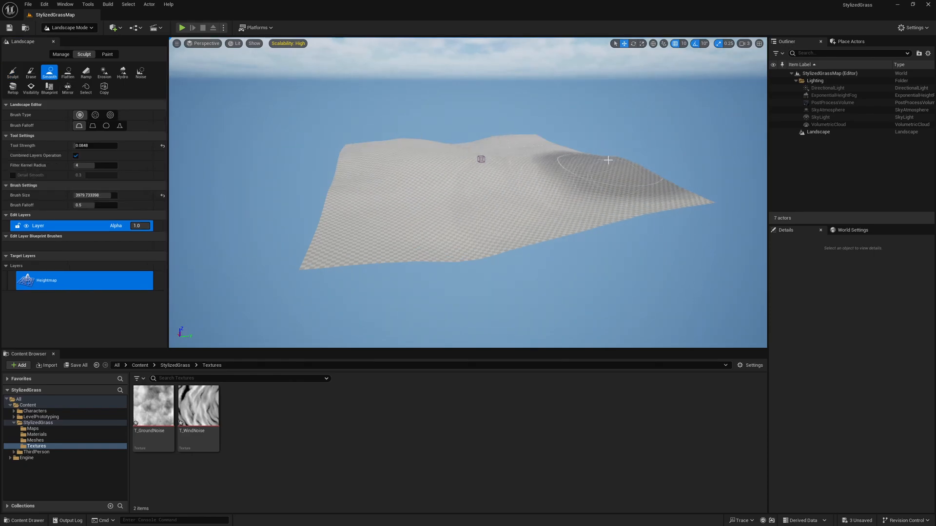
click(68, 27)
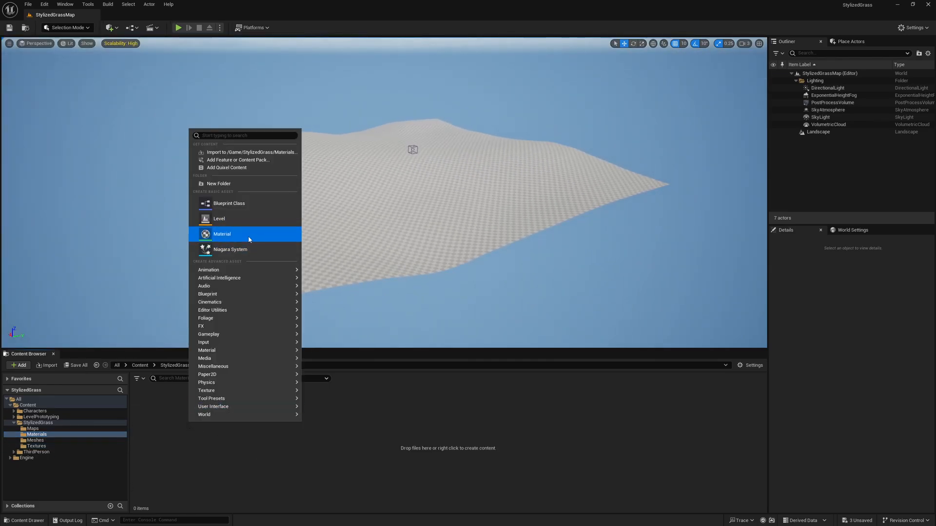
Step: Create the M_LandscapeRVT material and set it as the landscape's material
click(222, 234)
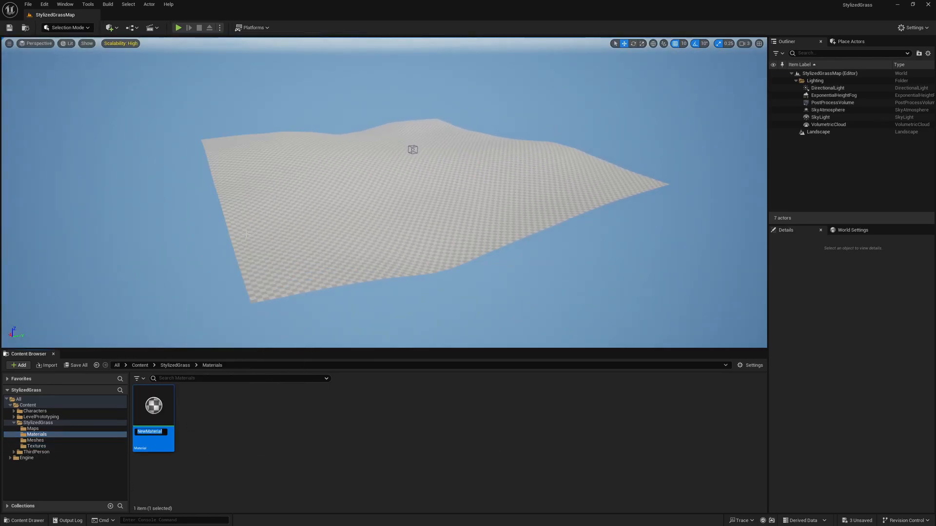
text(M_LandscapeRVT)
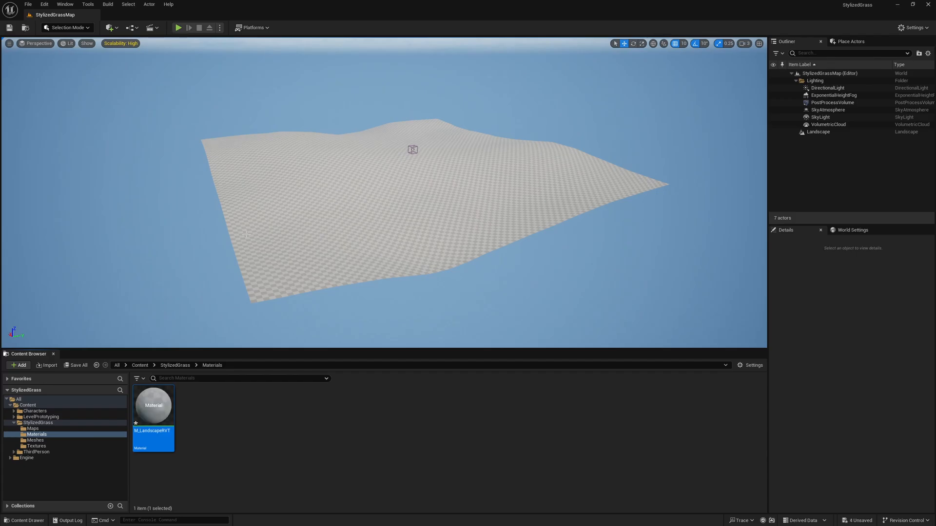
click(818, 132)
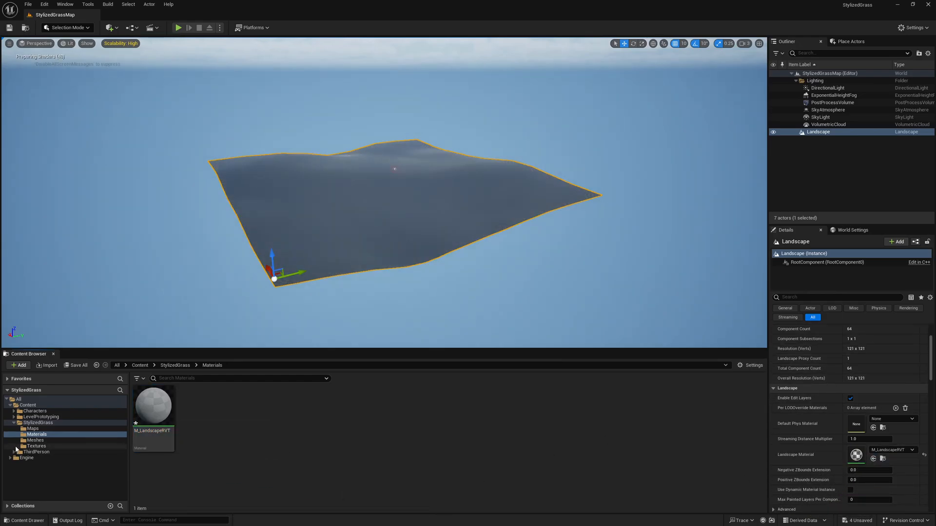
click(36, 446)
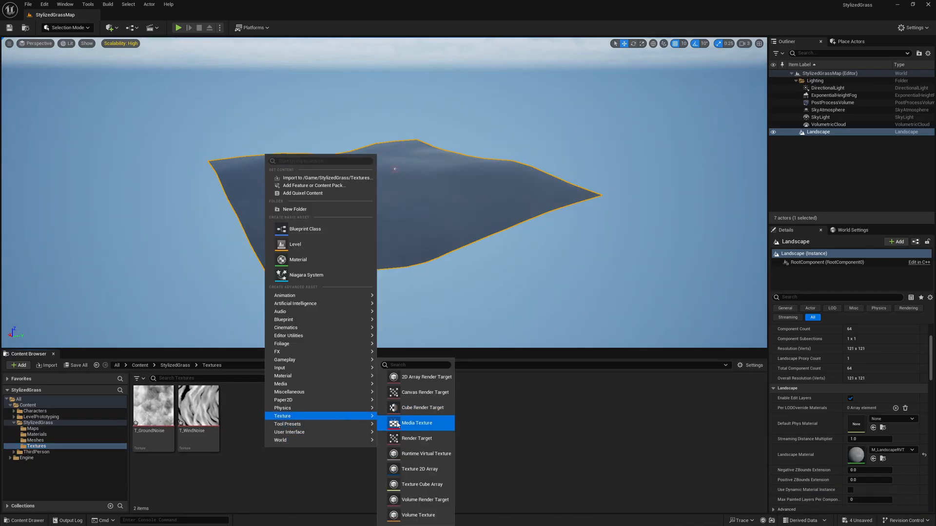
Step: Create the RVT_Color virtual texture and set its content to Base Color only
click(426, 454)
text(T)
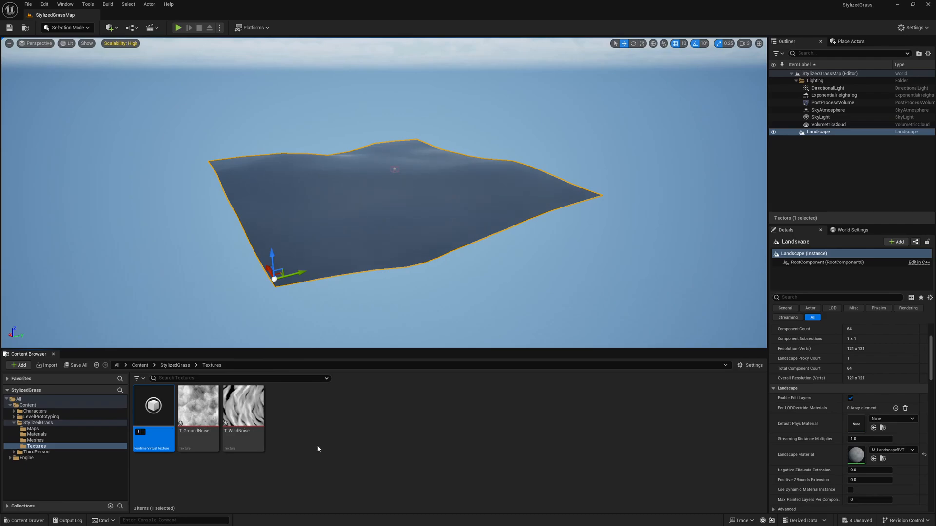
text(RVT_Colo)
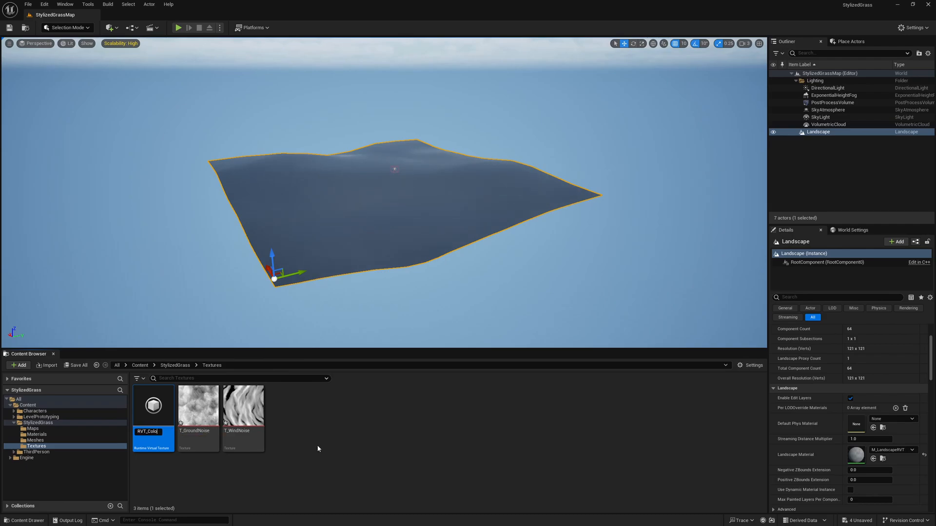
double_click(153, 405)
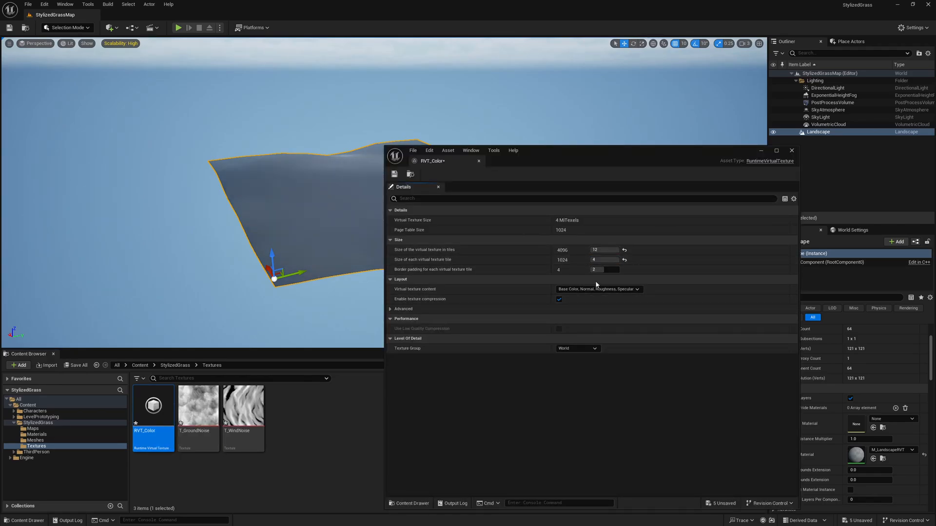
click(598, 290)
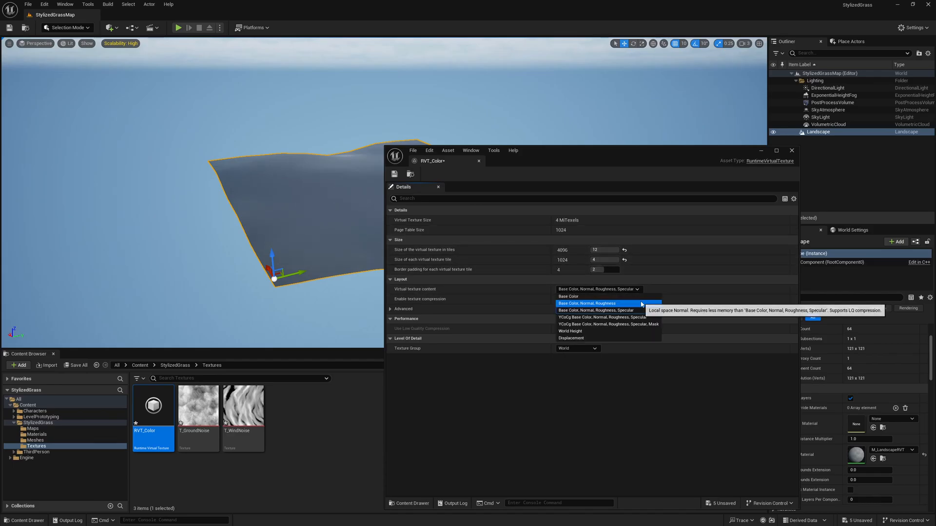
click(568, 297)
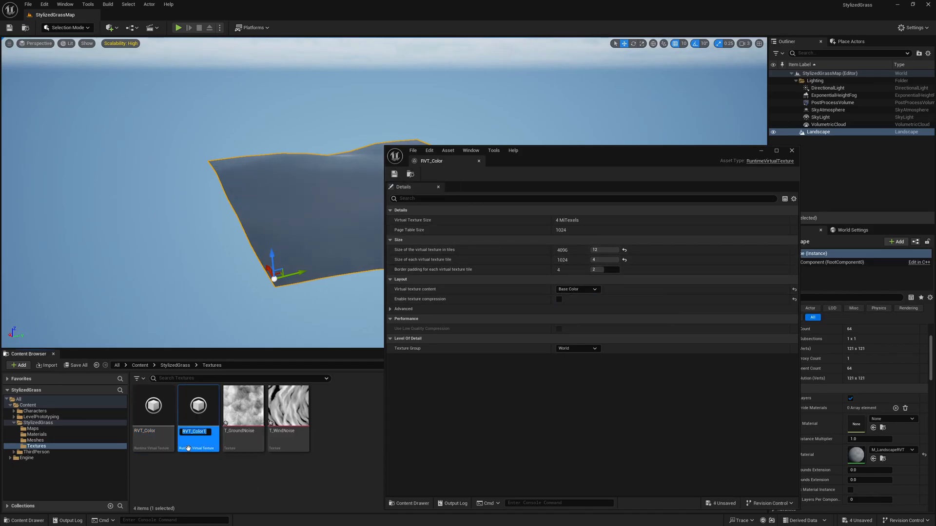
Step: Duplicate it as RVT_Height with World Height content and close the settings
text(RVT_Heig)
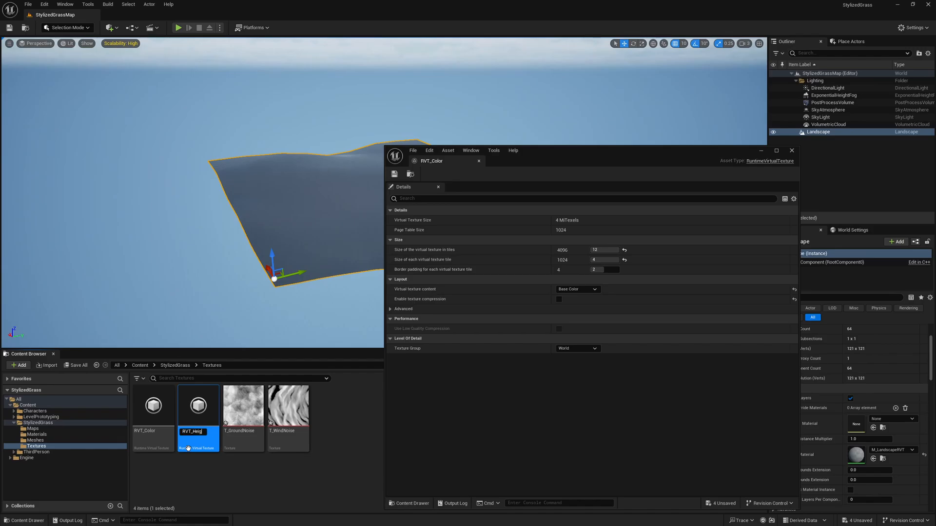
click(577, 289)
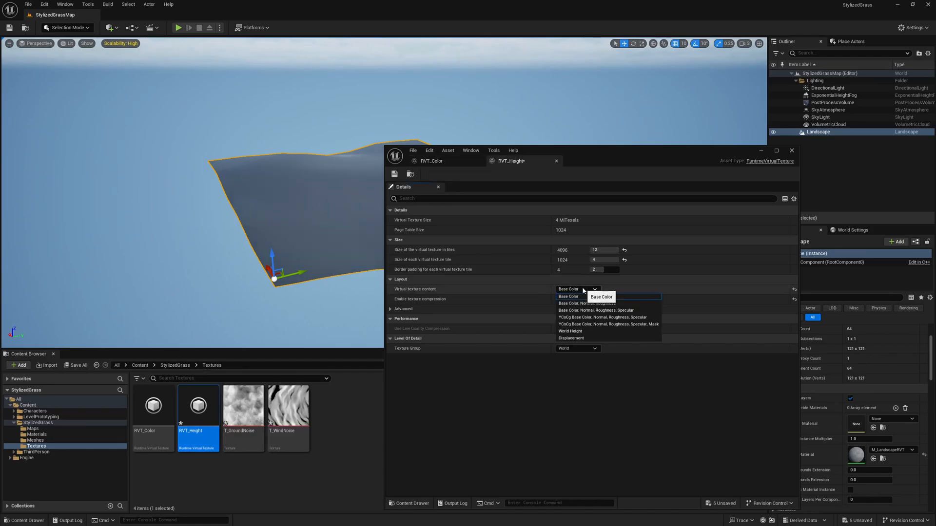
click(570, 331)
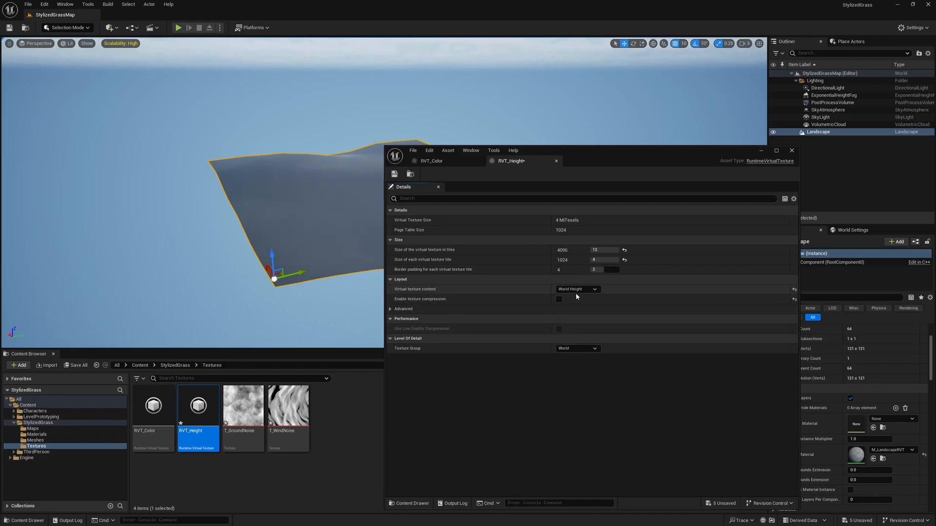
click(791, 150)
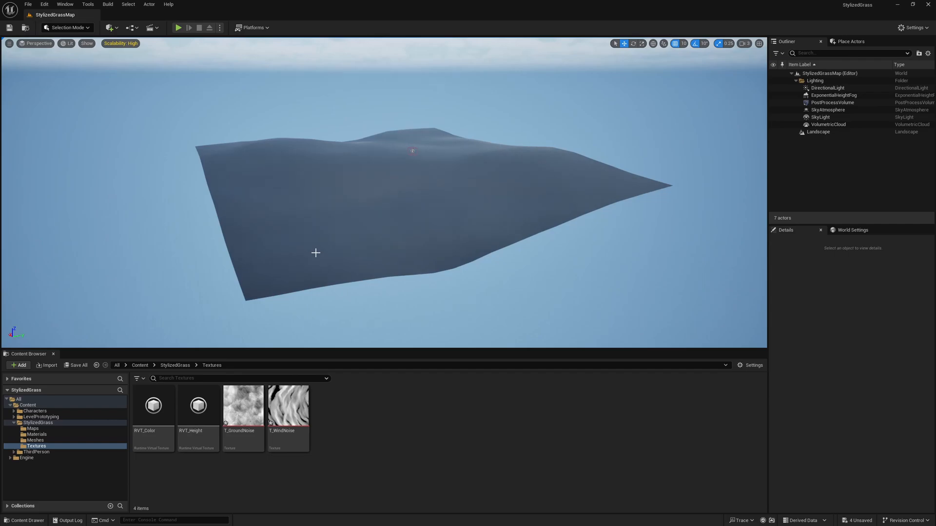
Step: Place RVT_Color_Volume and RVT_Height_Volume using their virtual textures, bounded to the landscape
click(111, 28)
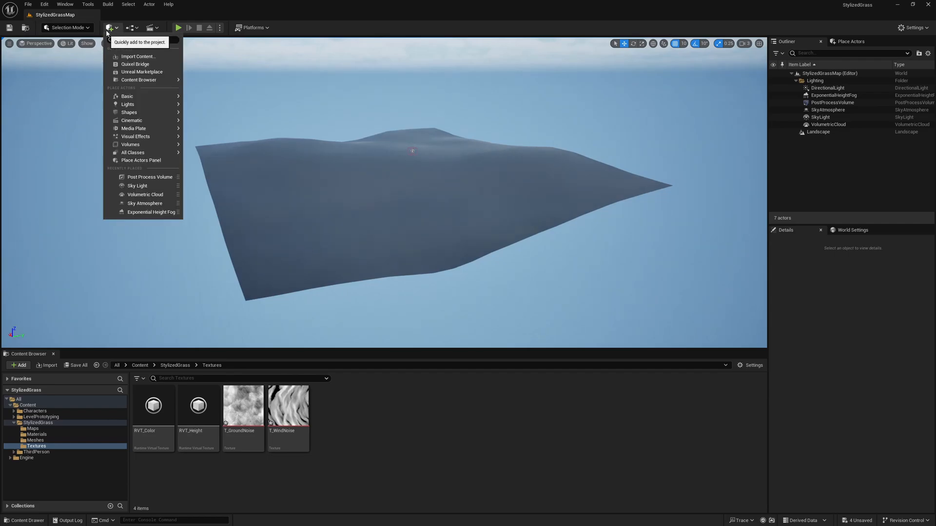
click(131, 144)
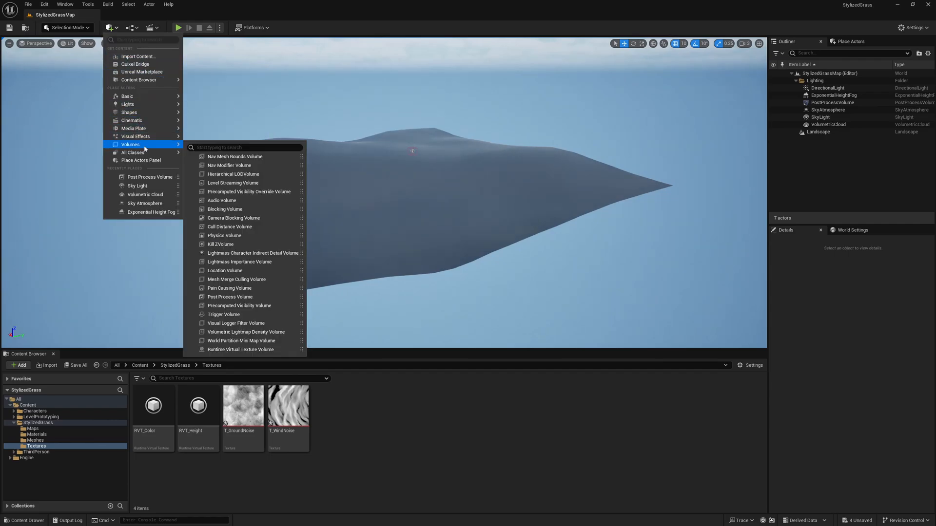
mouse_move(240, 349)
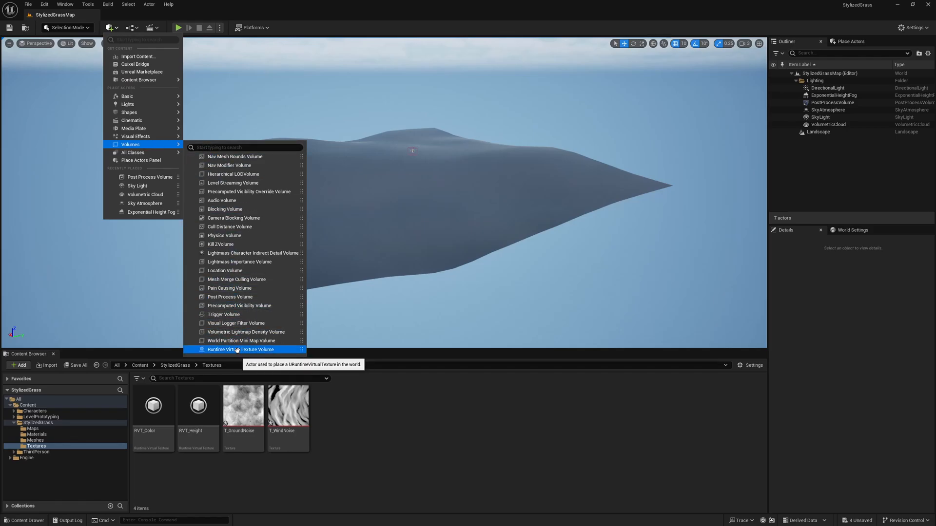
click(240, 349)
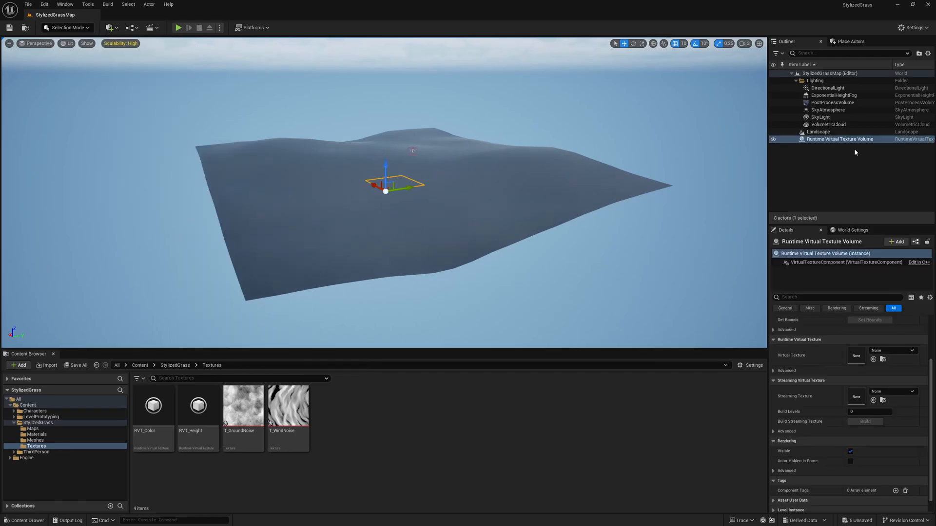
double_click(841, 139)
text(RVT_Color_)
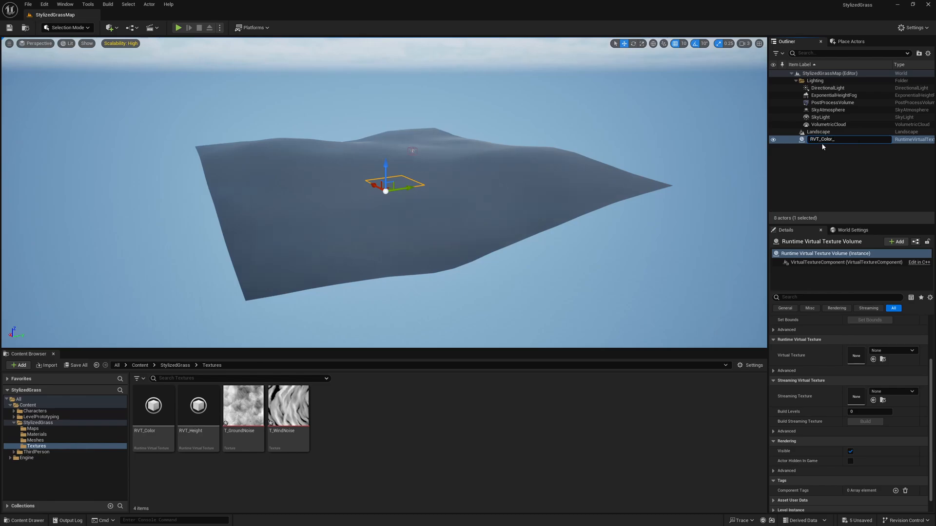
click(908, 350)
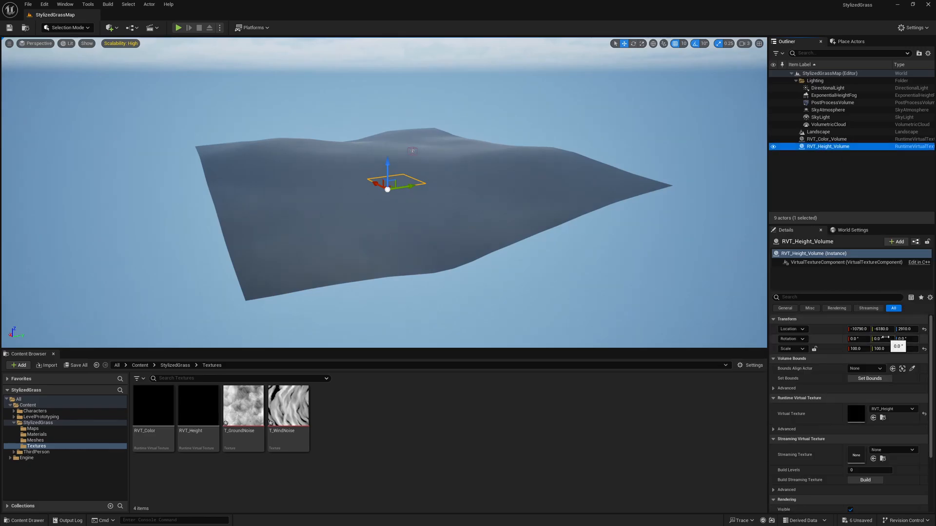
mouse_move(909, 368)
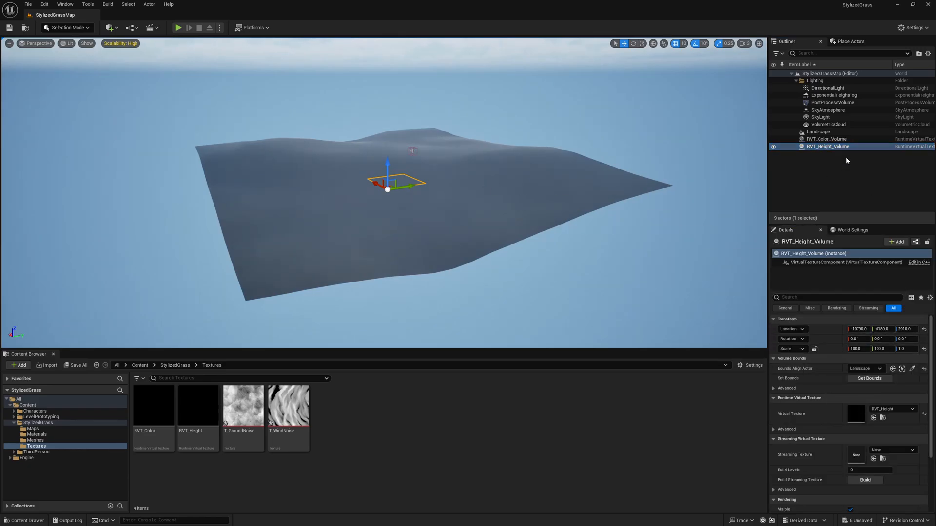
click(826, 139)
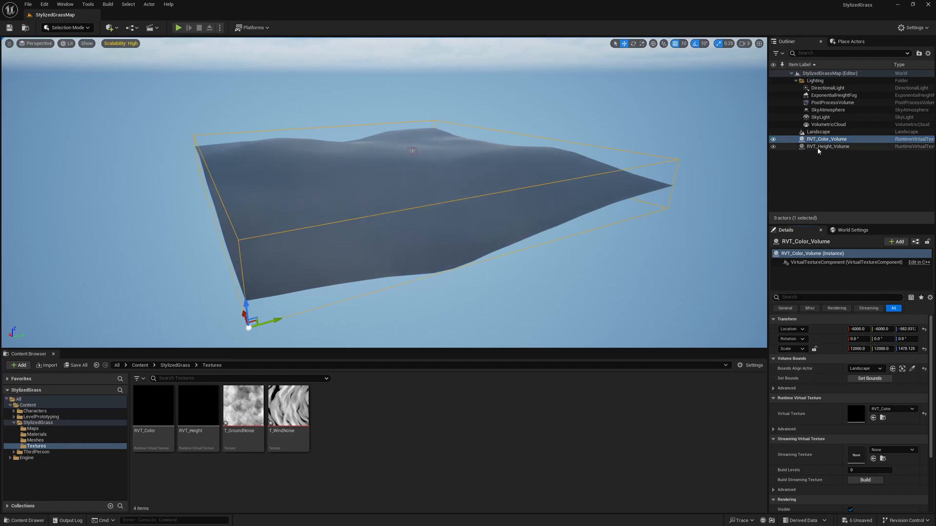
click(829, 146)
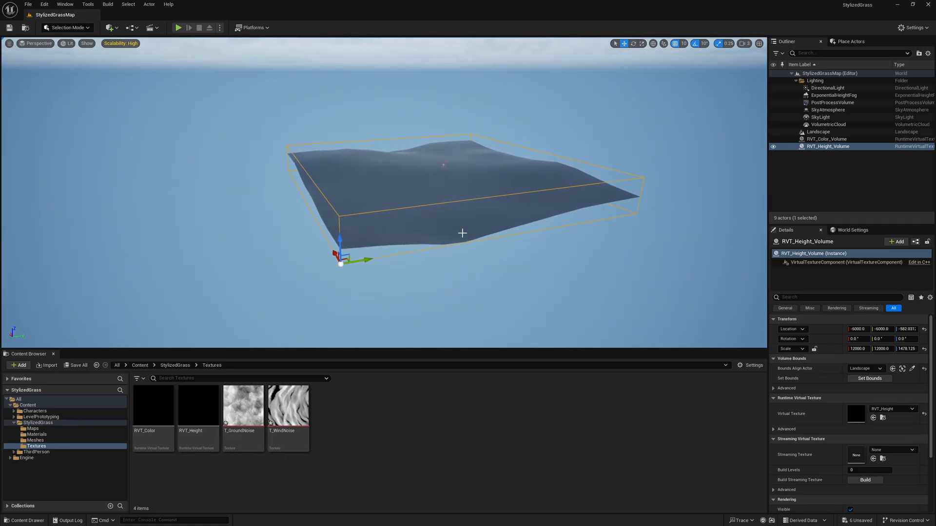
Step: Add RVT_Color and RVT_Height entries to the landscape's Draw in Virtual Textures list
click(819, 132)
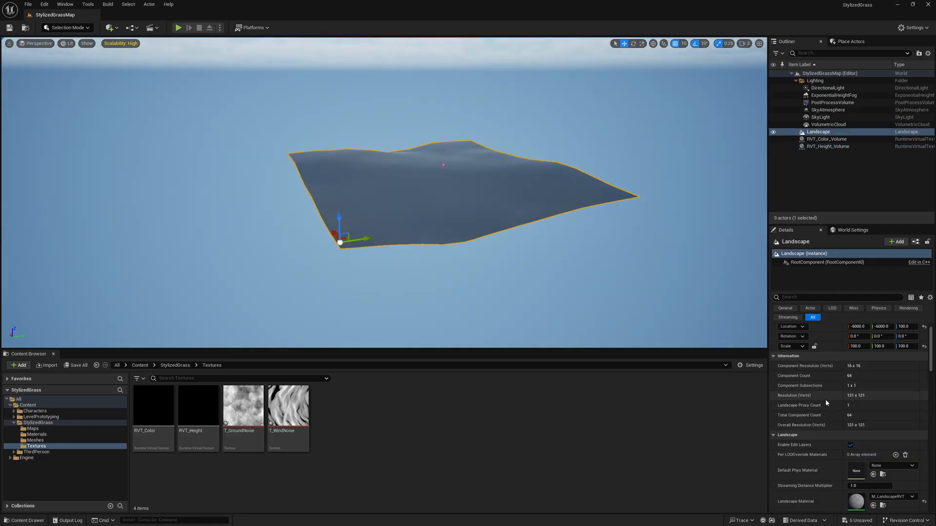
scroll(down, 3)
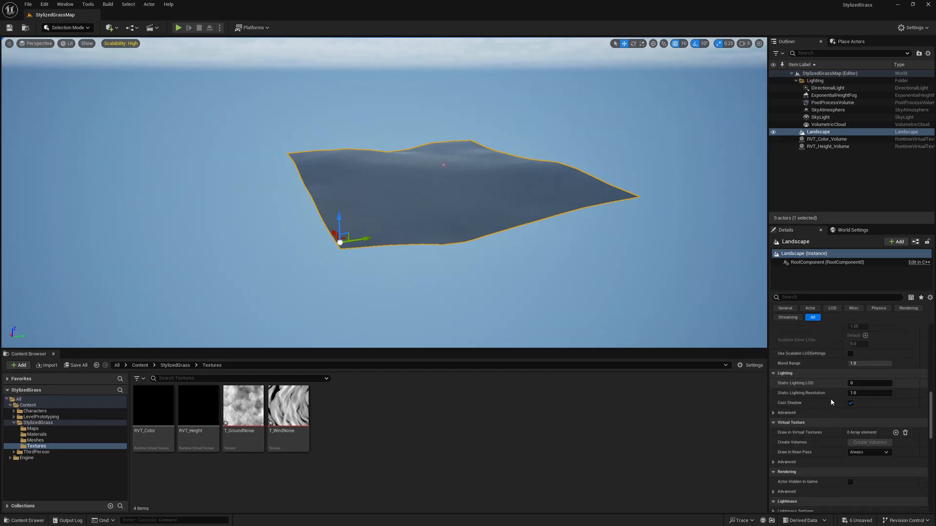
scroll(down, 3)
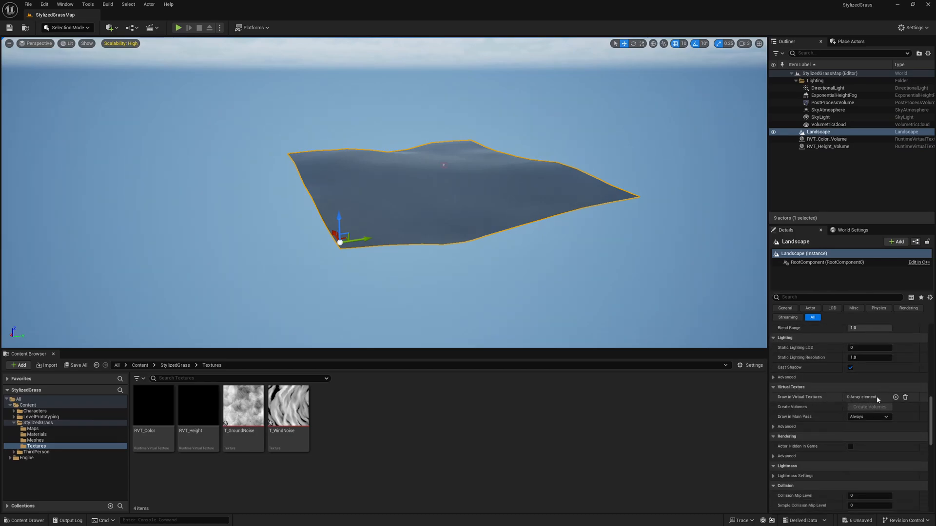
click(896, 397)
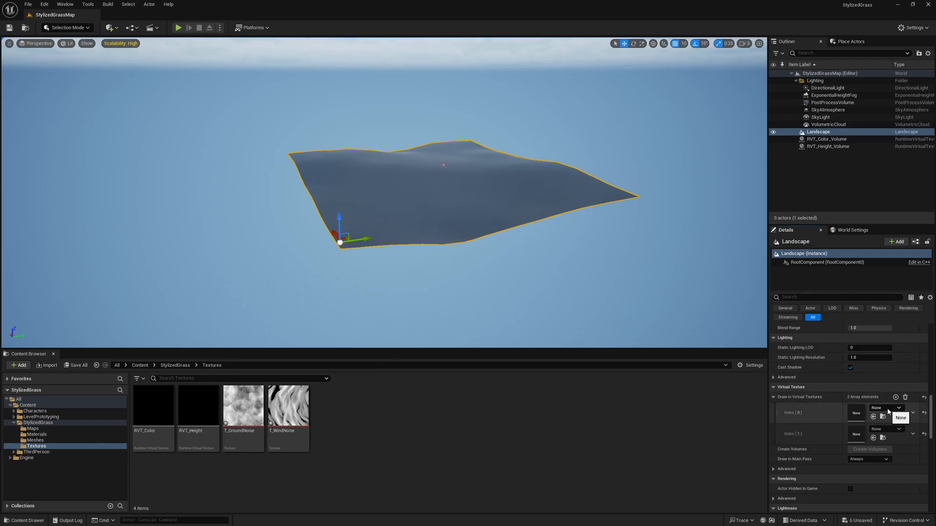
click(901, 418)
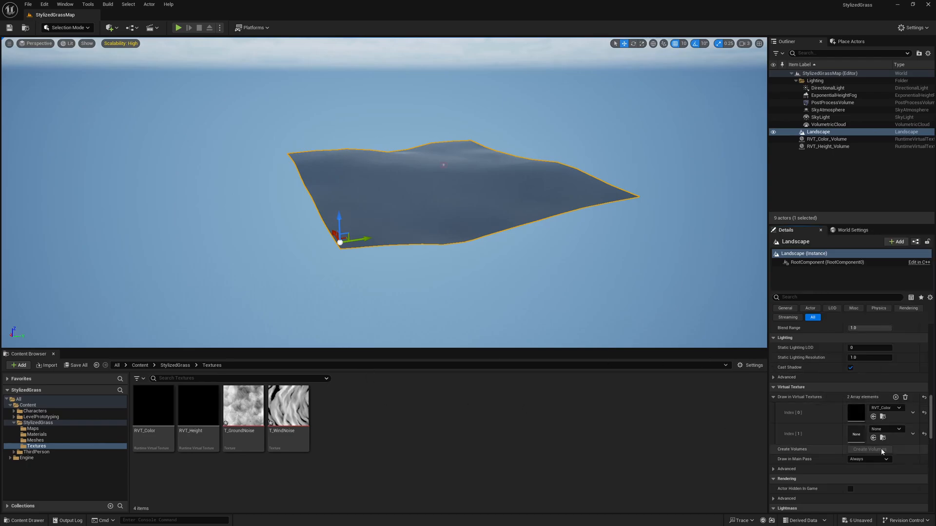
click(883, 429)
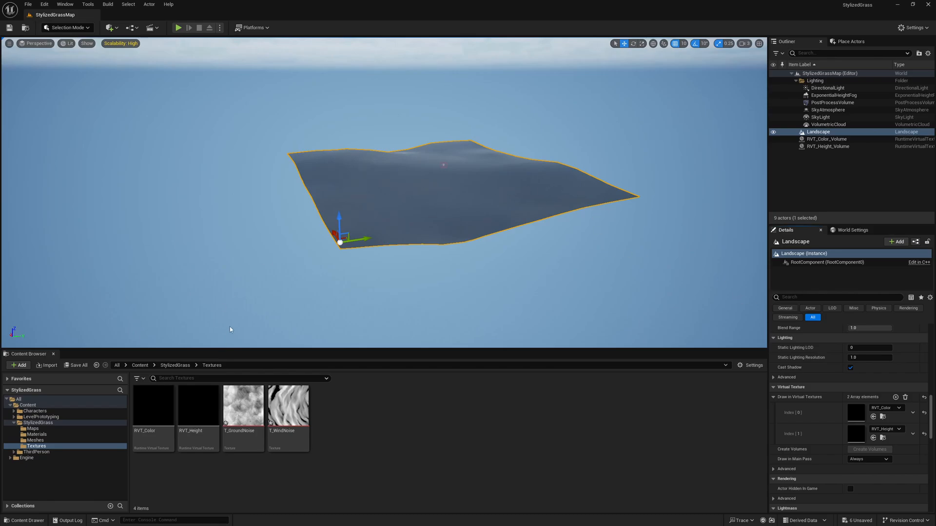
mouse_move(668, 245)
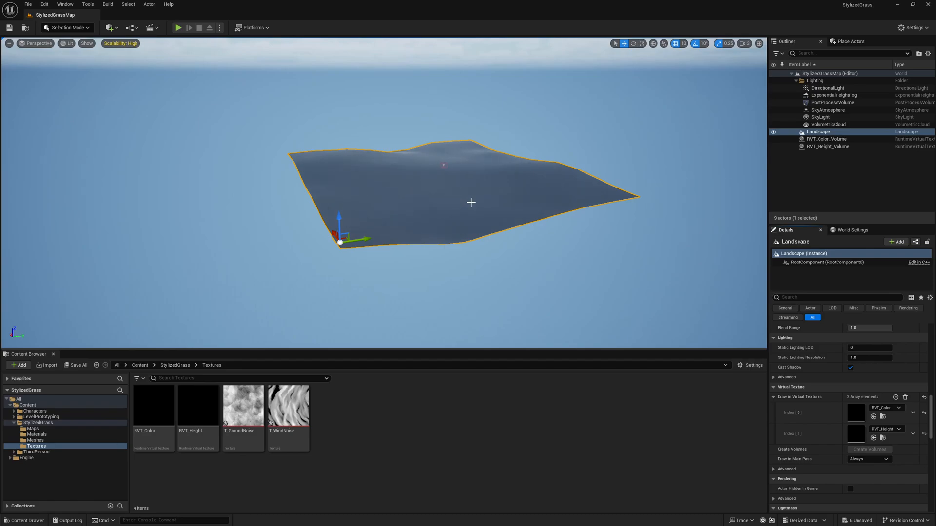
Step: Open M_LandscapeRVT and edit the Specular and Roughness constants, setting one to 1.0
click(35, 435)
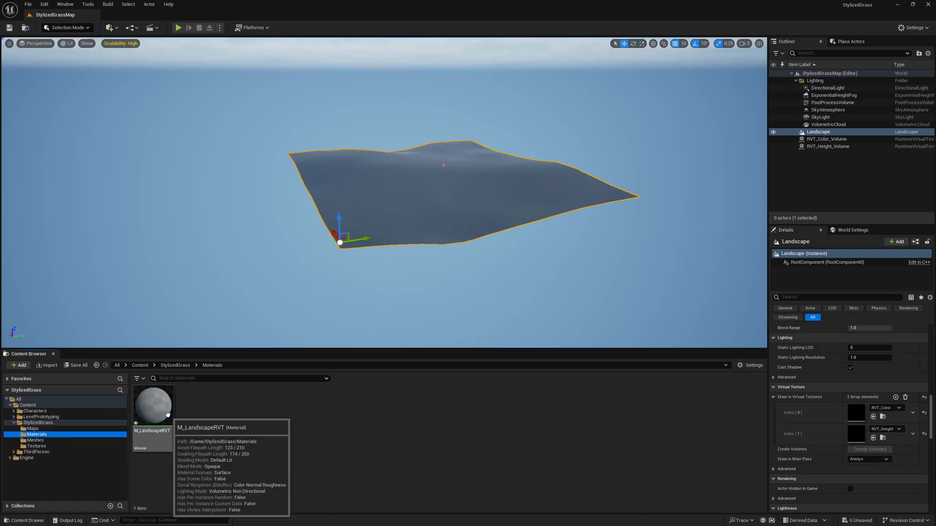
double_click(153, 405)
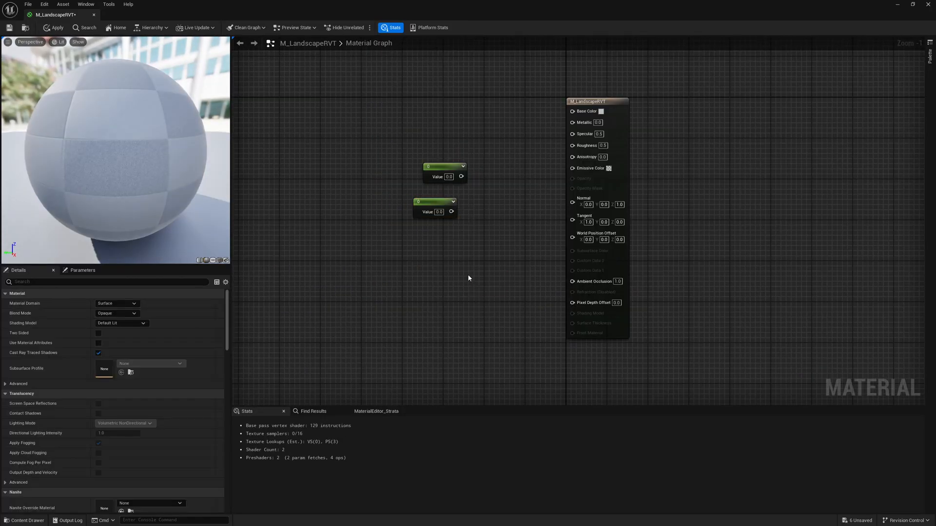
click(442, 173)
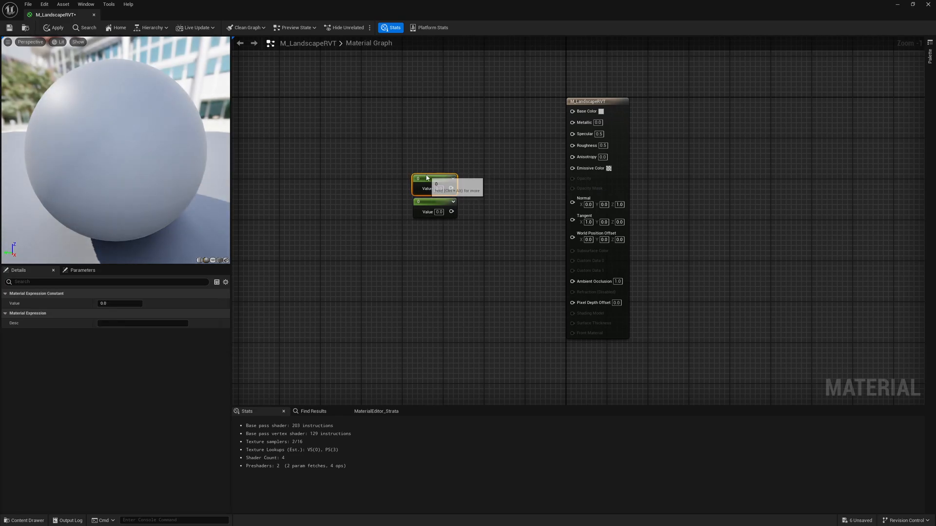
click(438, 188)
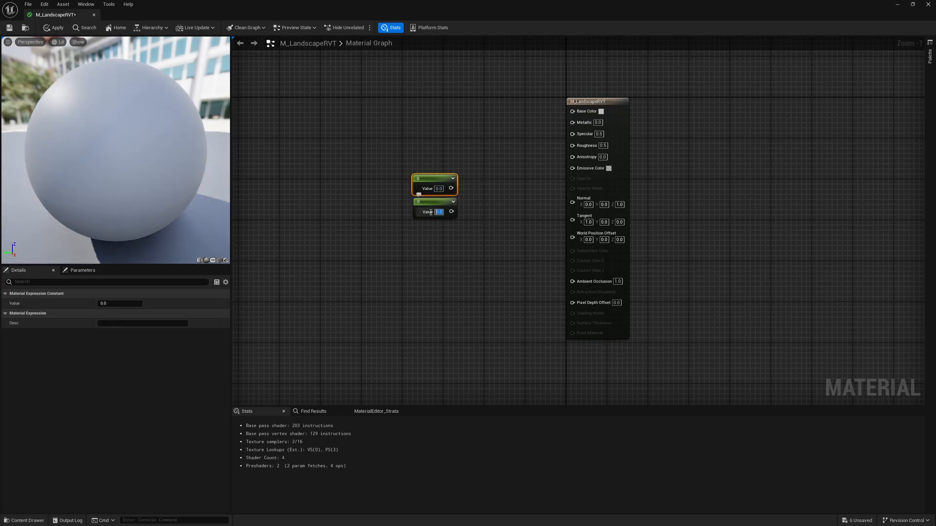
text(1.0)
text(runtime)
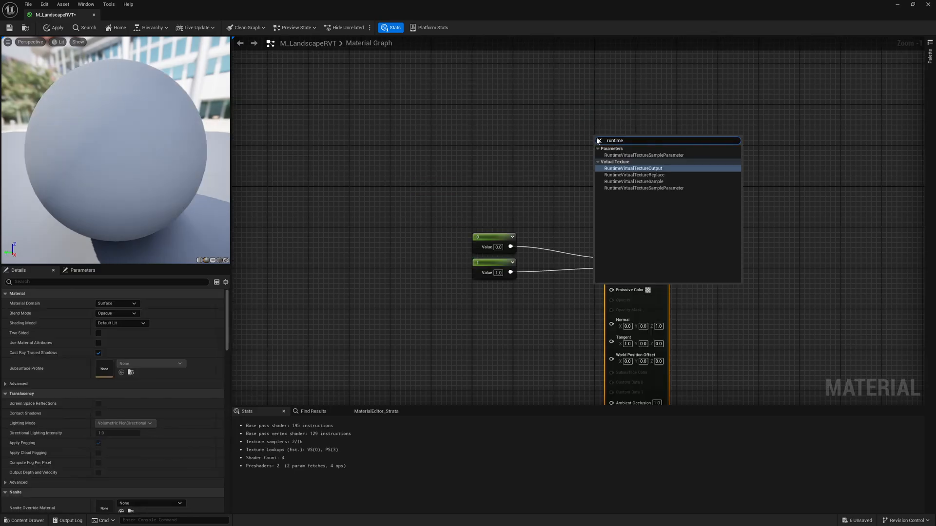
Step: Add a Runtime Virtual Texture Output node fed by a World Position node
click(633, 168)
text(abso)
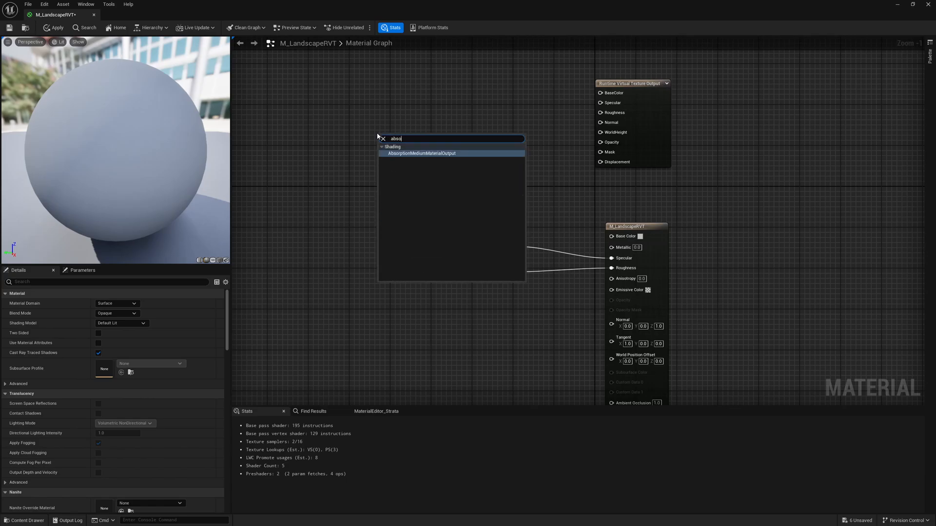
text(world)
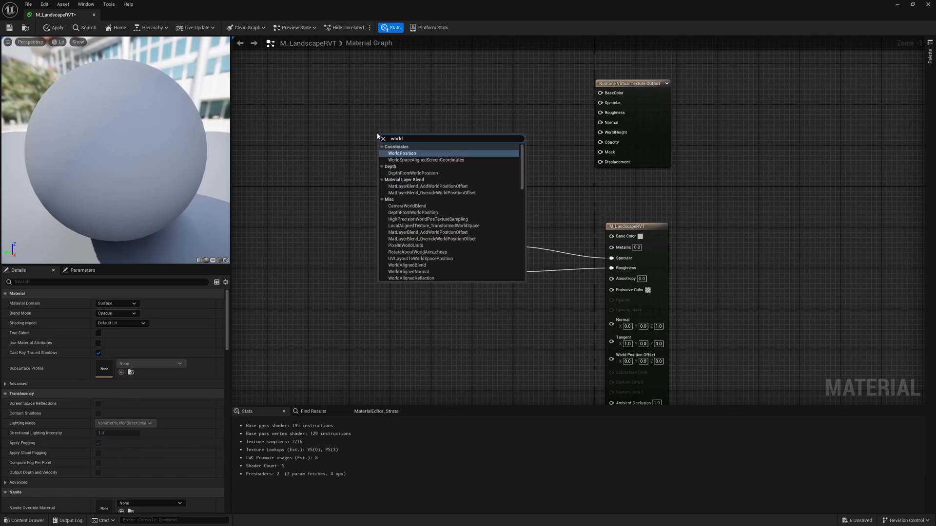
click(402, 153)
text(la)
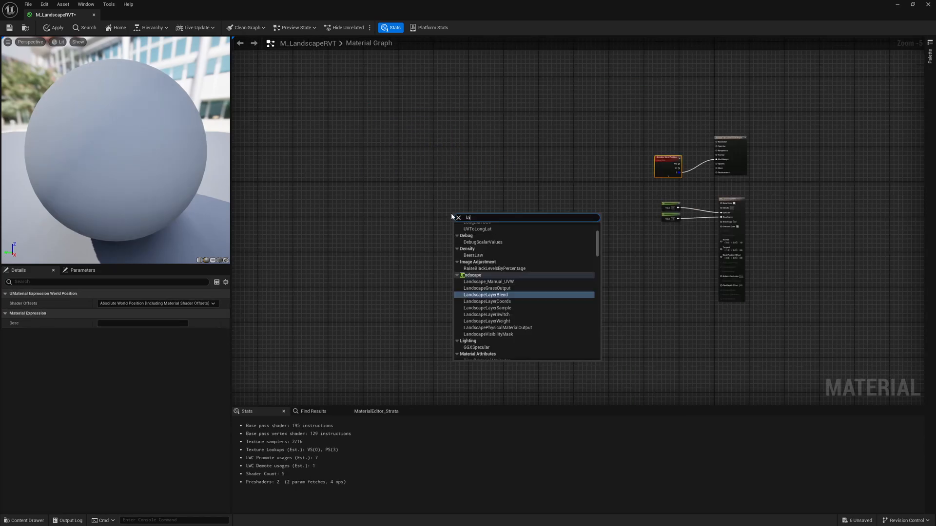
Step: Add a Landscape Layer Blend node with four layers, each set to LB Height Blend
click(485, 294)
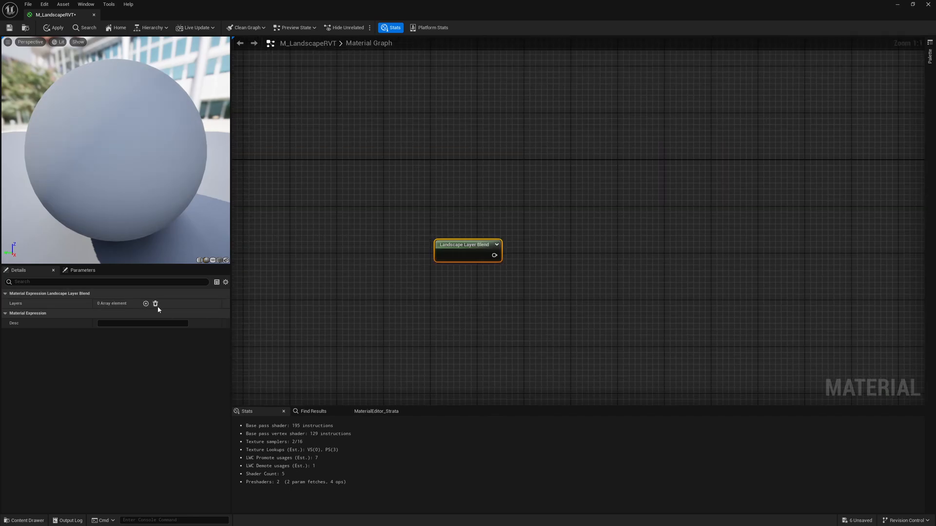
click(146, 304)
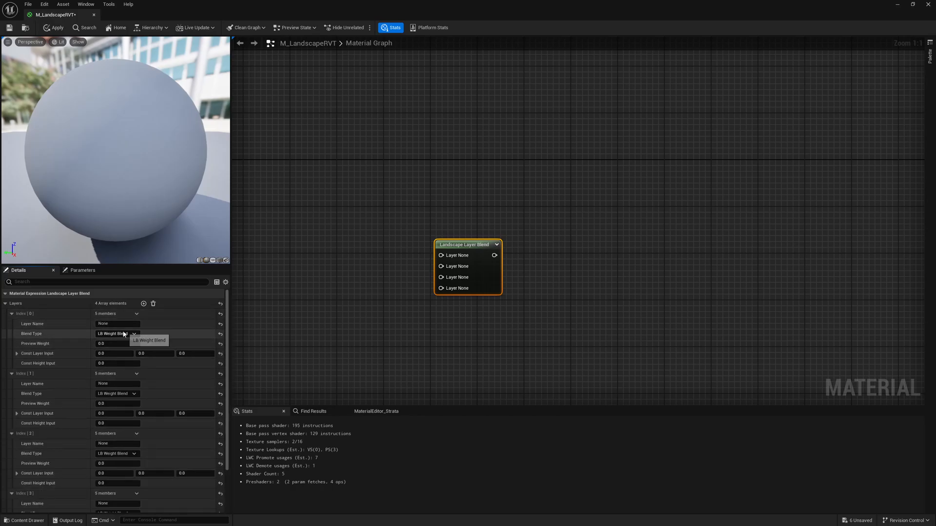
click(117, 334)
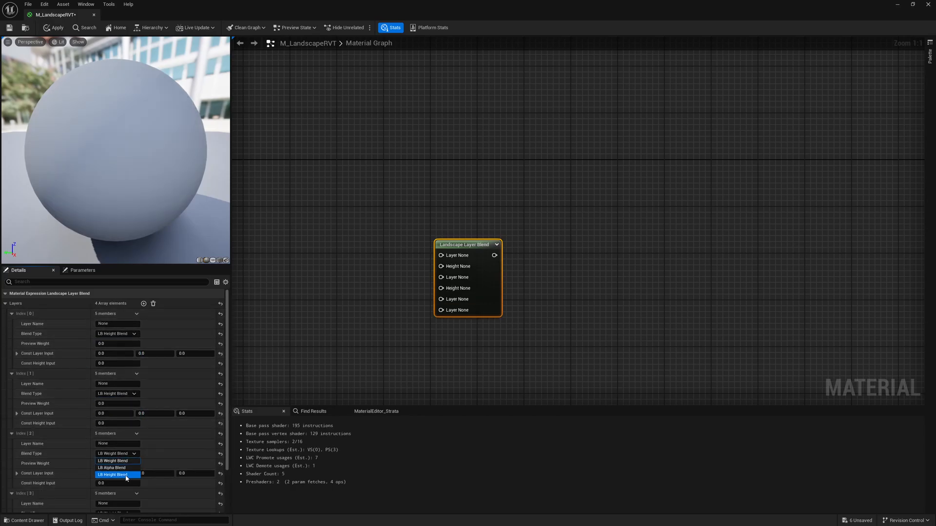
scroll(down, 3)
text(textures)
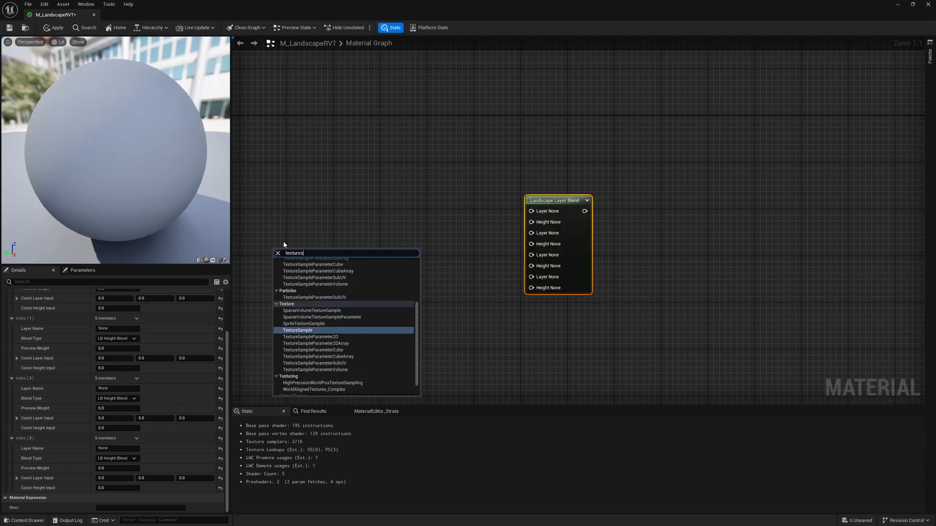
Step: Add a T_GroundNoise Texture Sample and a LandscapeCoords node
click(297, 331)
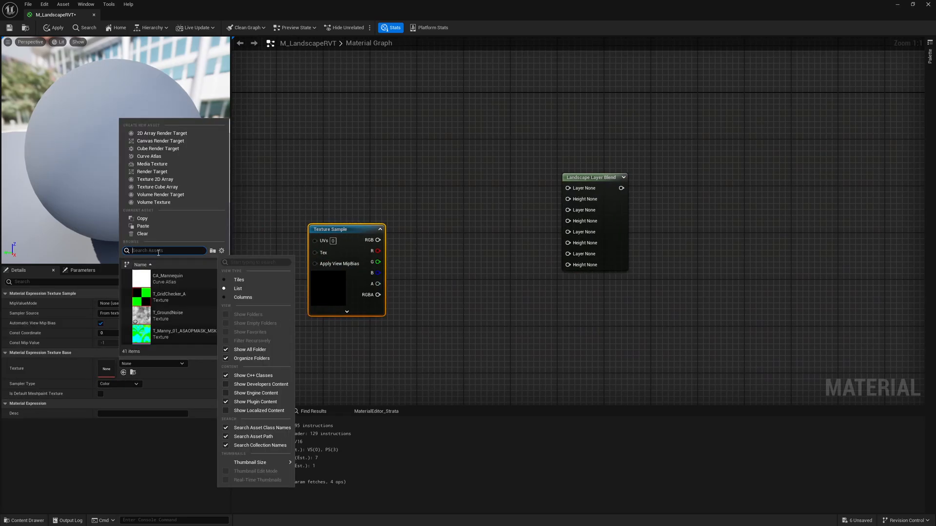
text(T_)
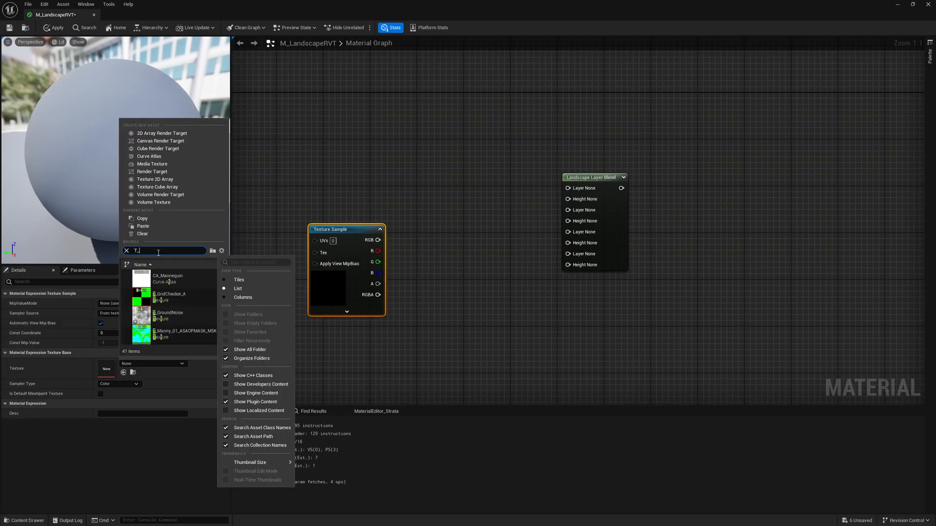
text(ground)
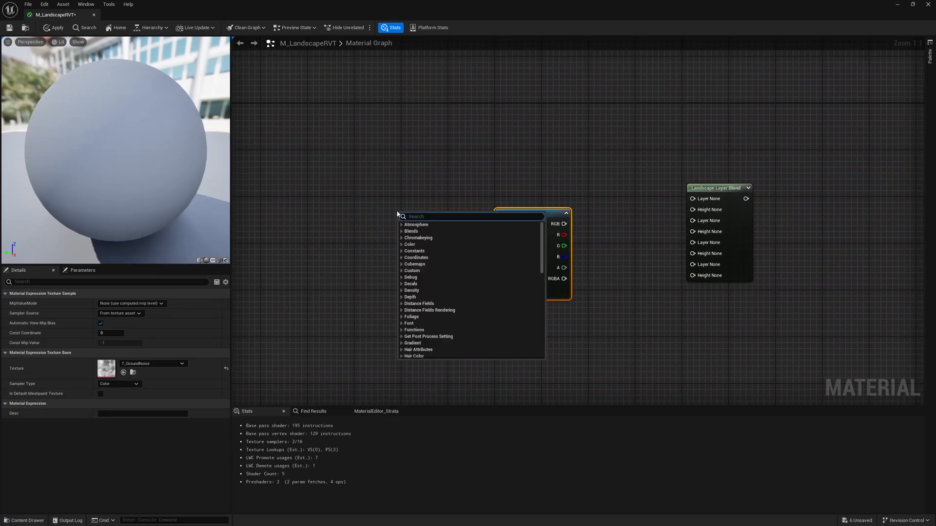
text(lands)
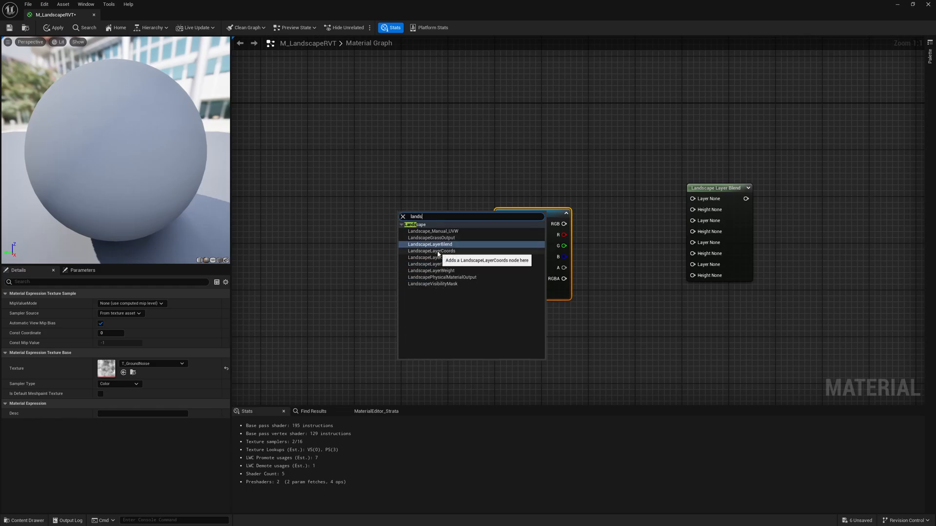
click(432, 251)
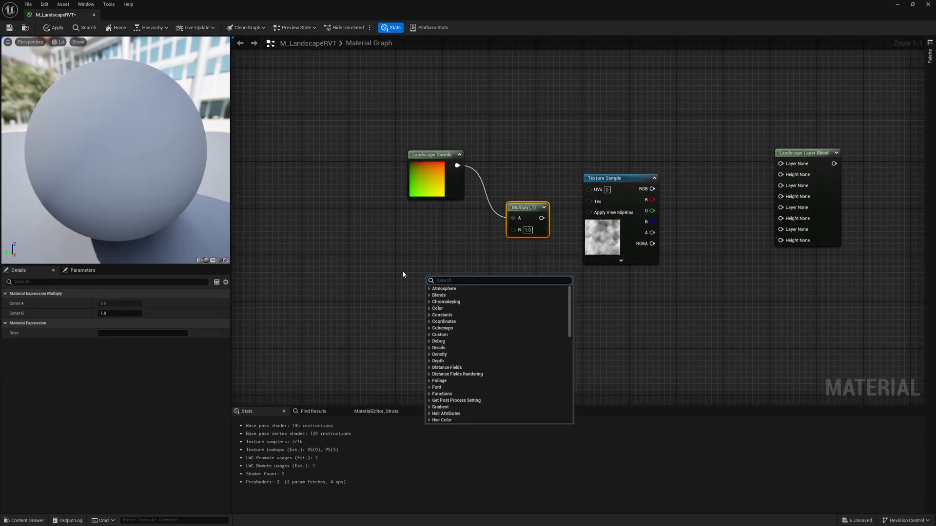
Step: Add a Ground Tiling scalar parameter divided by 1000 to scale the coordinates
text(scalar p)
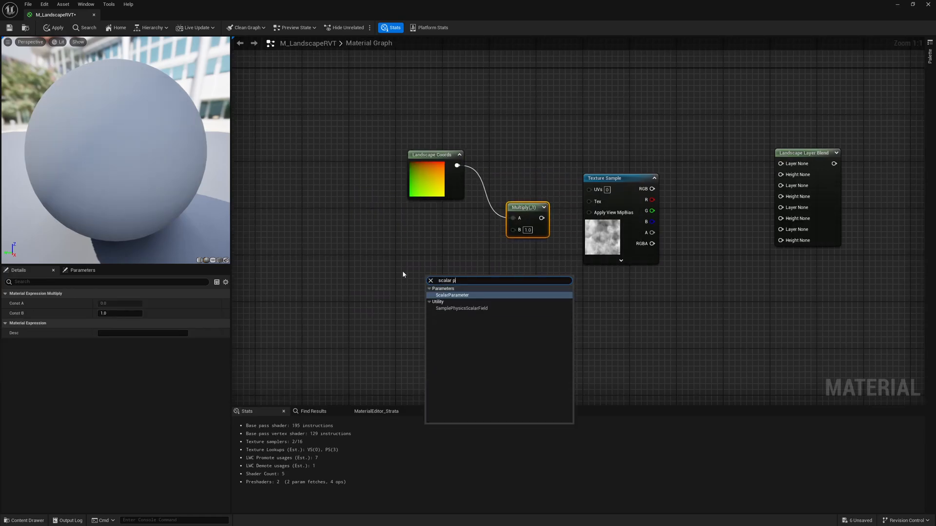
click(452, 295)
text(1000)
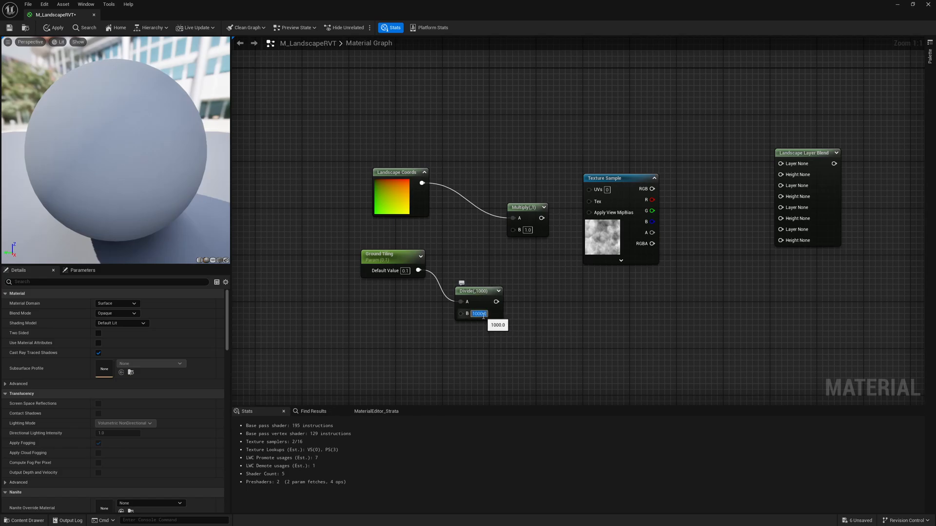
click(466, 266)
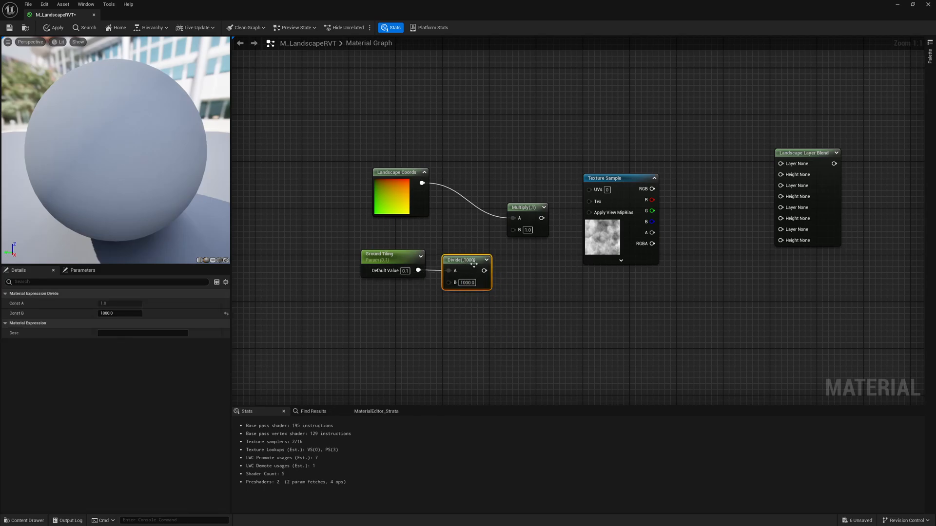
click(397, 172)
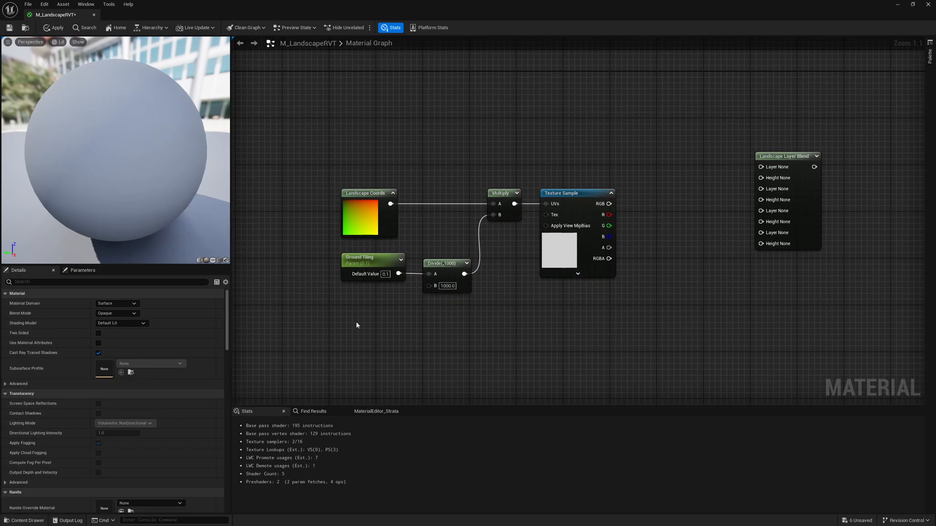
mouse_move(715, 160)
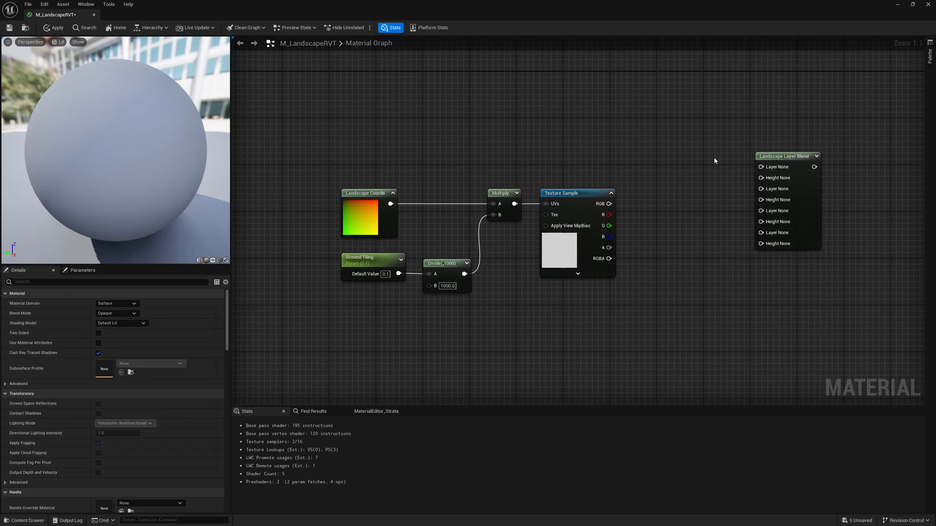
Step: Rename the first Landscape Layer Blend layer to 'Grass 01'
click(786, 156)
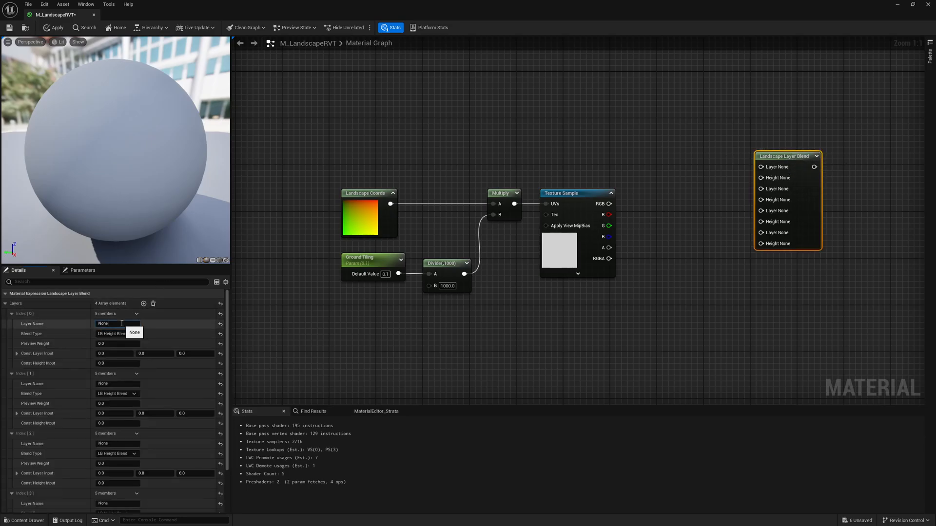
double_click(103, 324)
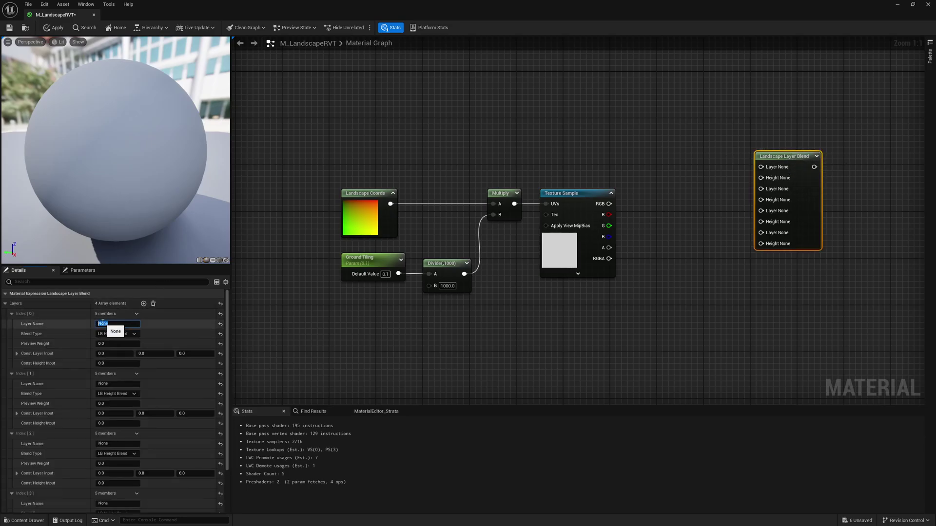
text(Grass 01)
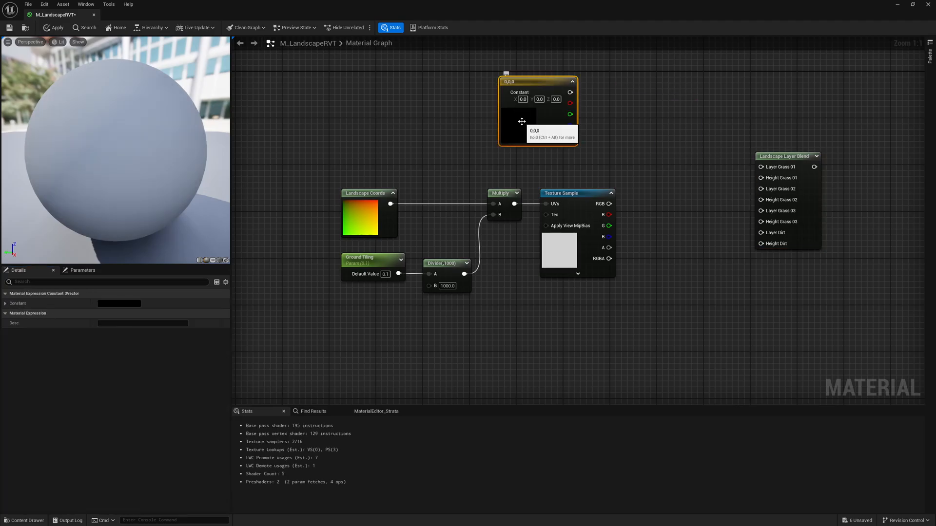
Step: Convert the constant colour node into a 'Grass 01 Color' vector parameter
right_click(522, 121)
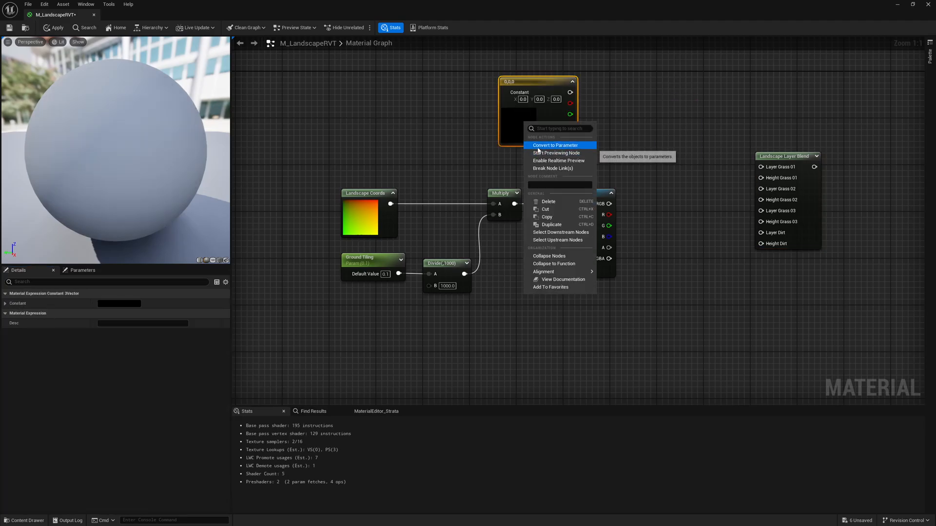
click(555, 145)
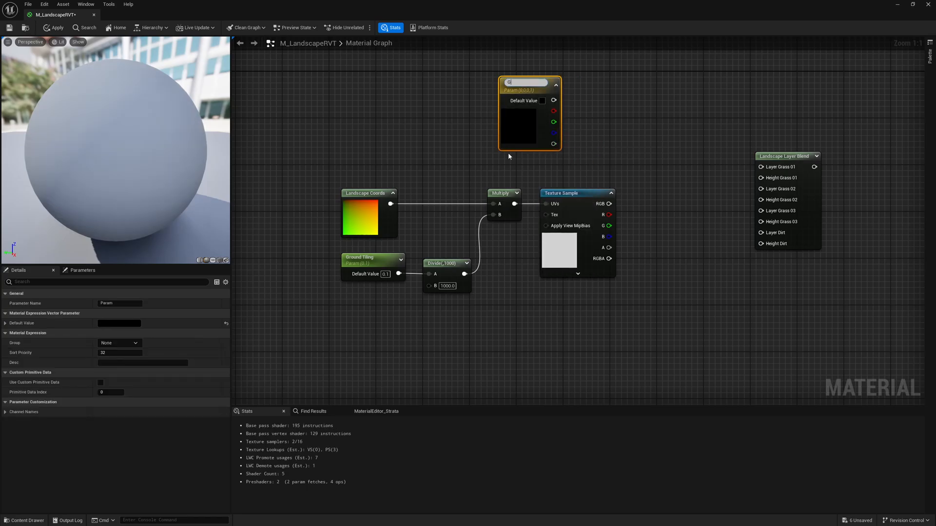
text(rass 01 Color)
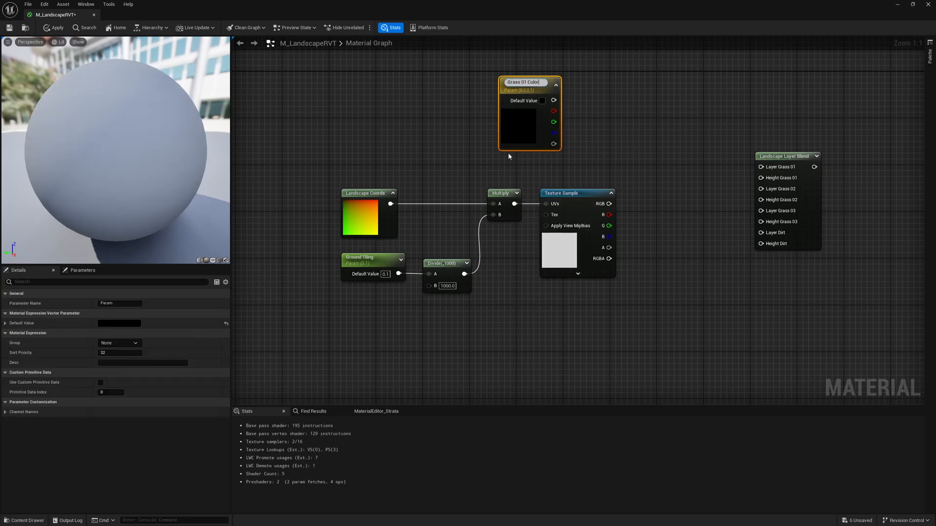
Step: Give Grass 01 Color a muted grass-green shade, then select Grass 02 Color
click(542, 100)
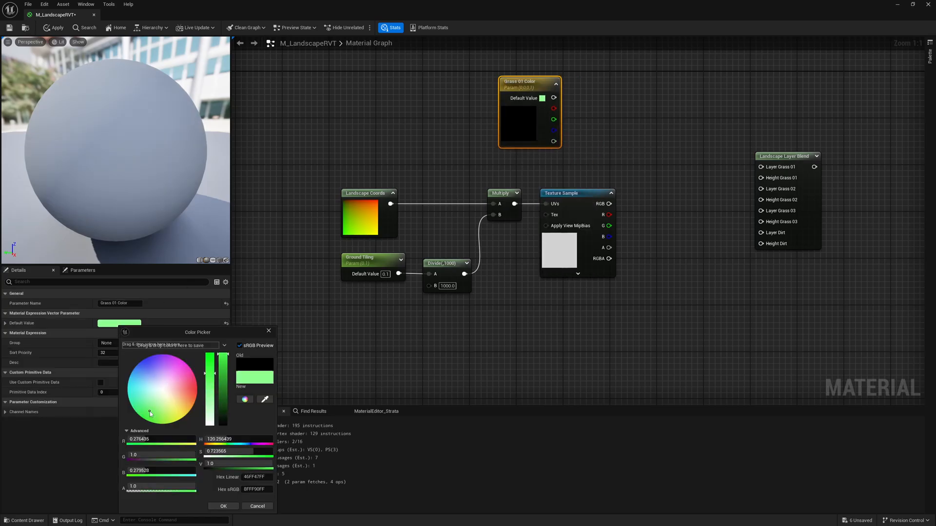
click(162, 412)
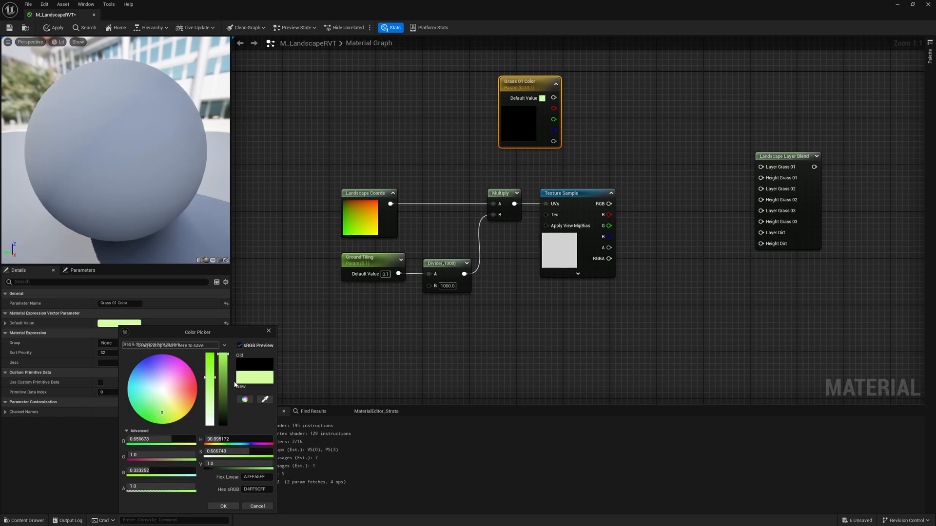
click(158, 414)
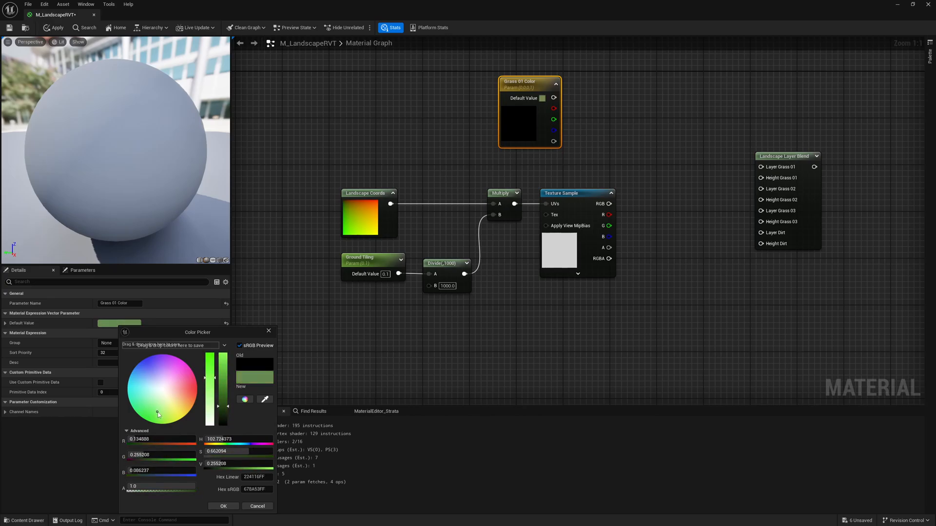
click(223, 507)
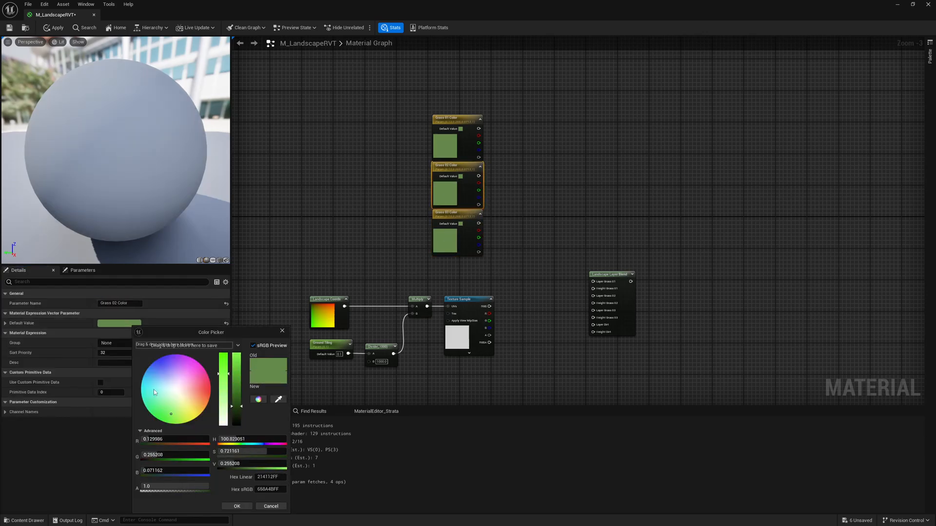
click(237, 506)
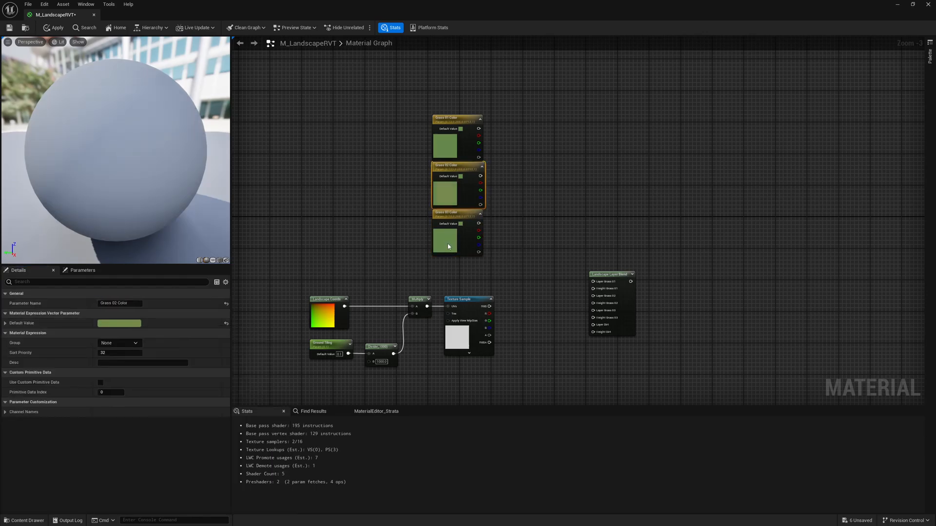
double_click(445, 239)
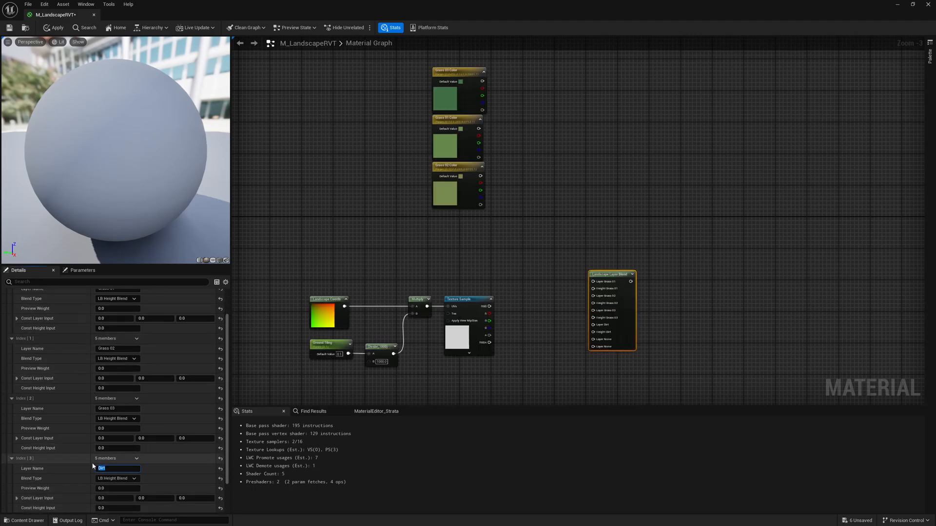
Step: Name the added blend layers Grass 04, Dirt 01 and Dirt 02
text(Grass 04)
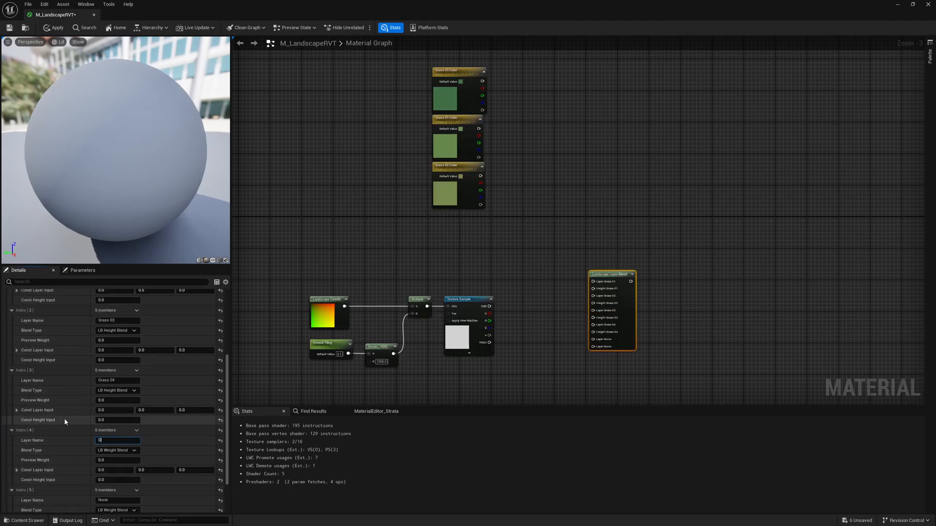
text(Dirt 01)
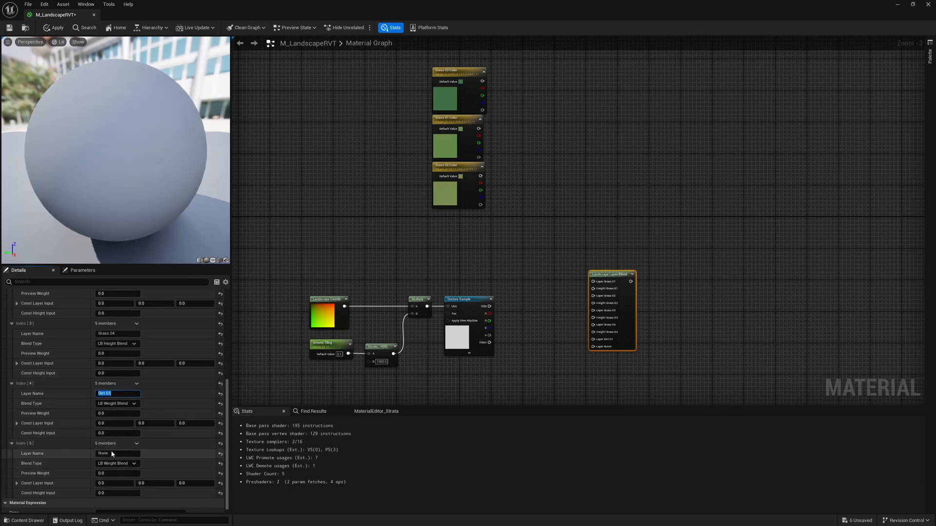
text(Dirt)
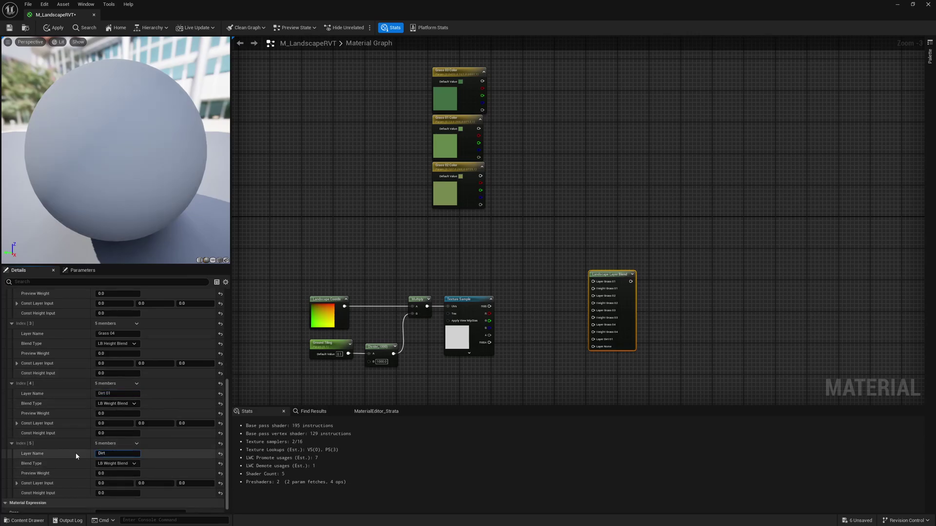
text(Dirt 02)
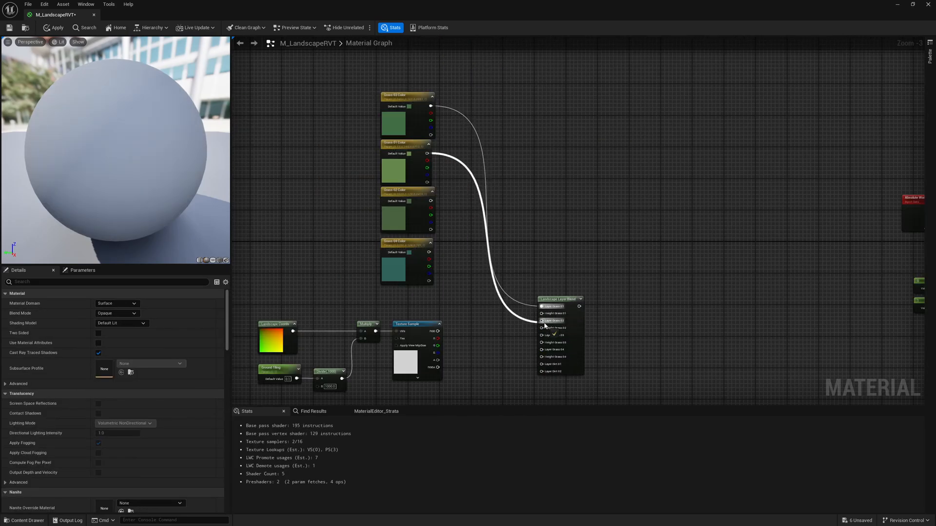
Step: Connect a grass colour parameter to a Layer input on the layer blend
click(131, 468)
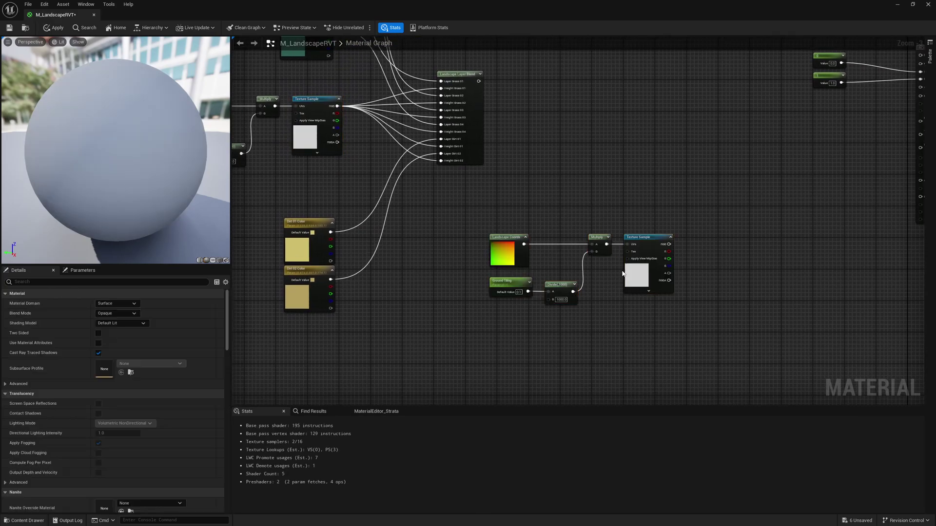
Step: Duplicate the noise texture nodes and rename the tiling parameter to 'Noise Tiling'
click(647, 237)
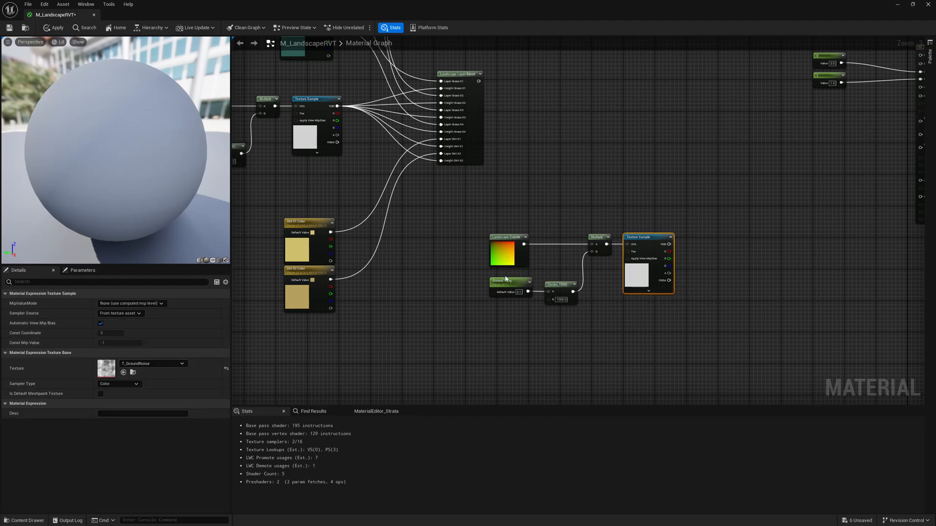
click(507, 280)
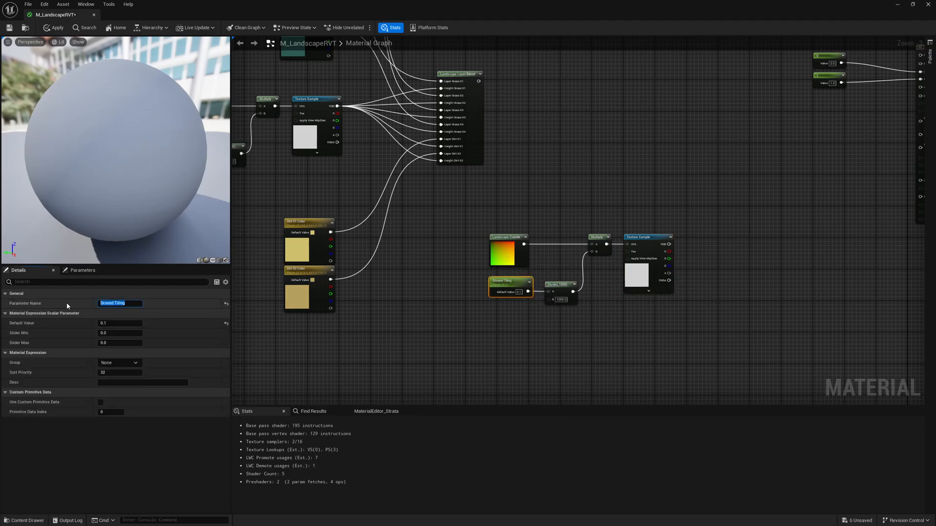
text(Noise)
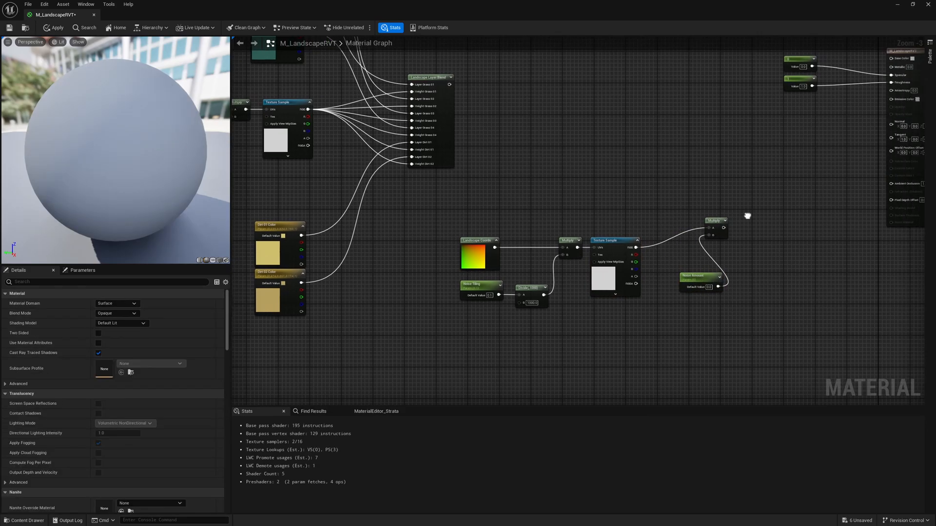
Step: Clamp the noise with a Saturate node and feed the layer blend output into the Lerp
text(satur)
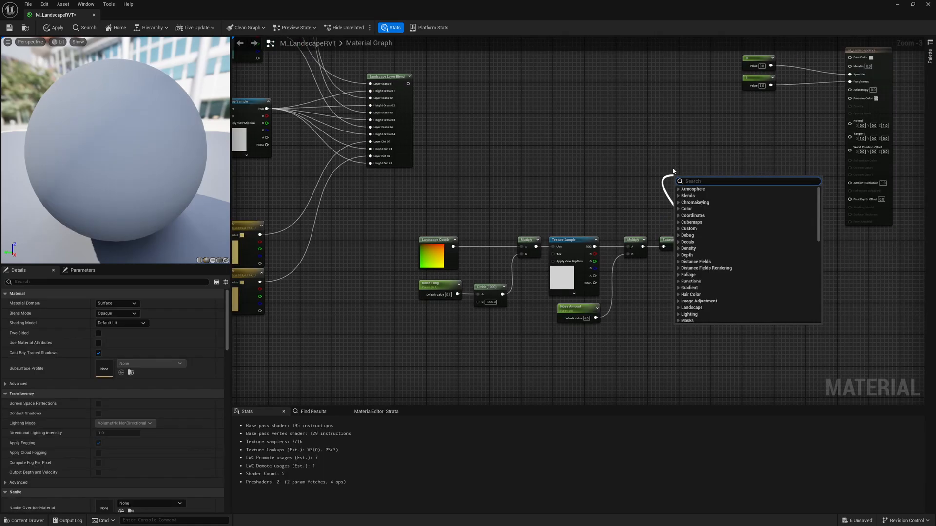
click(693, 181)
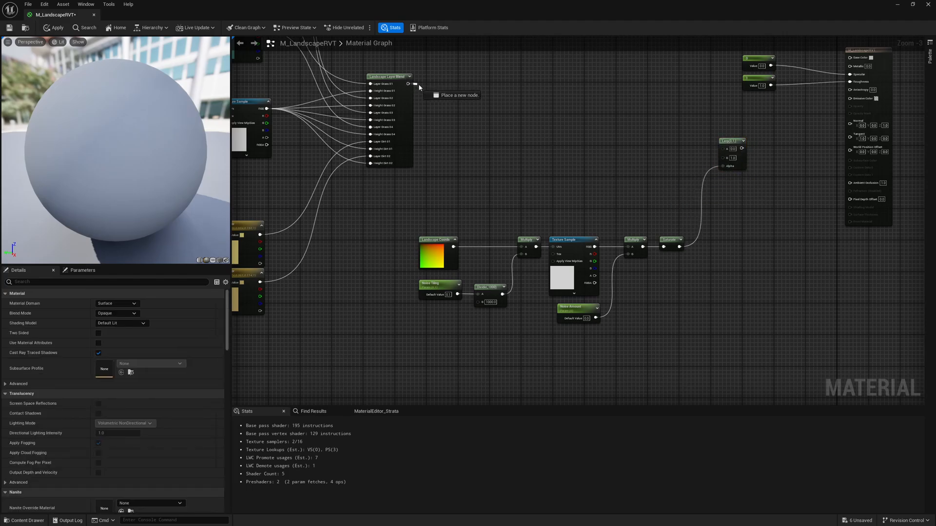
drag(408, 84, 556, 101)
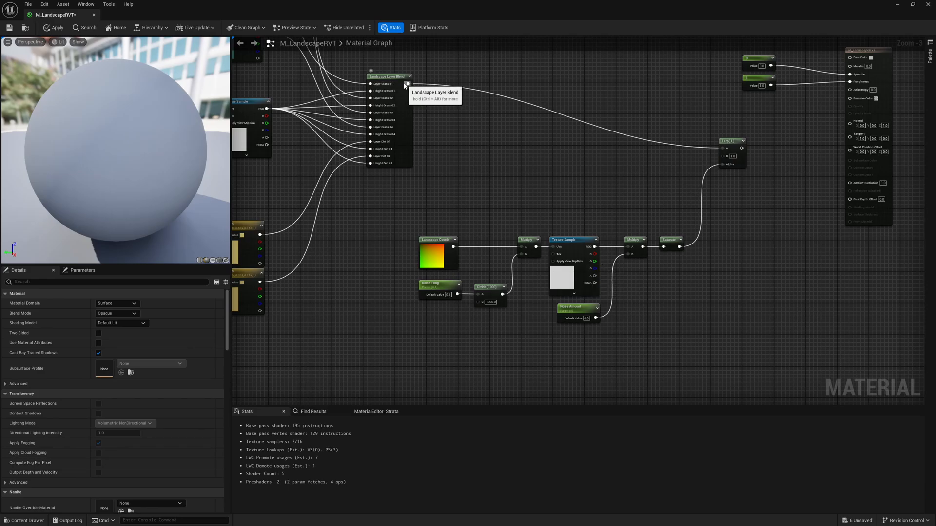
drag(409, 83, 520, 175)
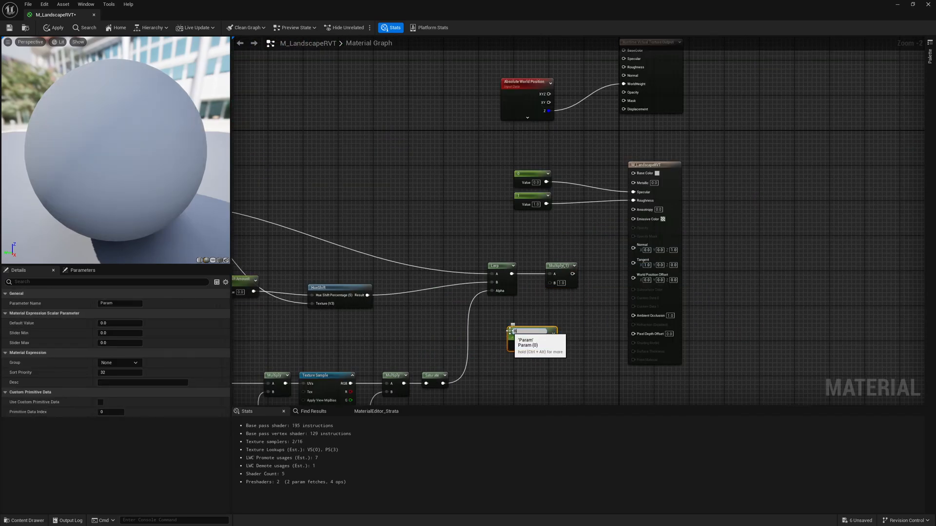
Step: Name the new material parameters 'Brightness' and 'Hue Shift'
text(Brightness)
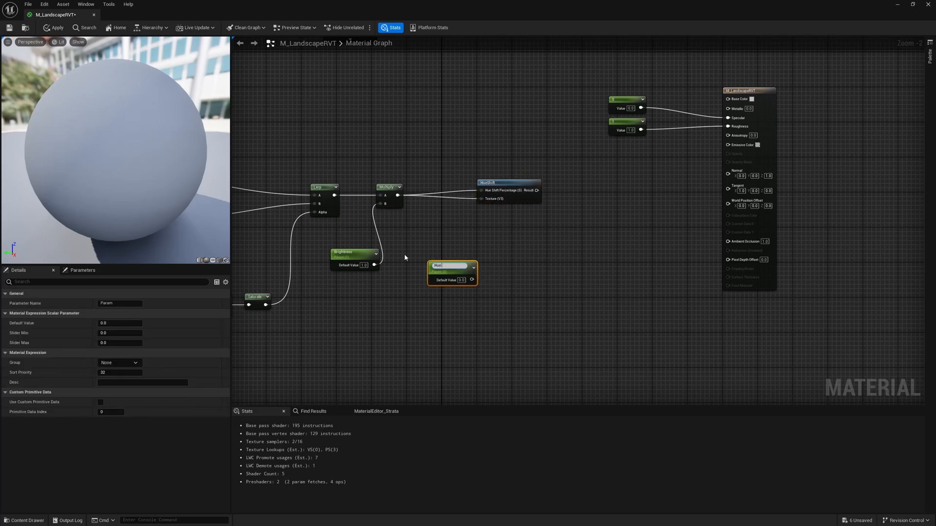
text(Hue Shift)
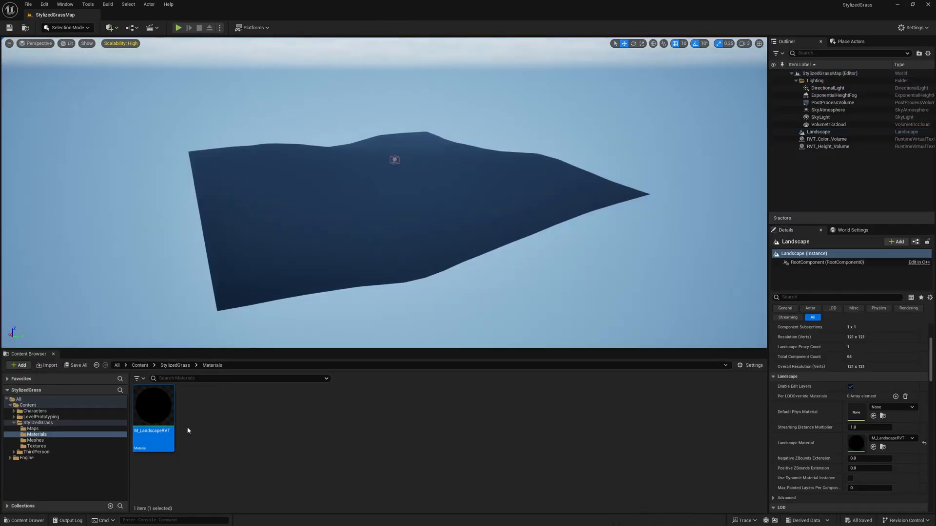
Step: Create a material instance from the M_LandscapeRVT asset
right_click(153, 406)
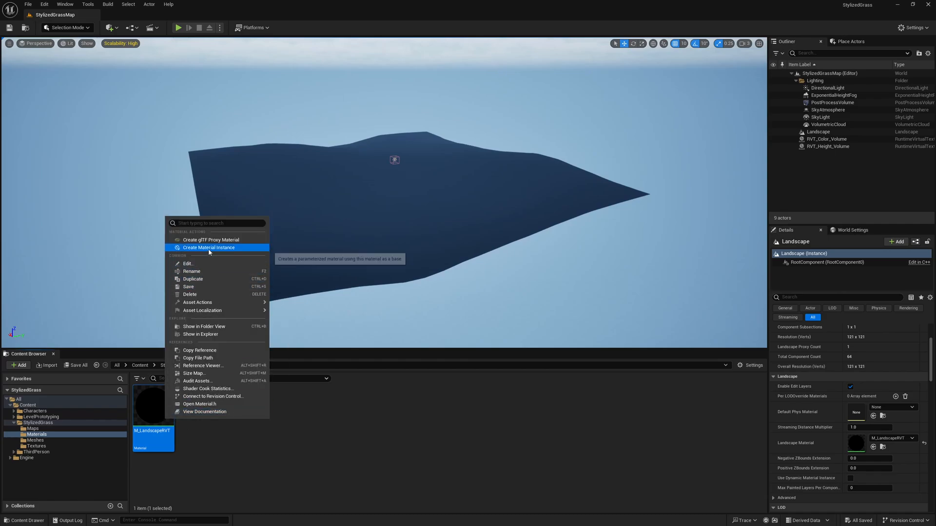
click(209, 248)
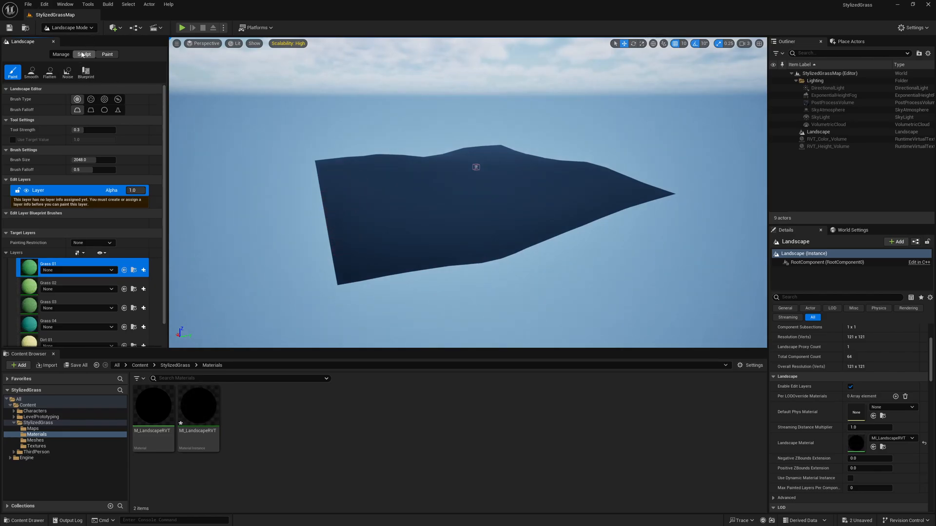
Step: Create a weight-blended layer info for the Grass 01 paint layer
click(107, 54)
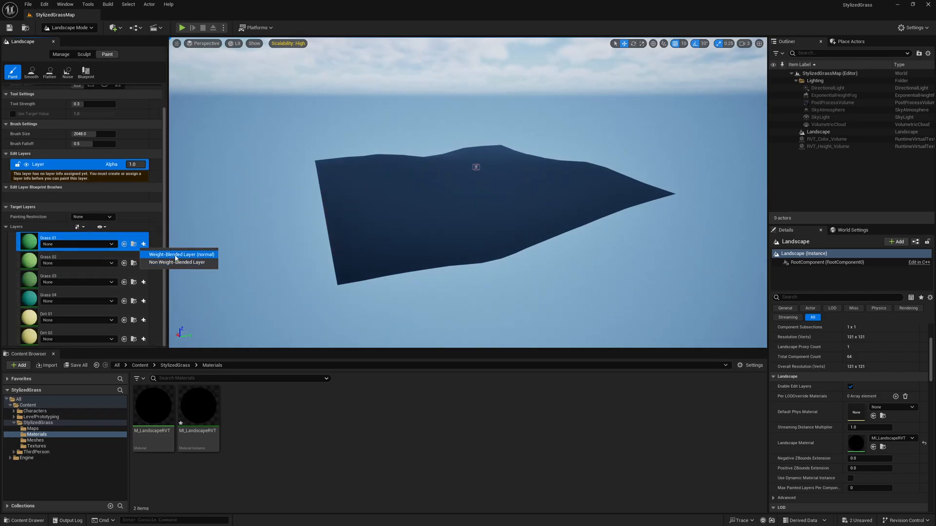
click(181, 254)
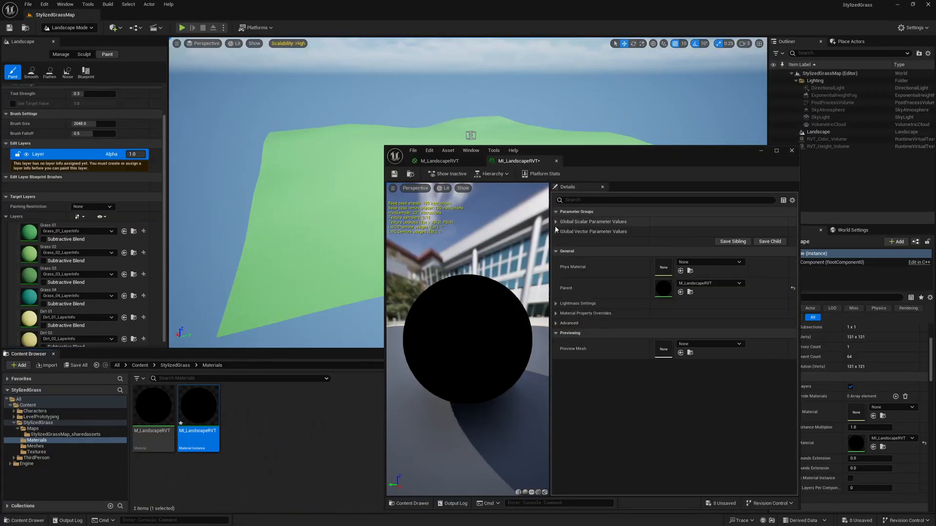
Step: Expand MI_LandscapeRVT's scalar parameters and enable a grass colour override
click(556, 221)
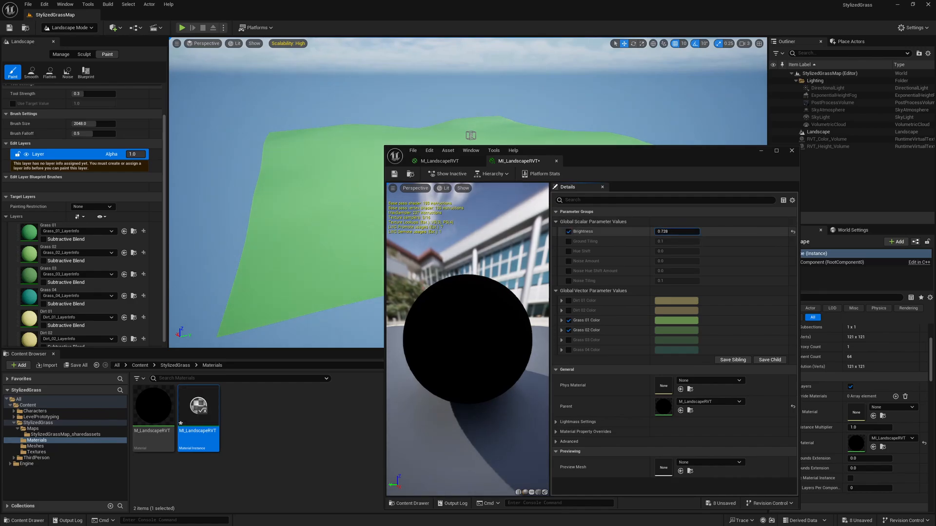
click(792, 150)
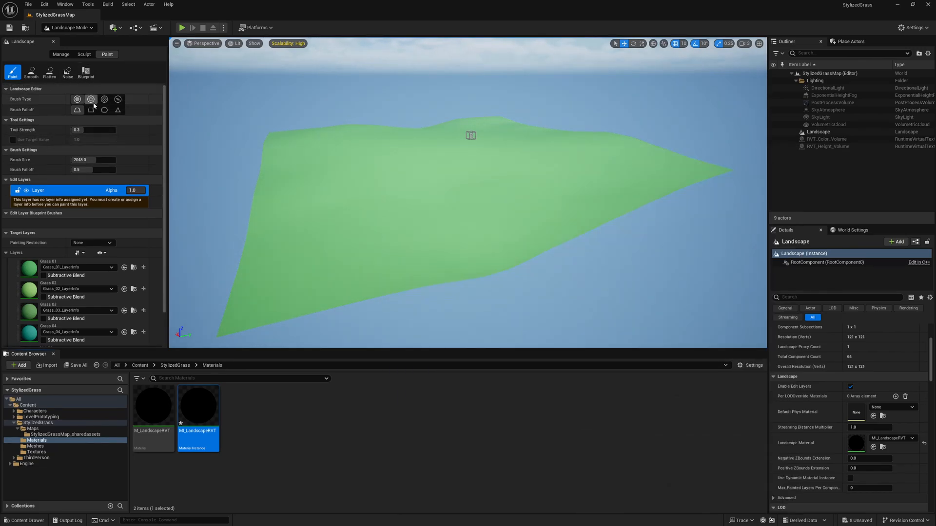
mouse_move(90, 99)
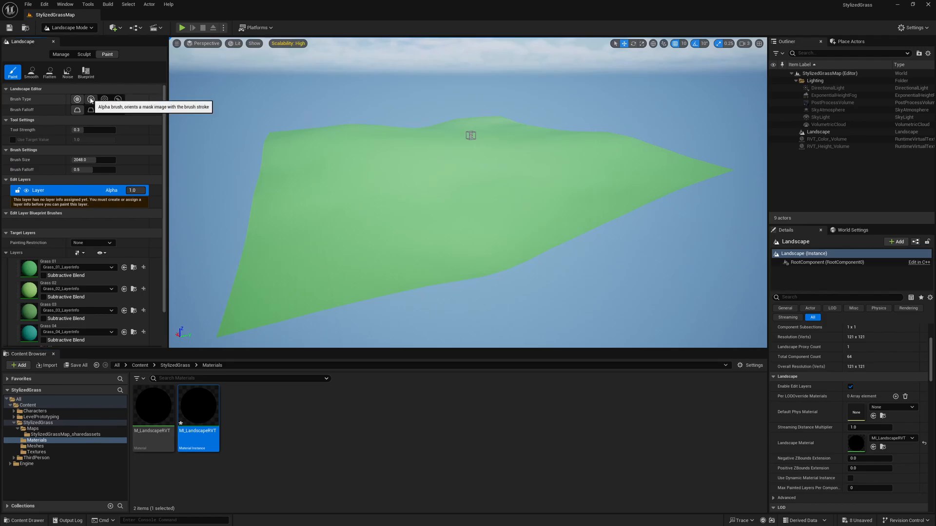
Step: Paint Grass 03 and Grass 04 with a T_GroundNoise alpha brush, plus a central dirt streak
click(91, 99)
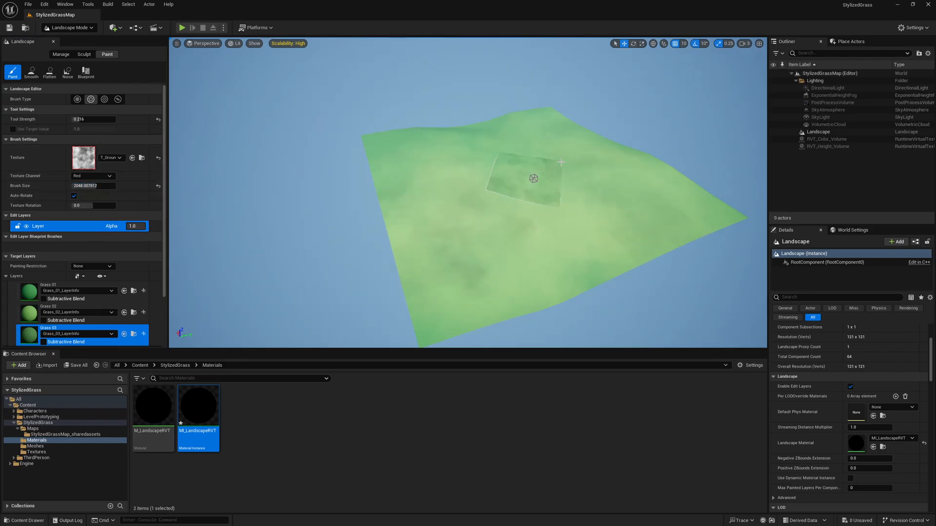
double_click(198, 406)
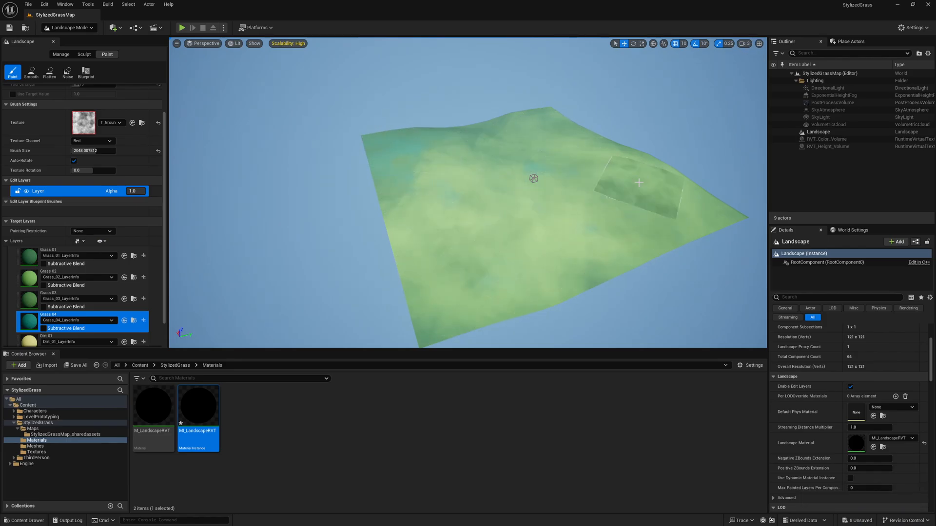
click(48, 250)
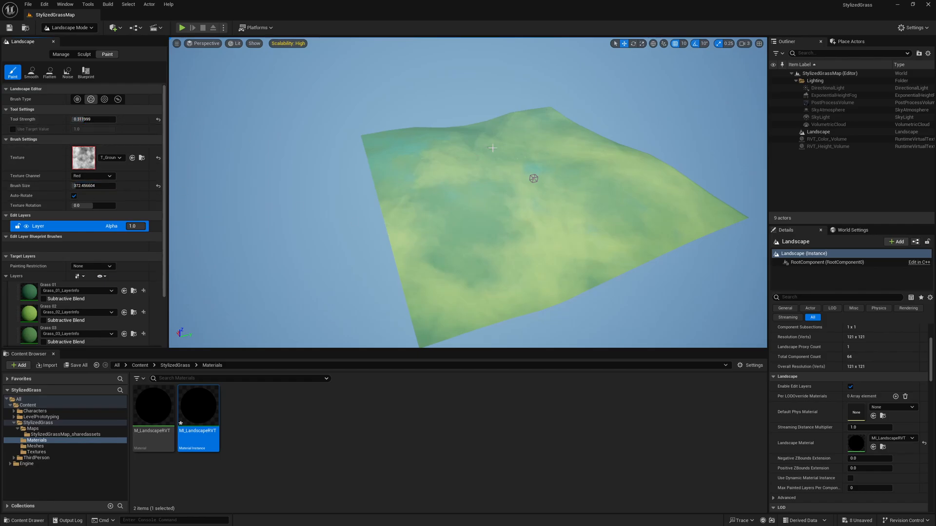
drag(492, 149, 526, 261)
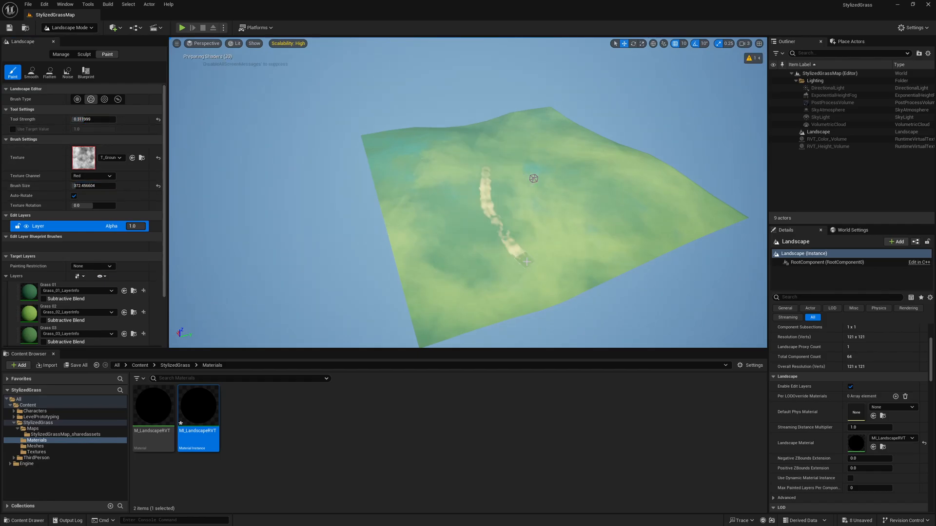